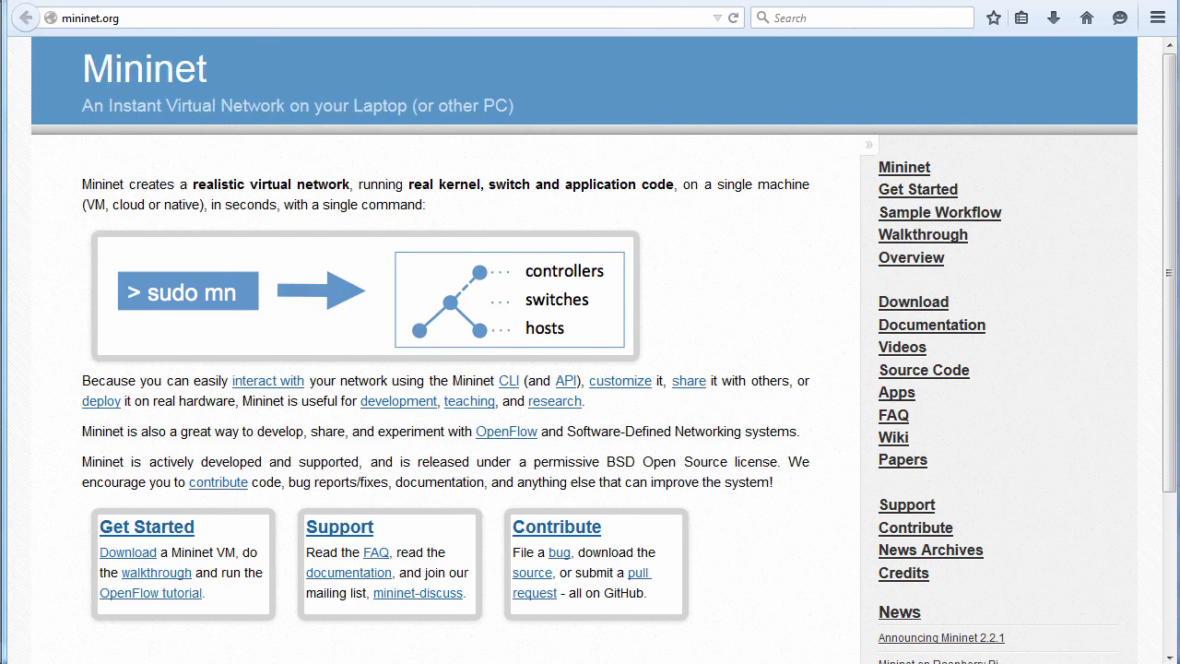
Highlight Mininet's realistic virtual network description and its permissive BSD Open Source license phrase
drag(187, 184, 417, 184)
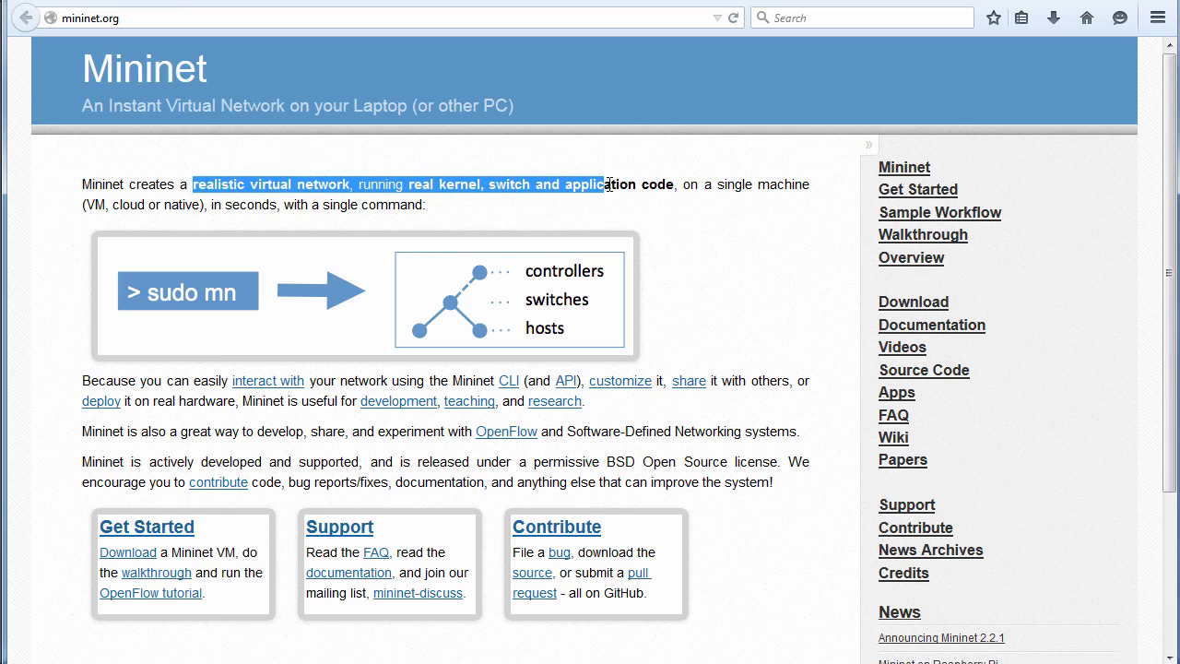
mouse_move(434, 297)
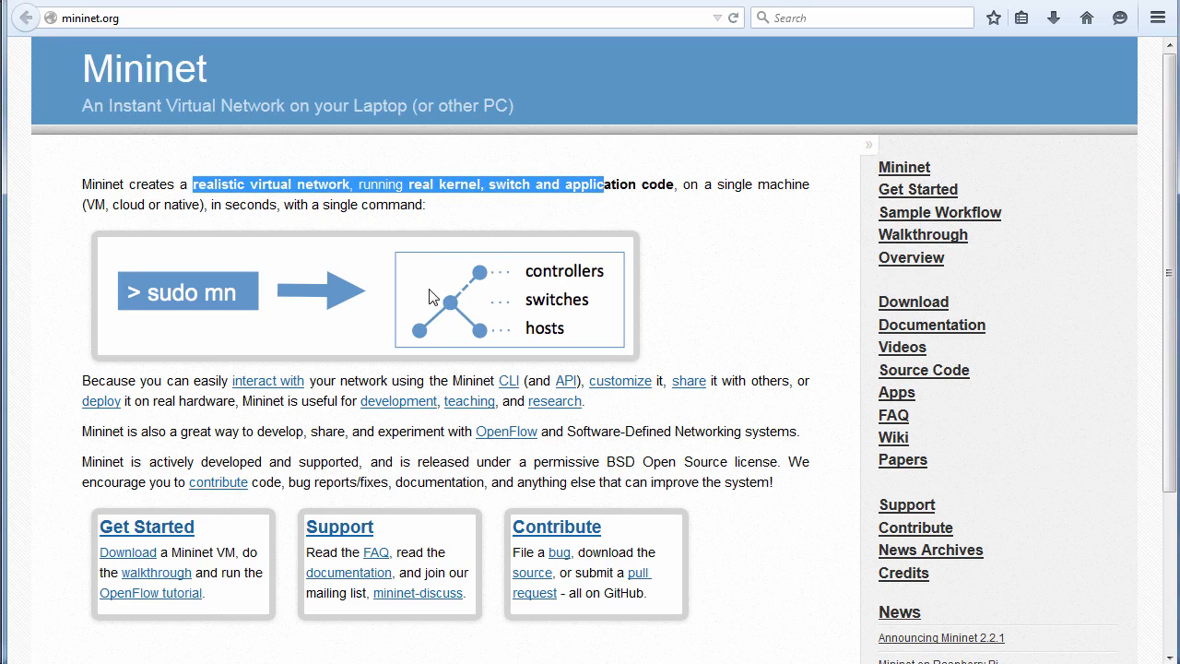
mouse_move(254, 309)
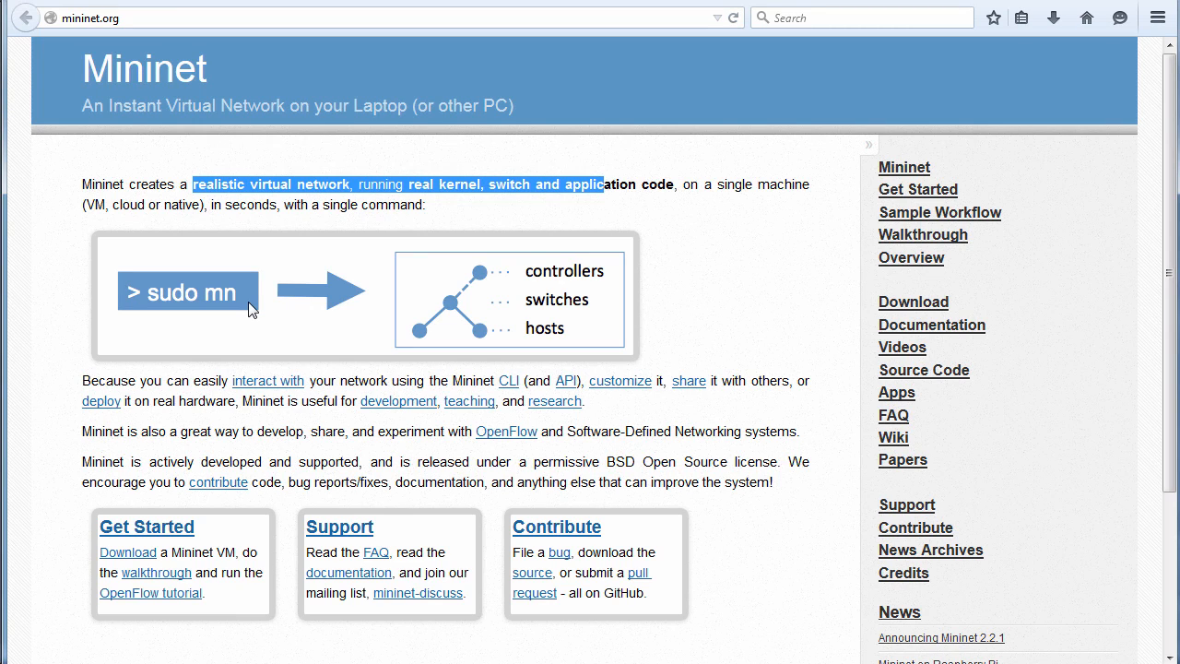
mouse_move(581, 322)
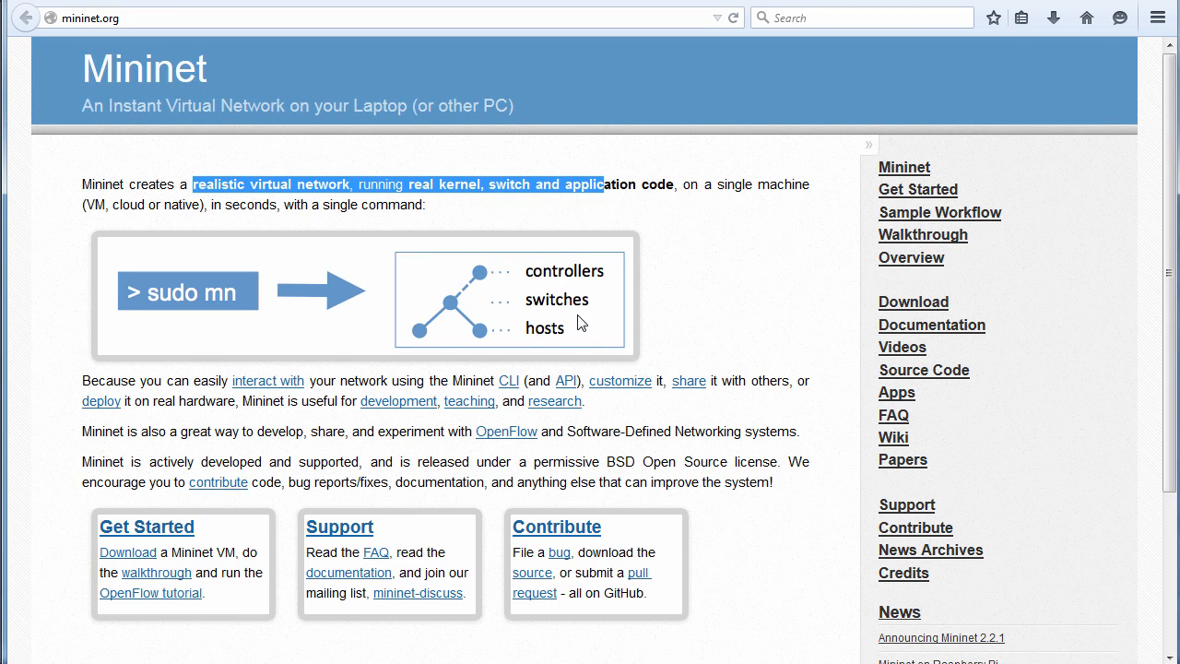
mouse_move(575, 336)
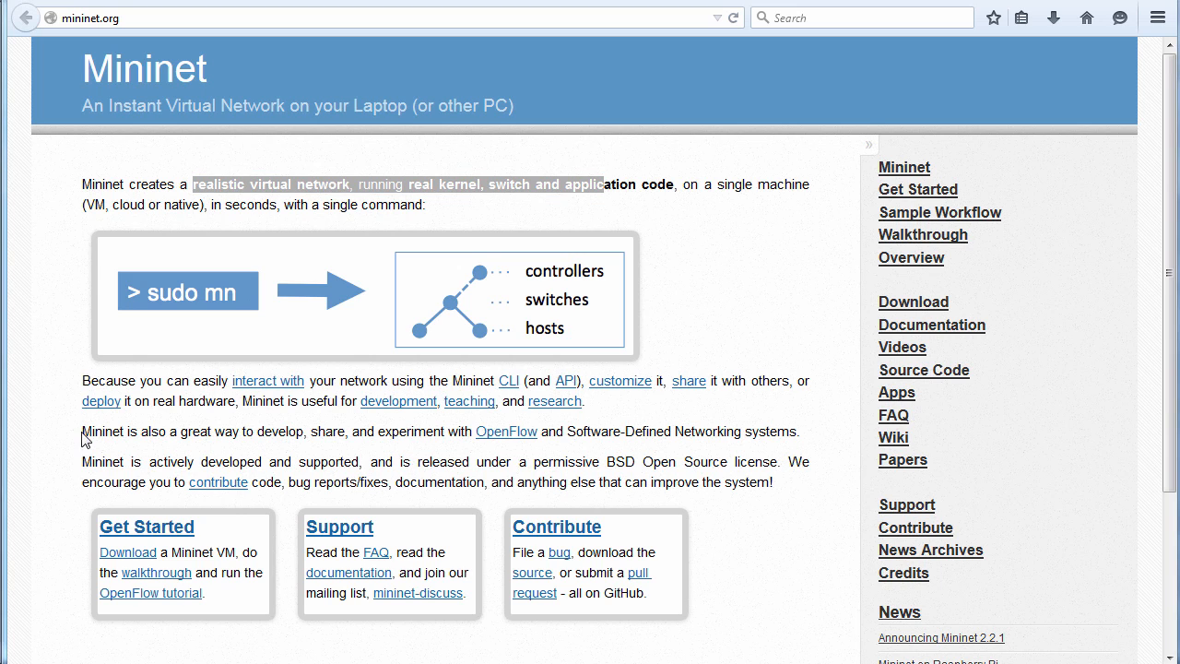
drag(82, 432, 637, 461)
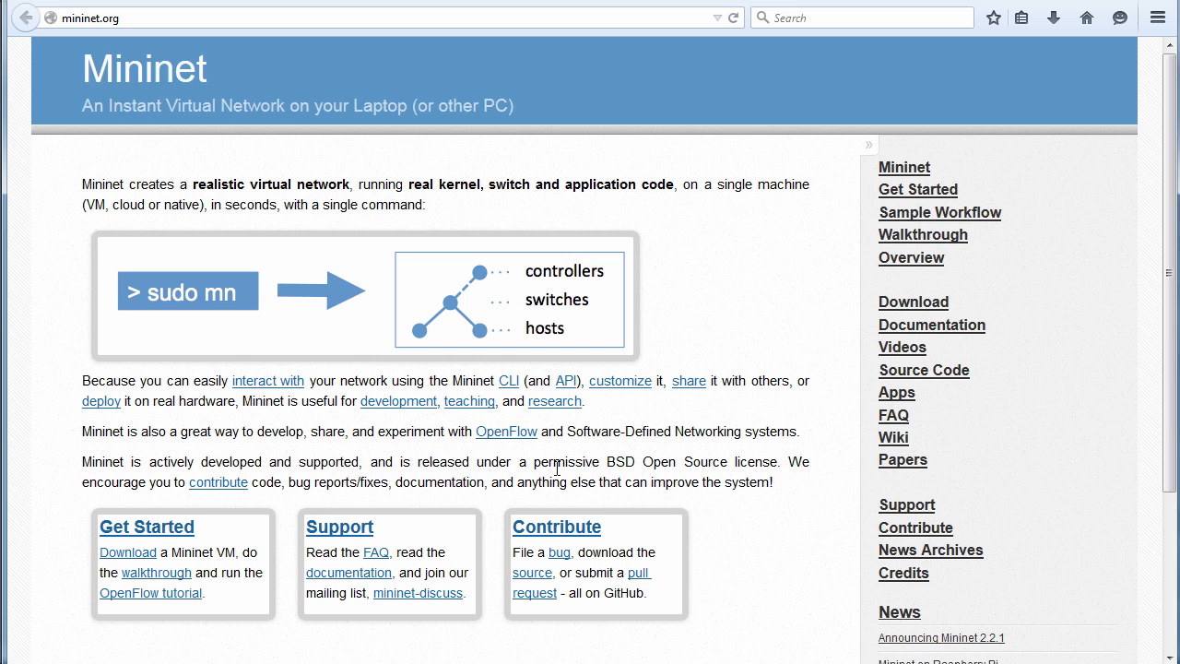
drag(422, 461, 777, 461)
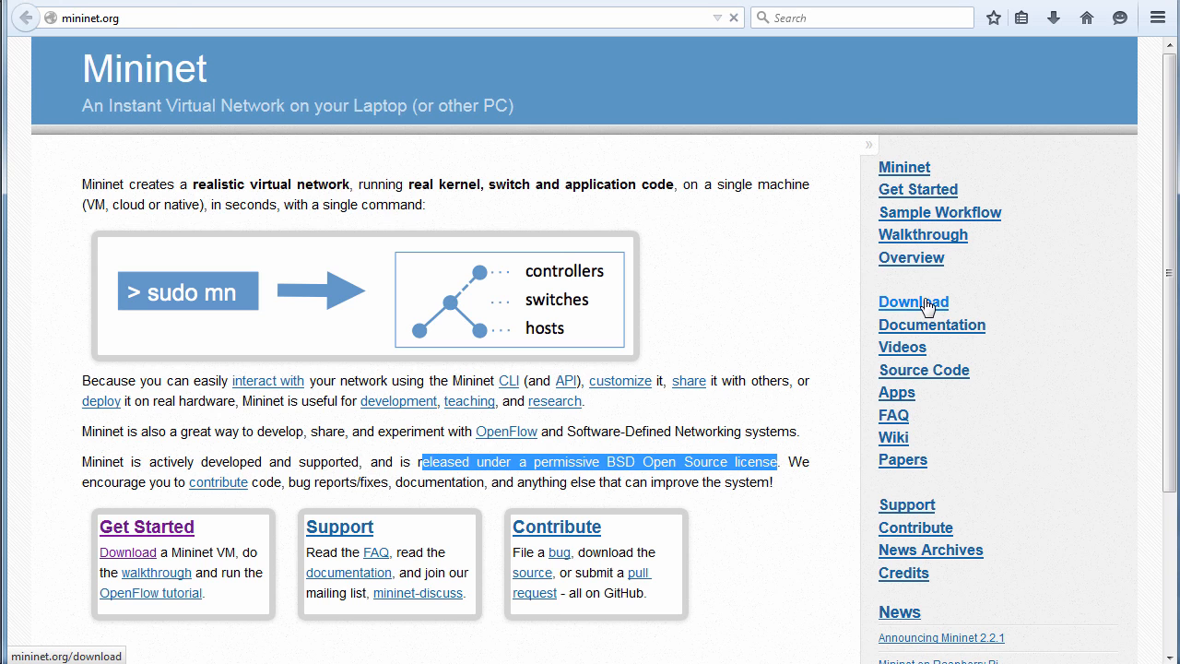
Download the Mininet 2.2.1 on Ubuntu 14.04 64-bit VM image and save it to disk
click(912, 301)
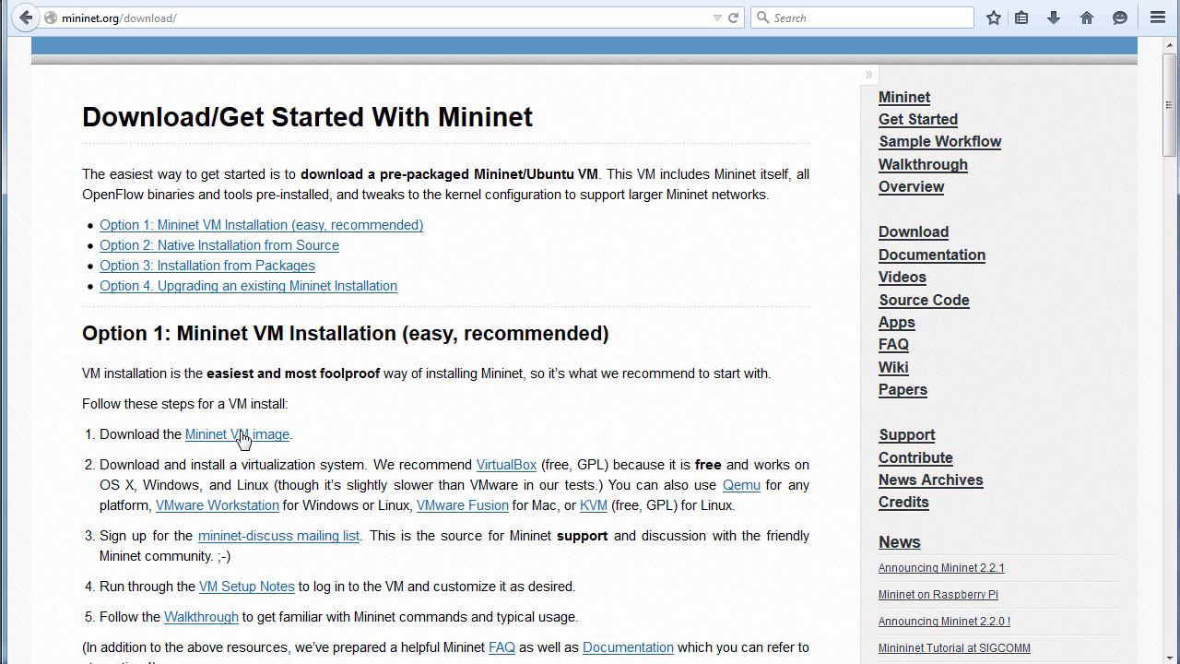
click(237, 435)
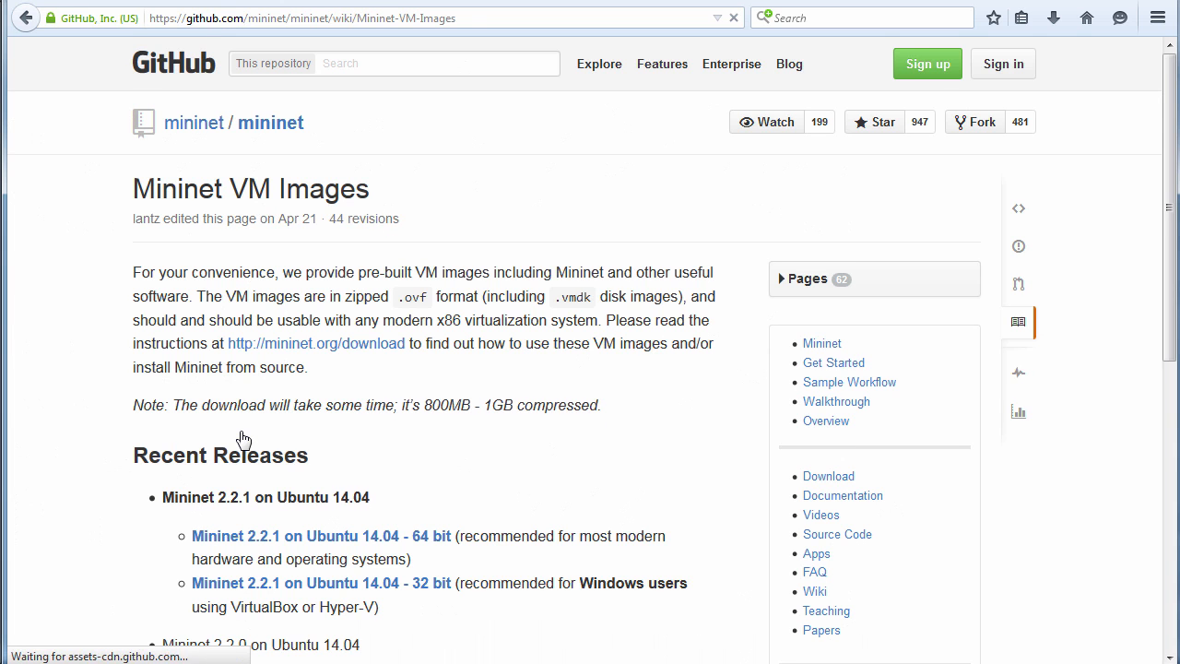
scroll(down, 3)
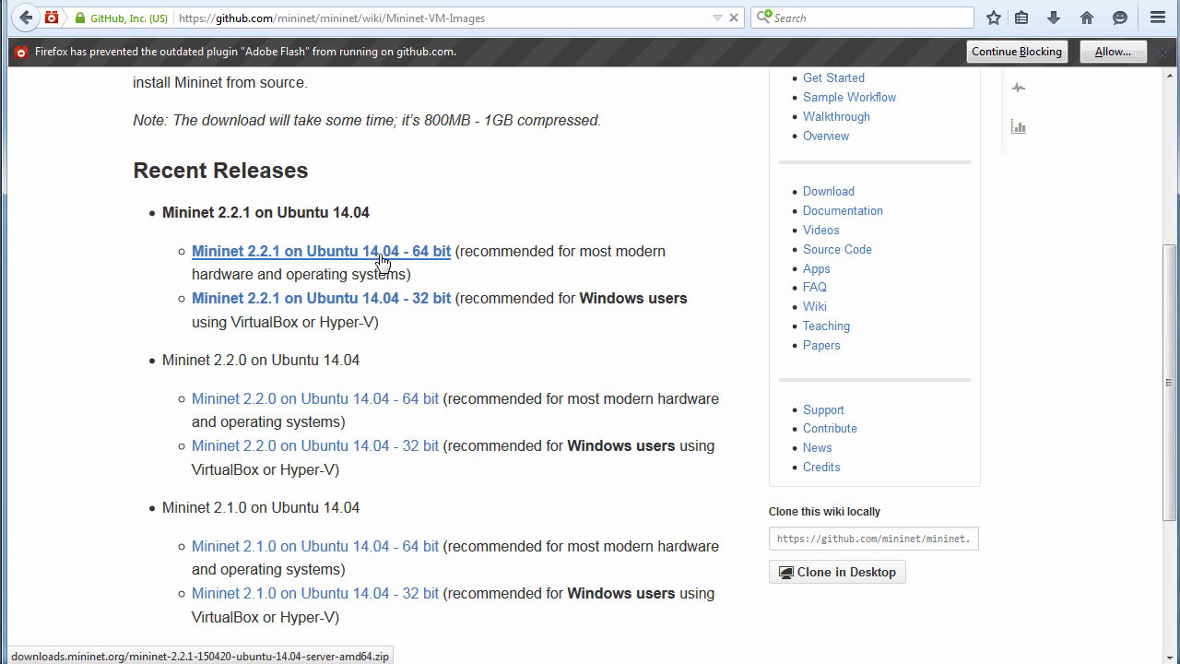
click(321, 251)
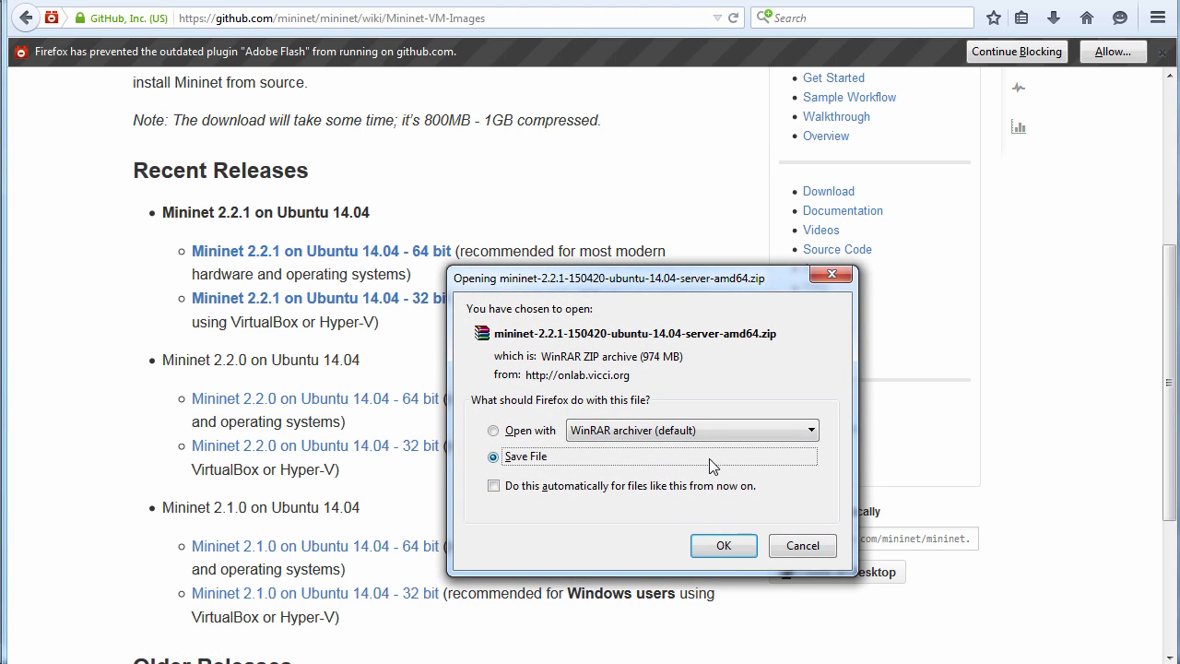
click(801, 545)
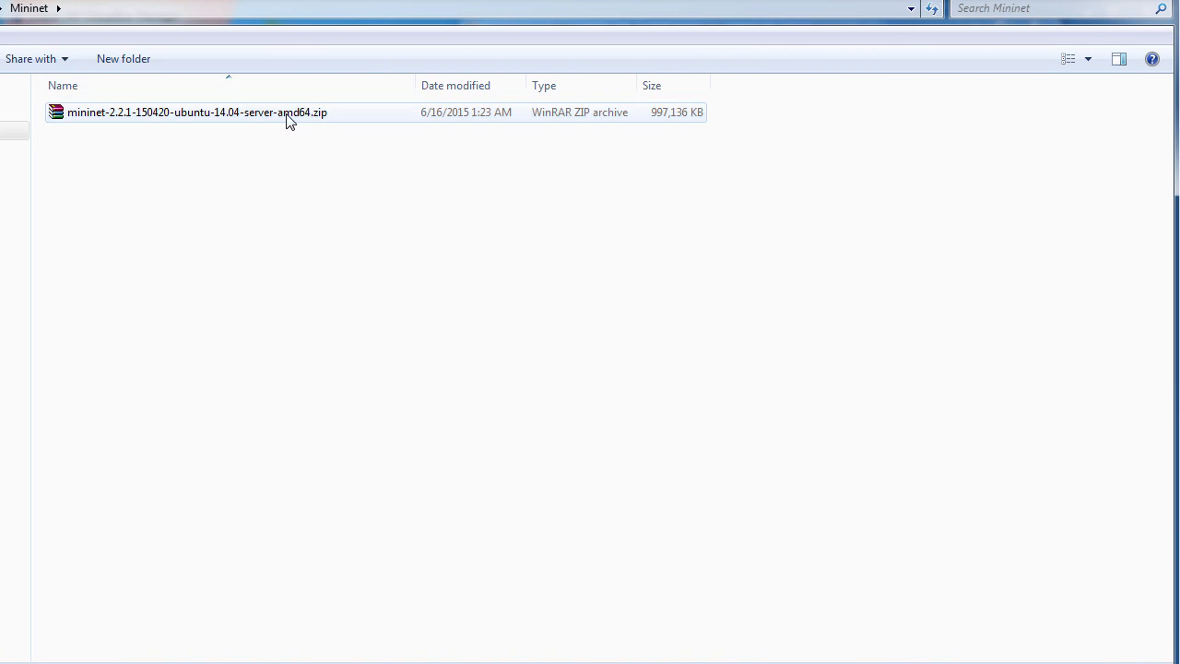
right_click(195, 112)
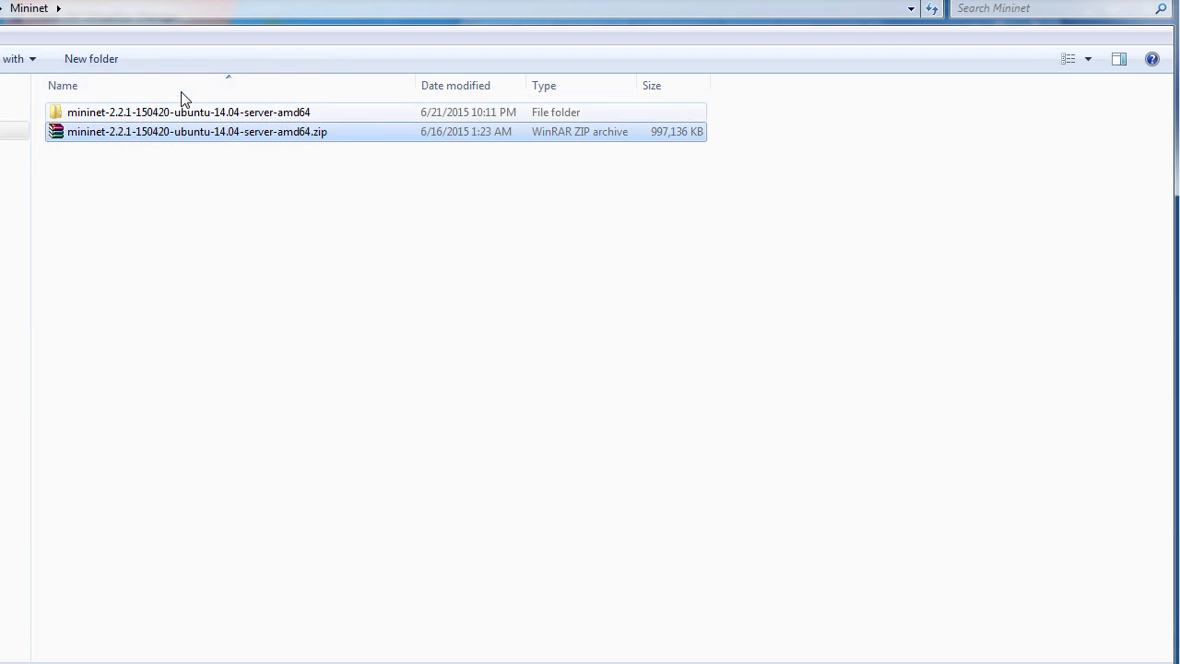
click(189, 112)
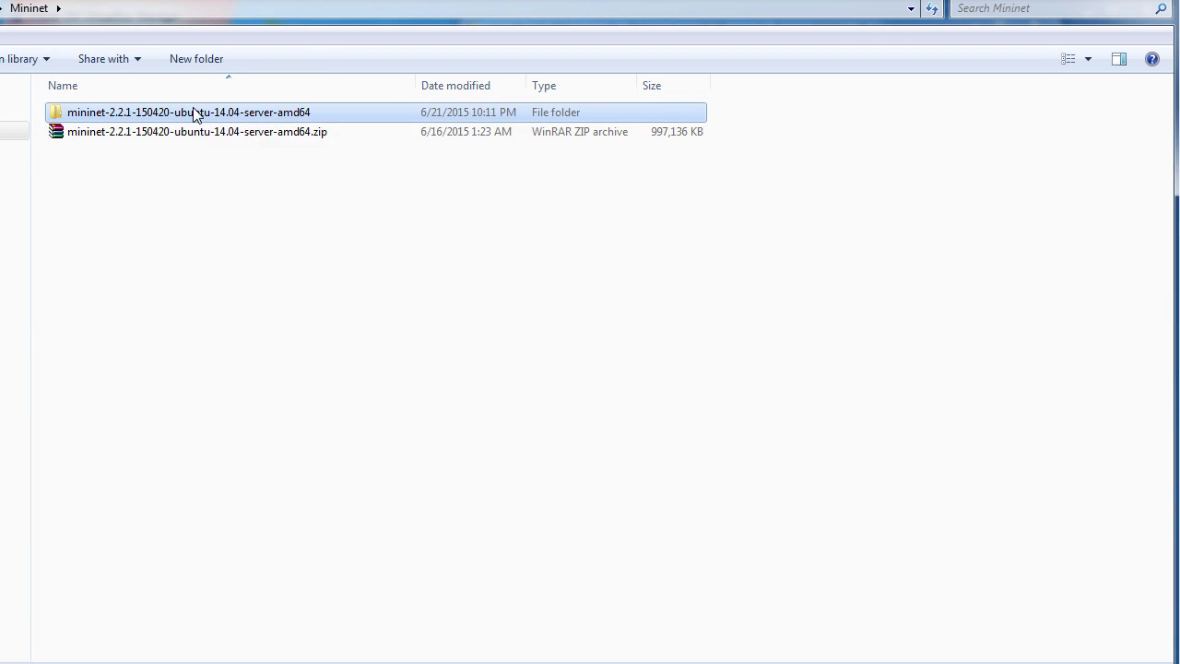
double_click(189, 112)
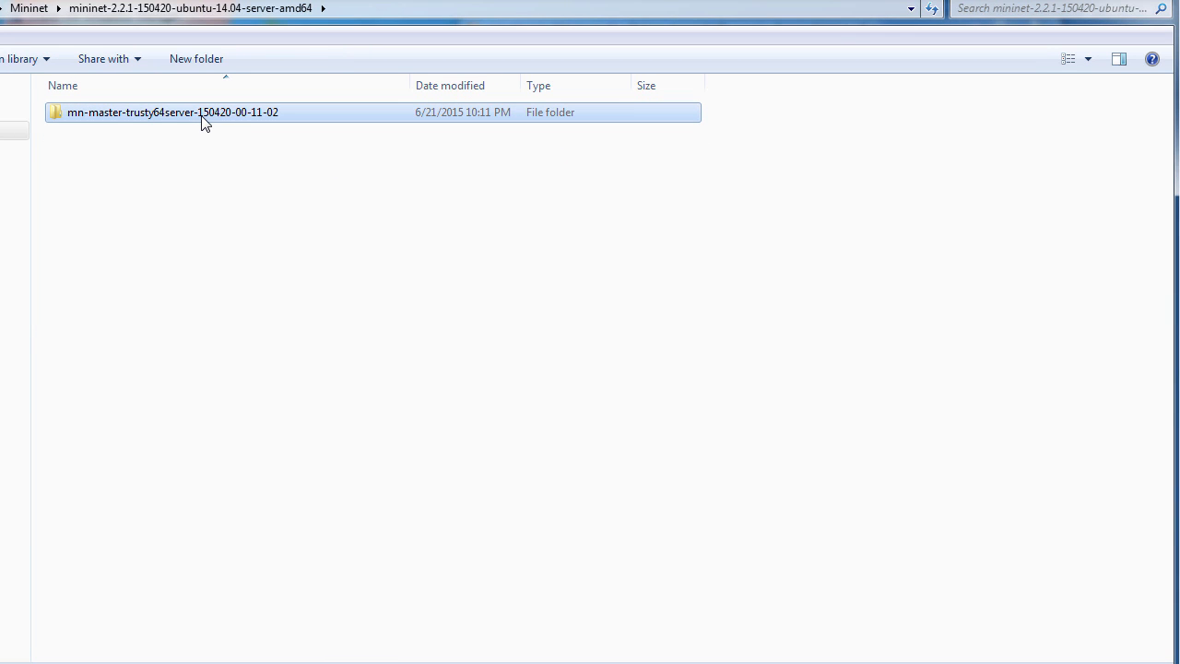
double_click(171, 111)
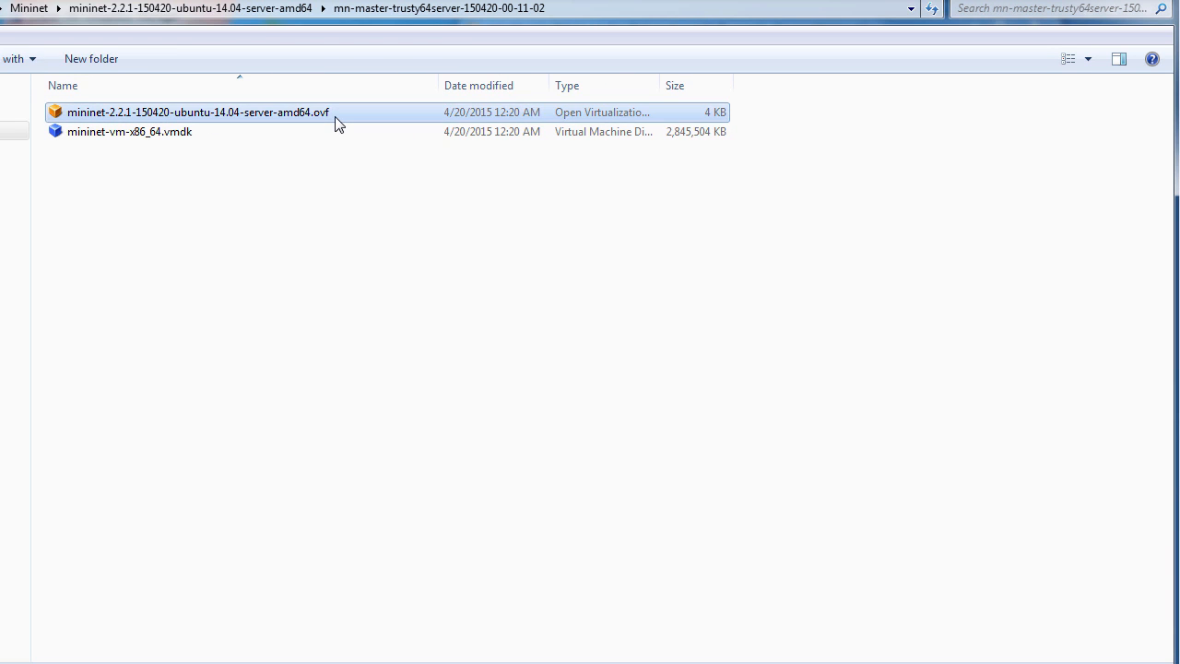
mouse_move(221, 140)
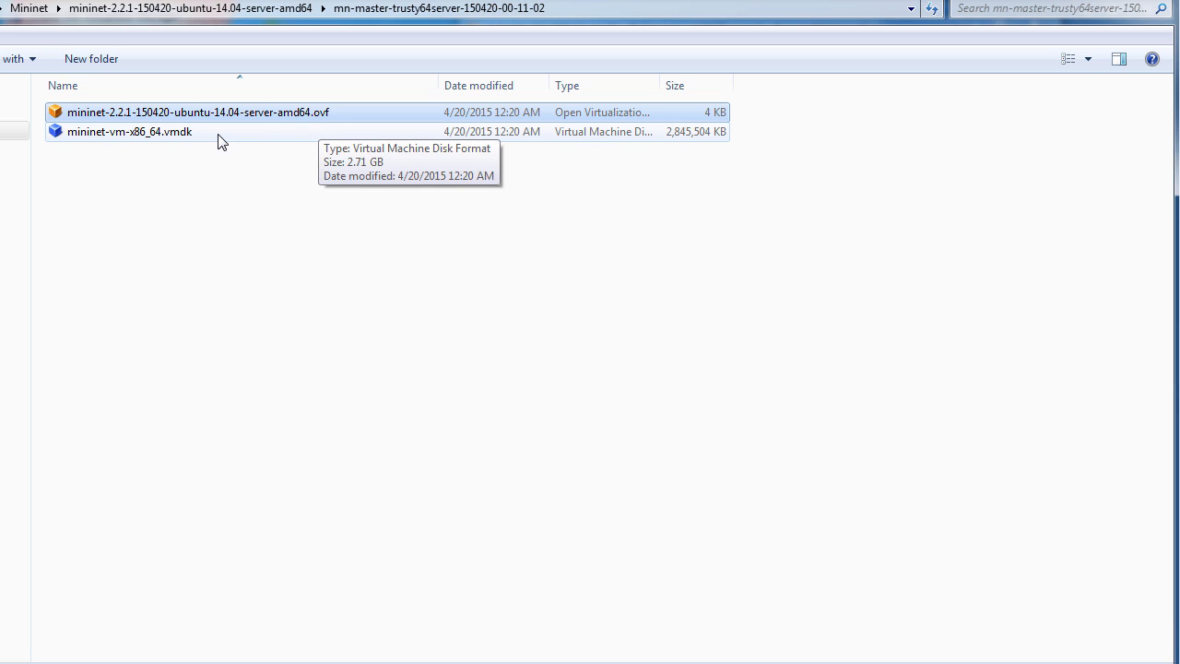
click(129, 131)
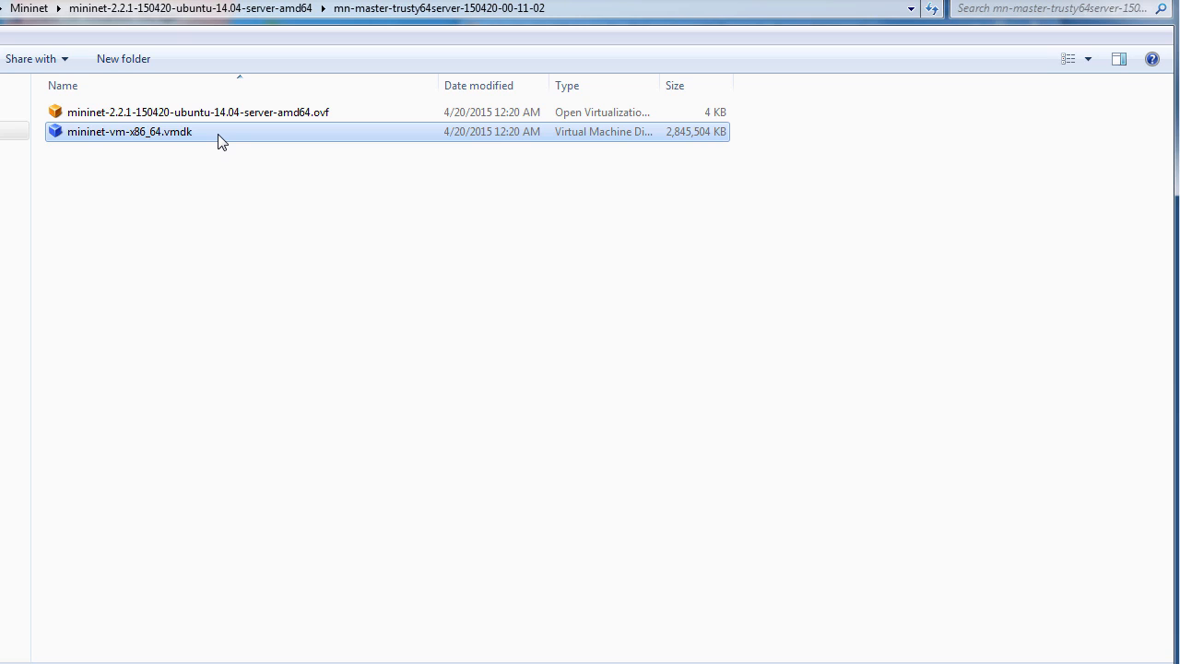
click(198, 112)
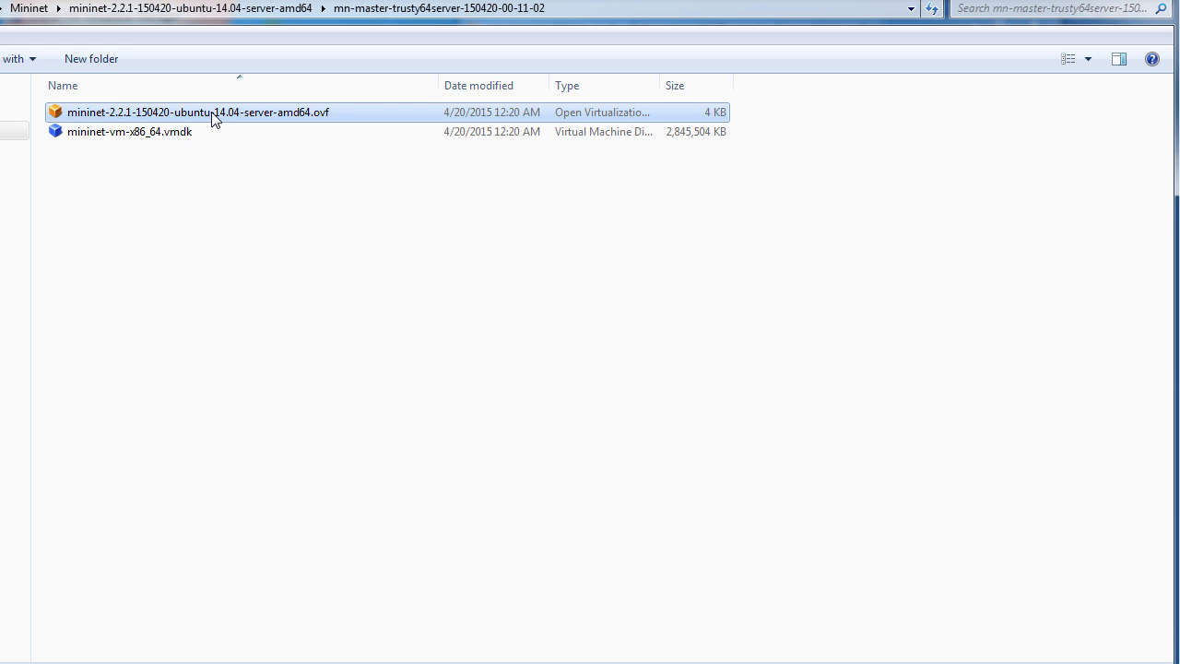
Import the Mininet .ovf appliance after checking the virtual disk image path
double_click(197, 111)
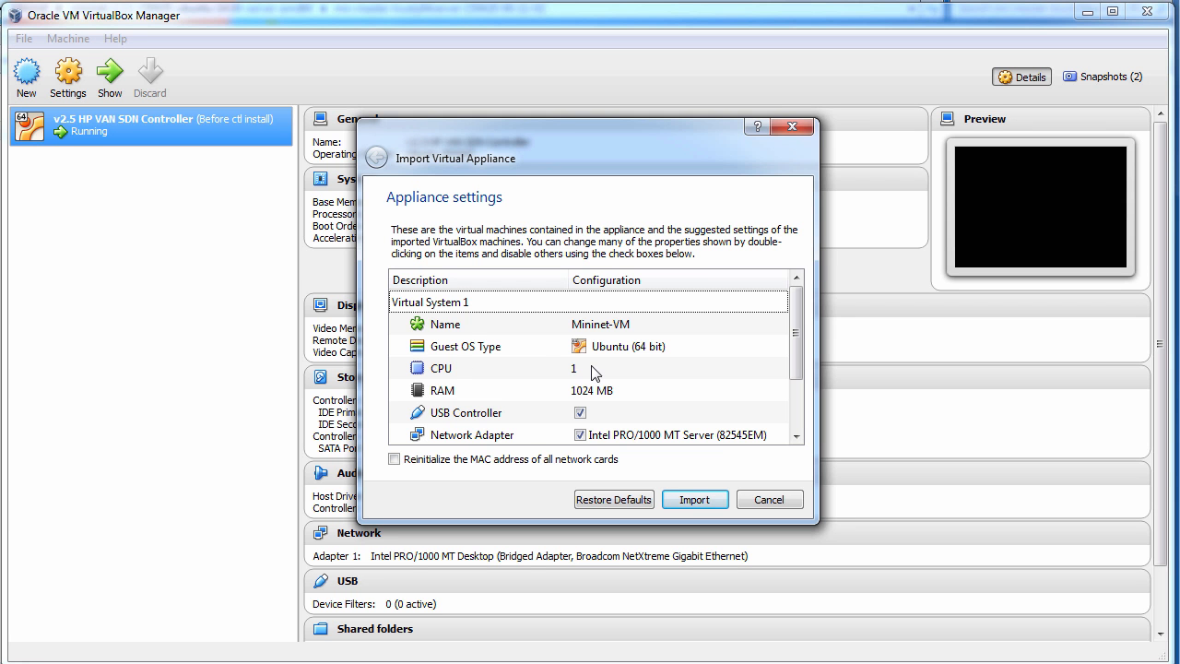
mouse_move(621, 346)
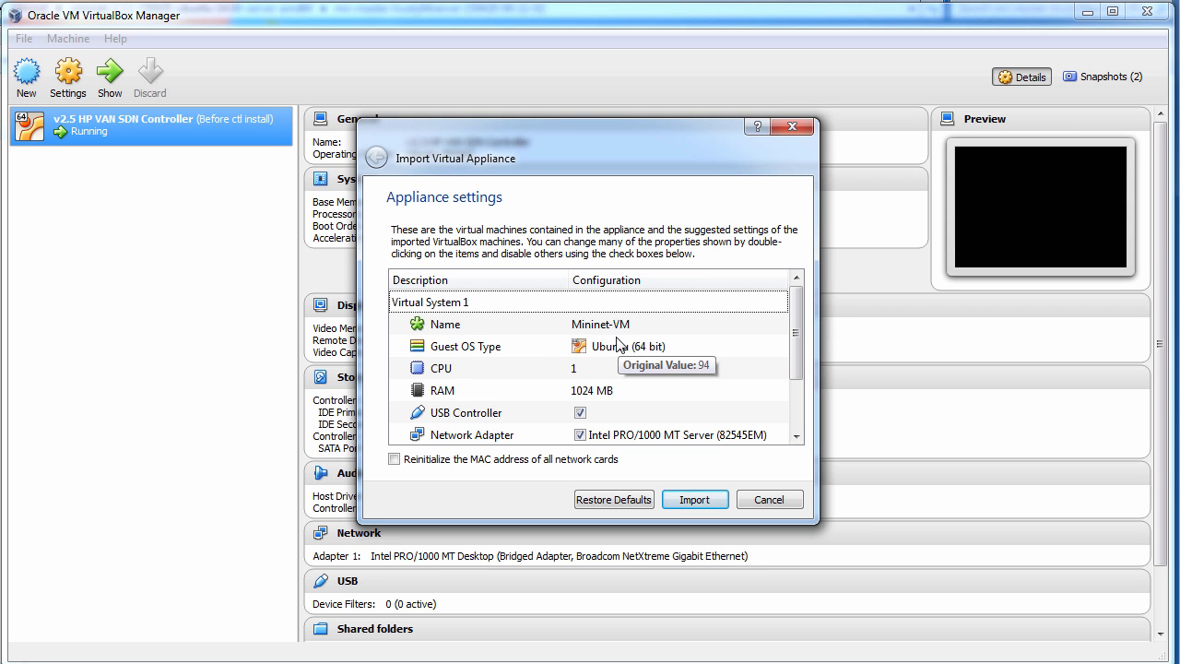
mouse_move(649, 333)
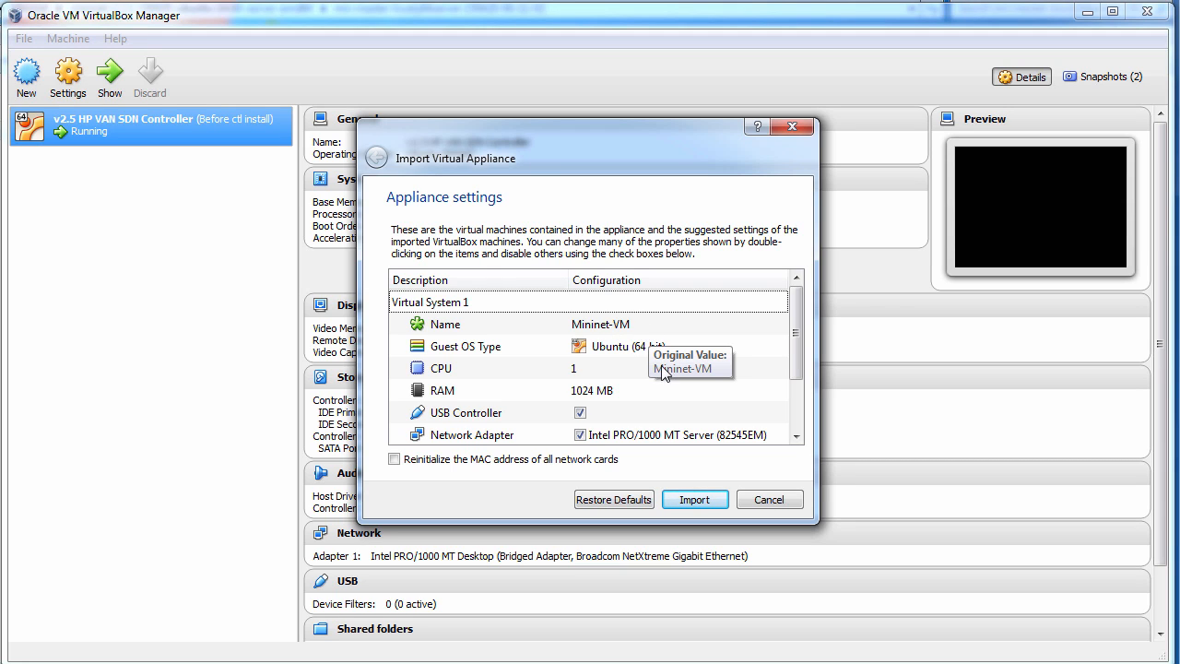
mouse_move(662, 360)
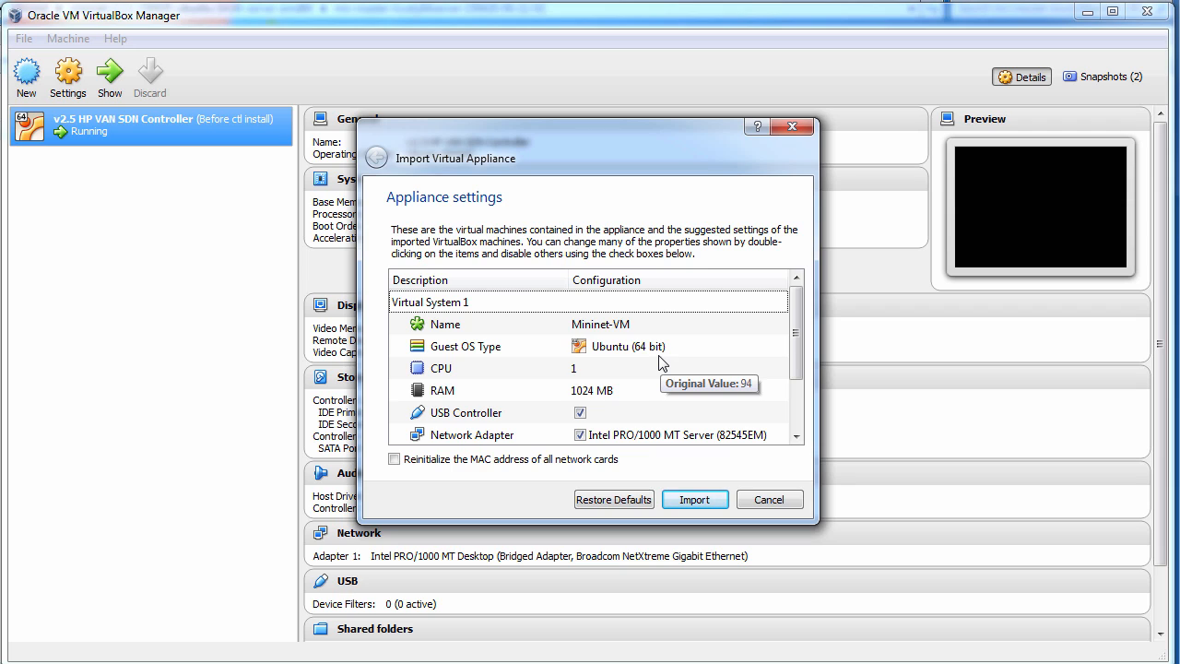
mouse_move(653, 395)
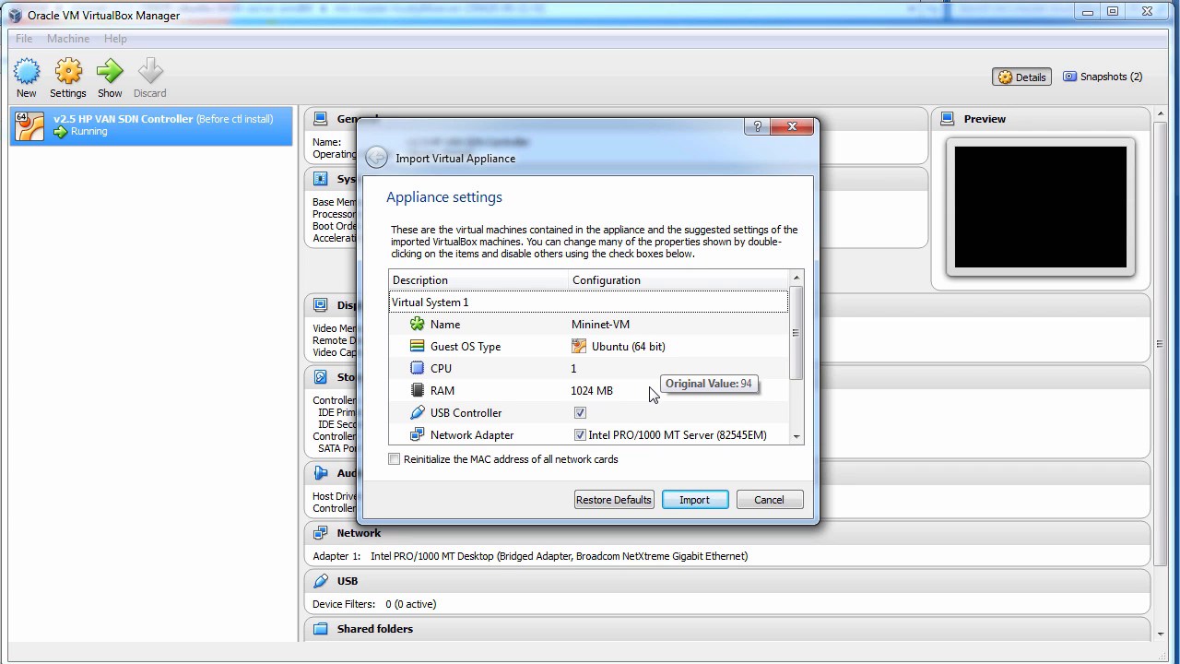
mouse_move(791, 407)
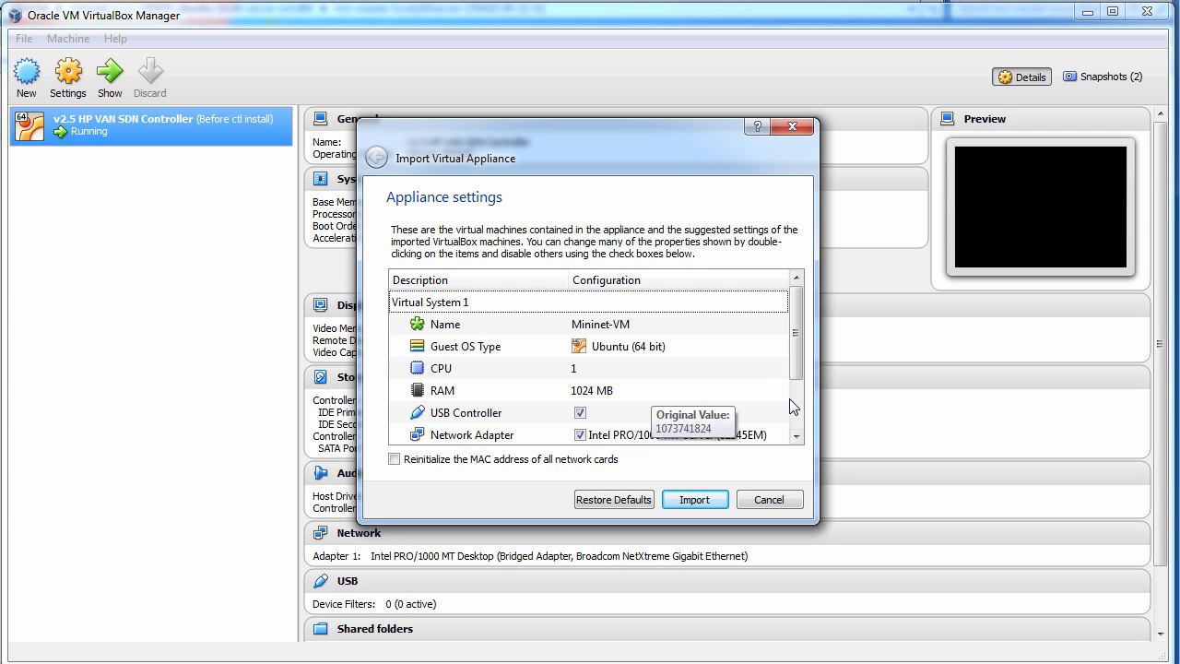
scroll(down, 3)
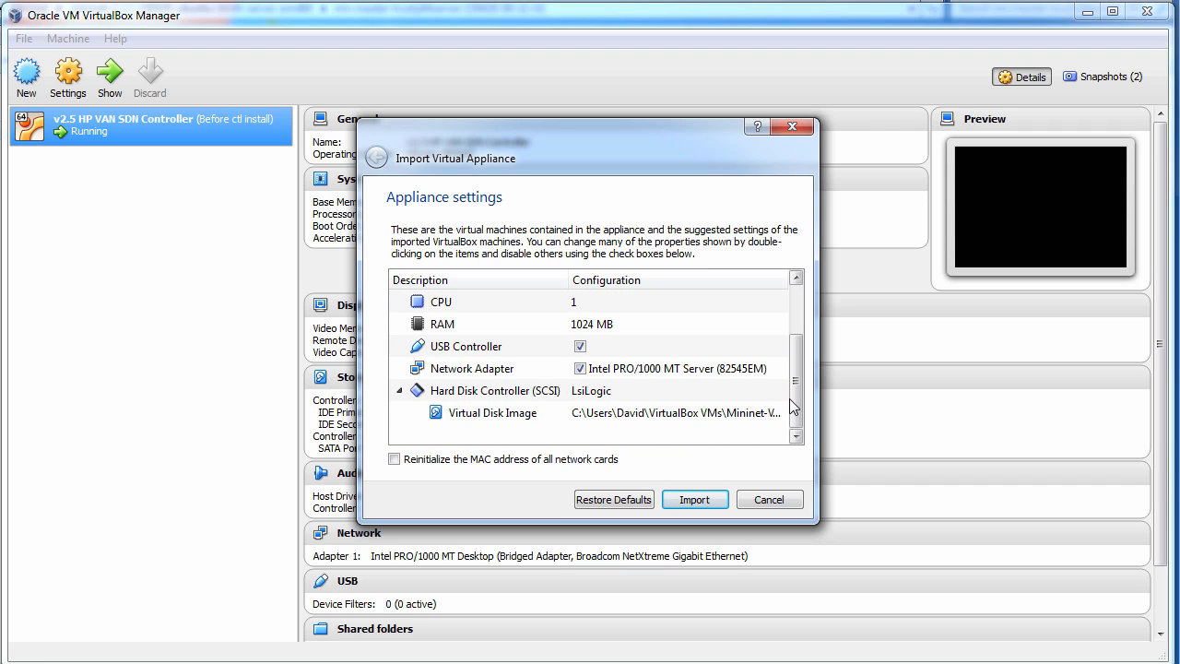
mouse_move(775, 410)
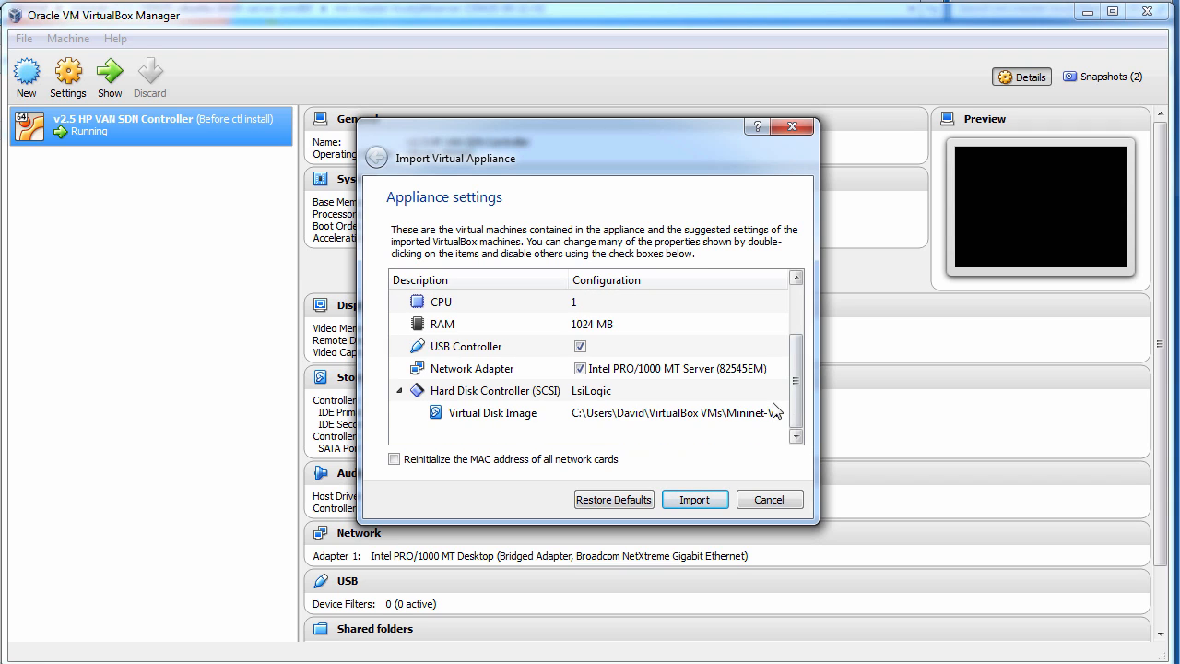
mouse_move(673, 412)
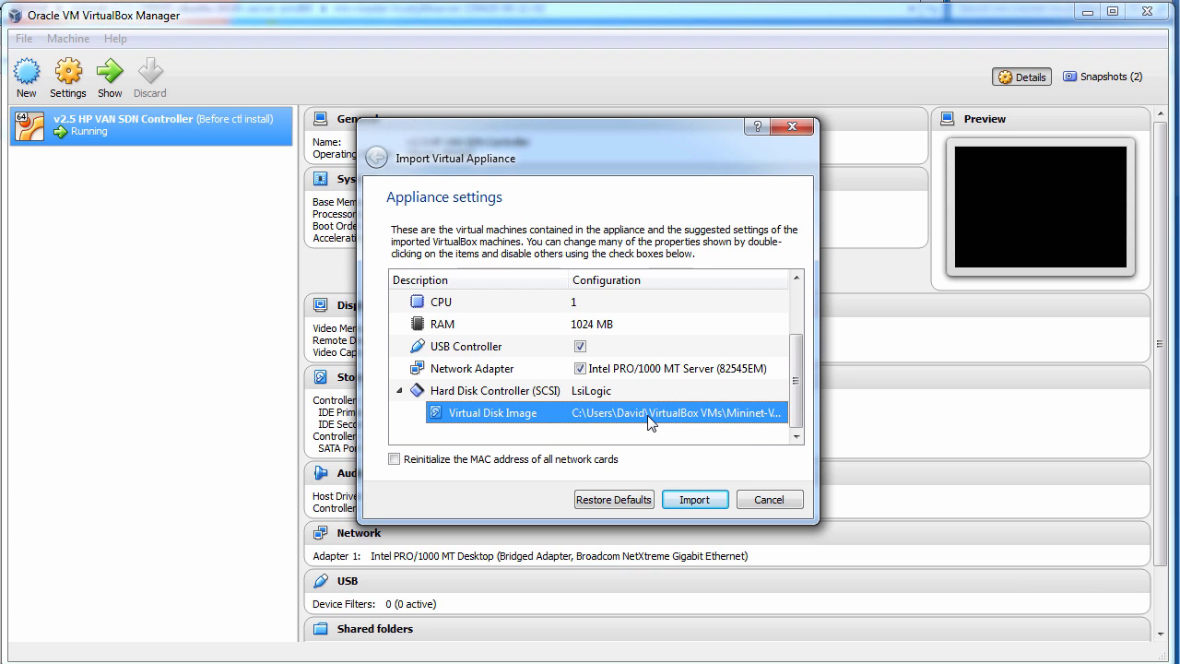
double_click(673, 412)
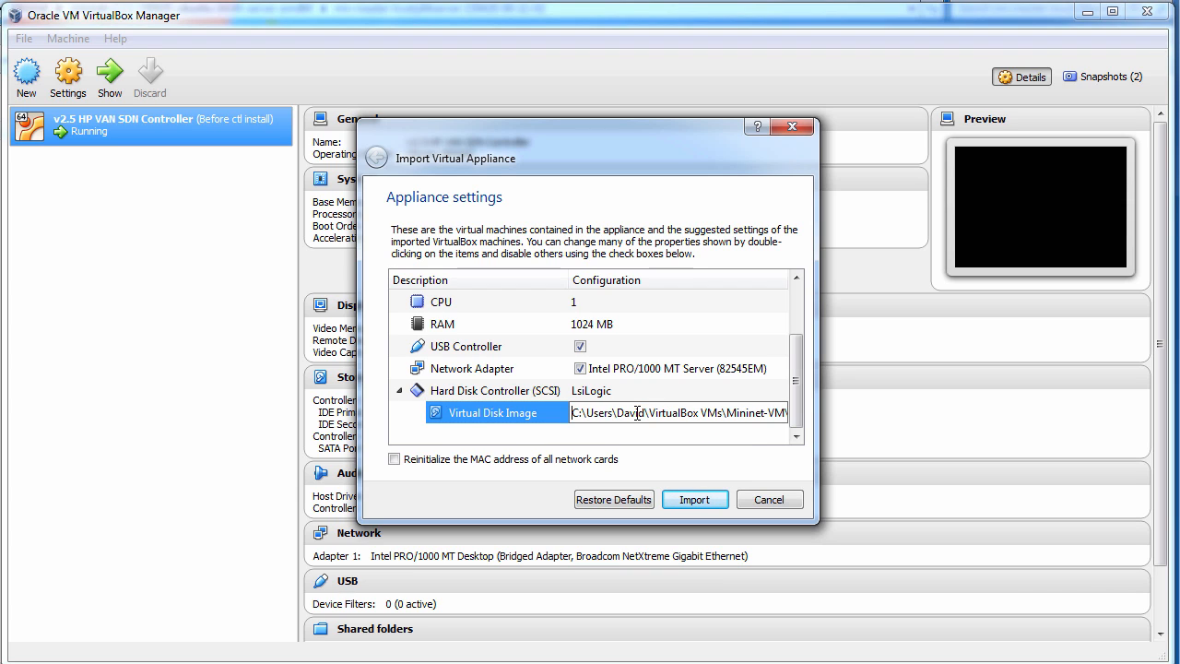
mouse_move(651, 413)
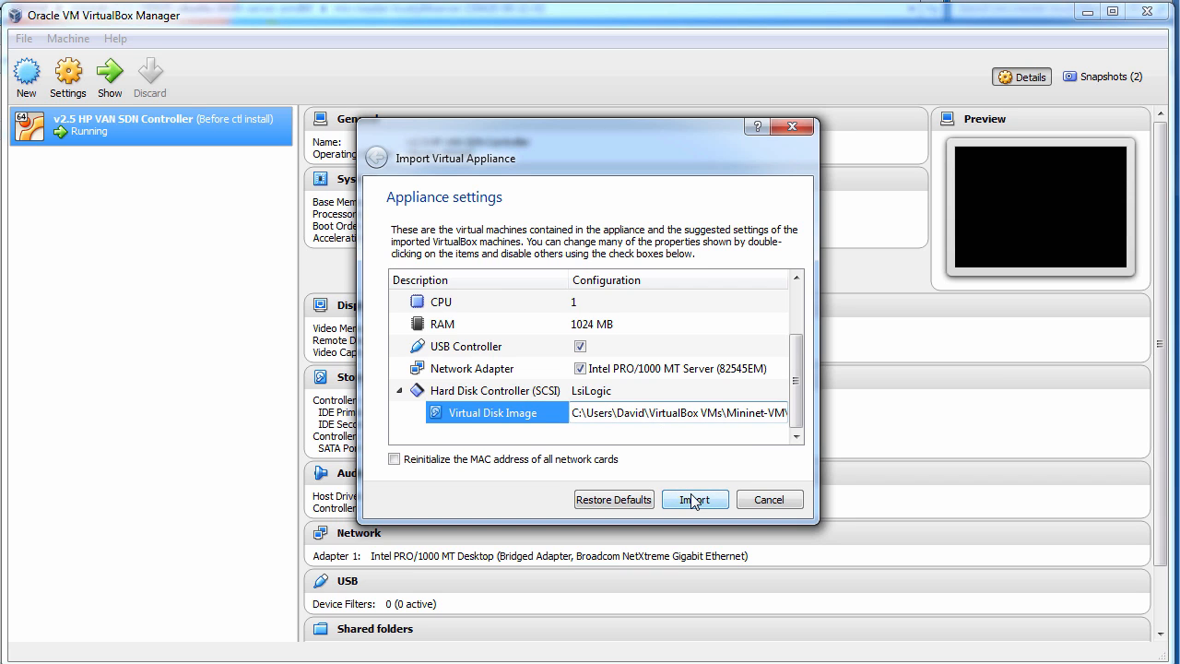
click(694, 499)
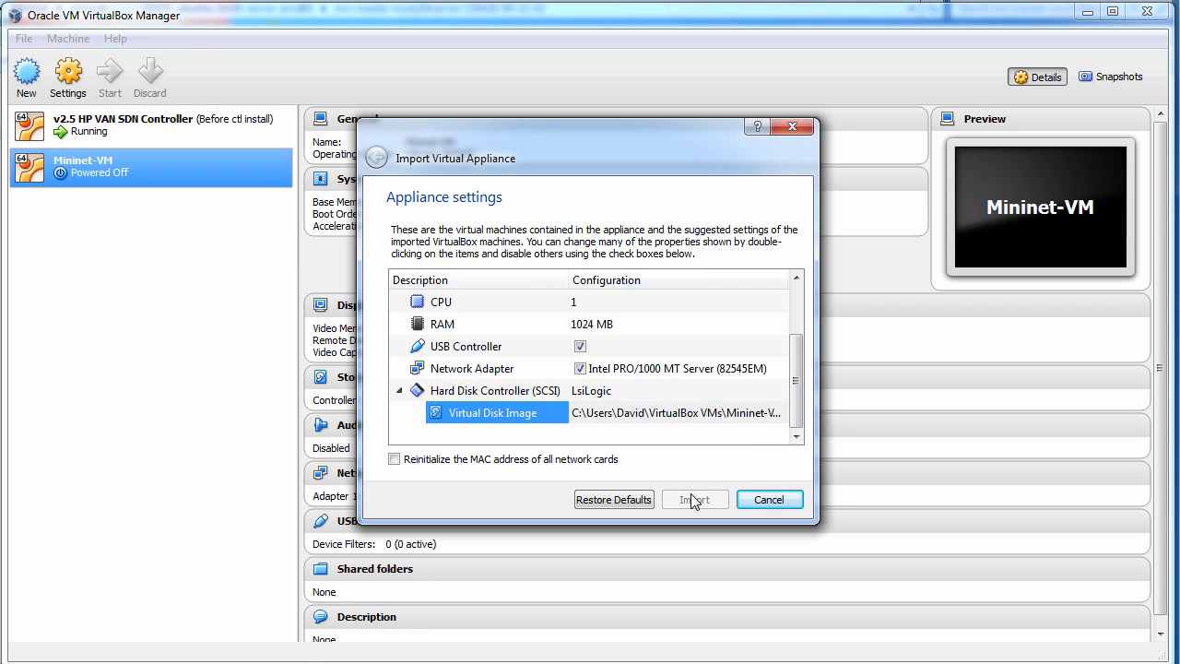
click(695, 499)
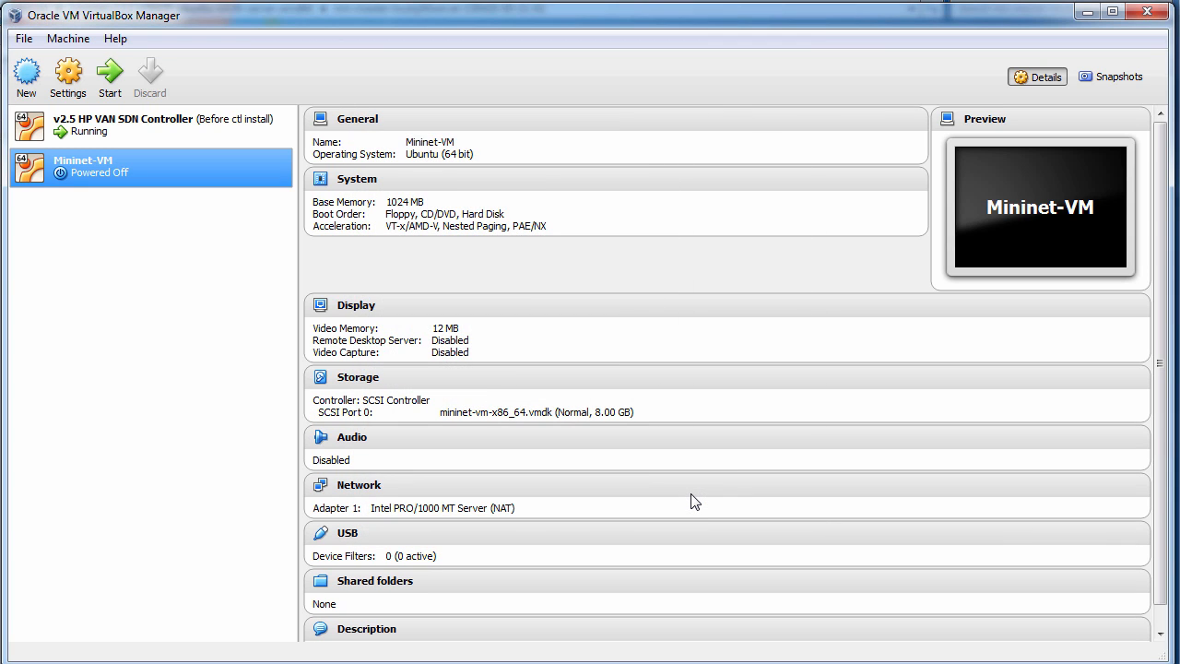
mouse_move(180, 179)
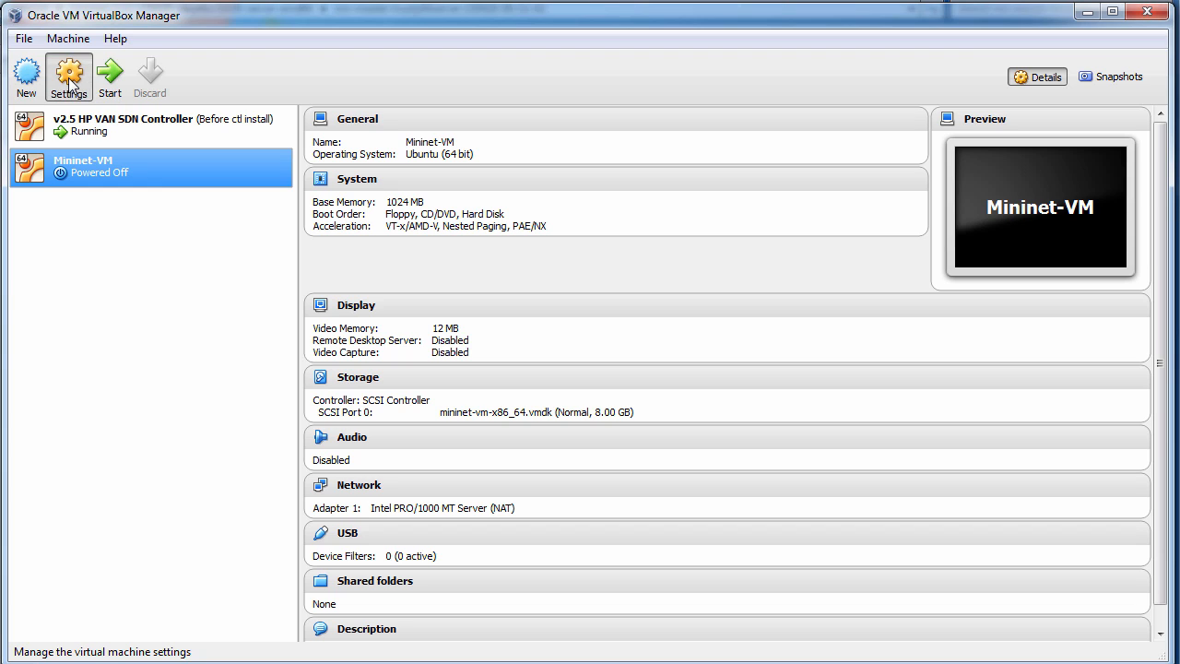
Attach Mininet-VM's network adapter as a Bridged Adapter on the Broadcom NetXtreme card
click(68, 77)
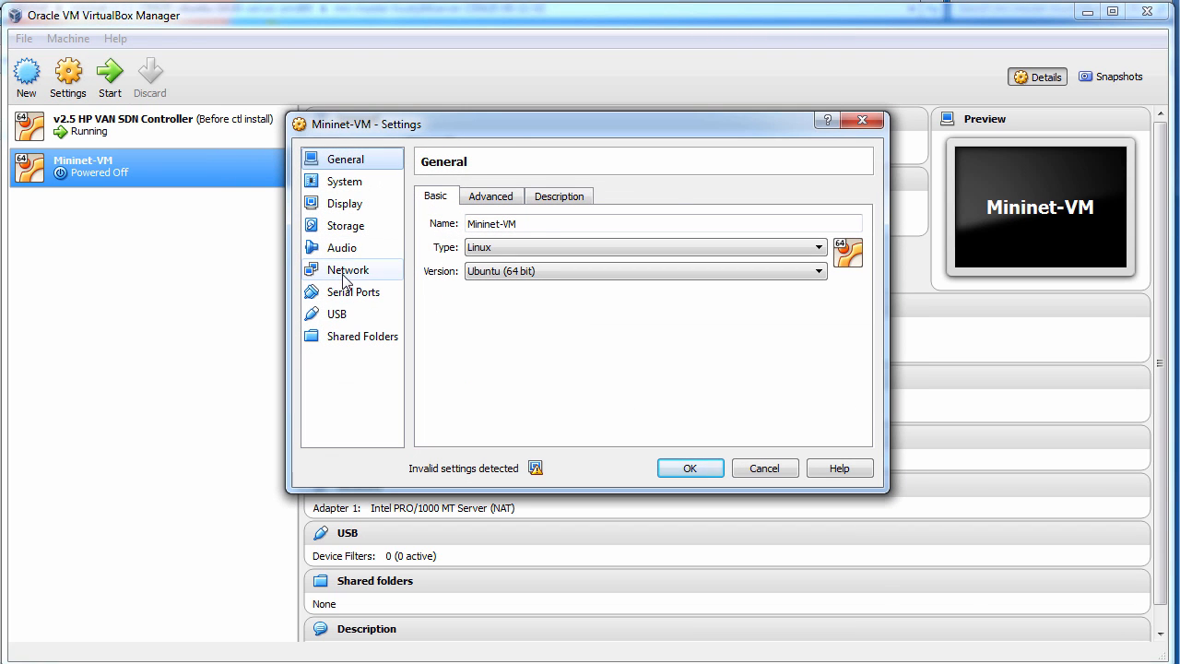
click(614, 245)
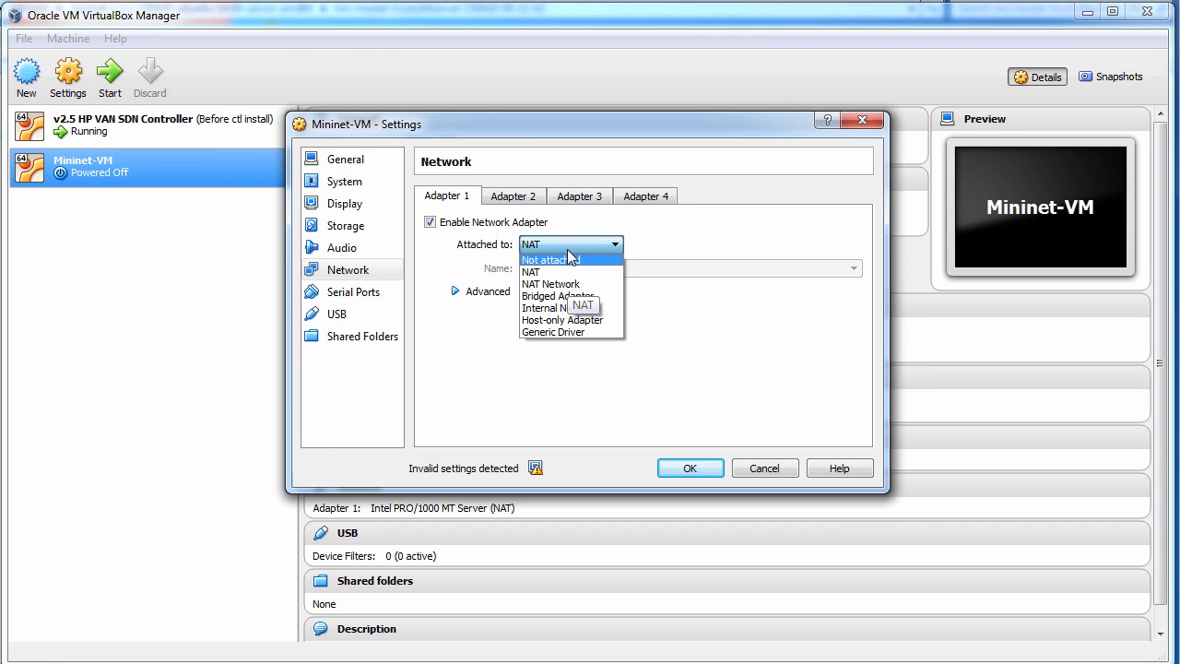
click(557, 296)
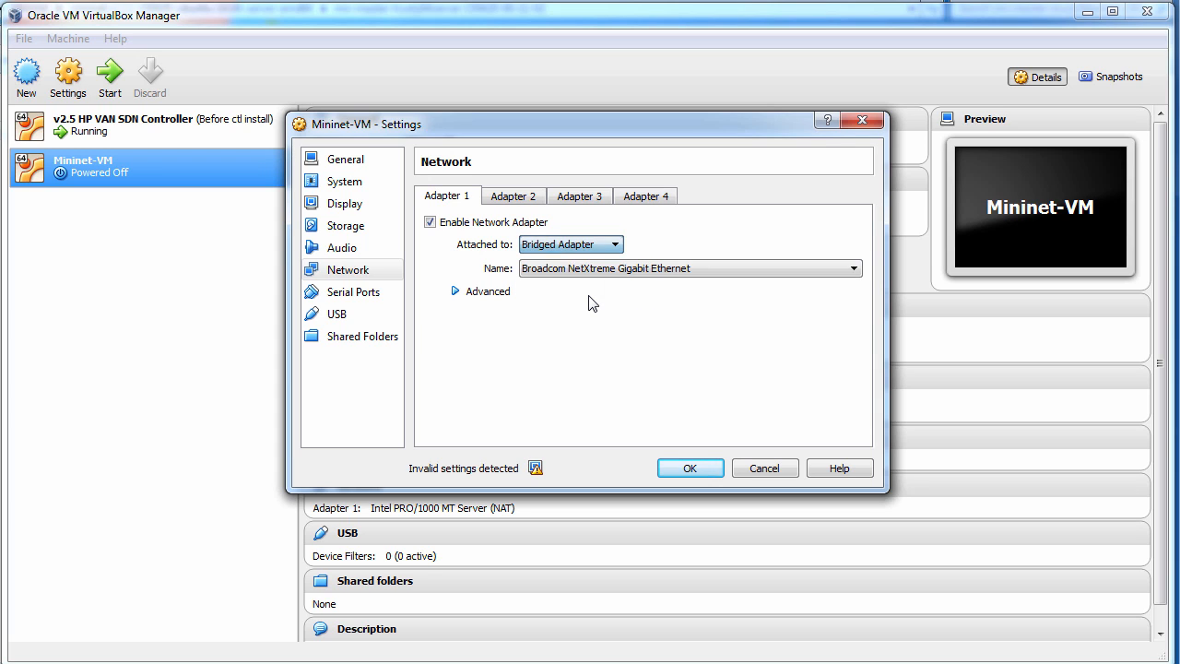
click(513, 196)
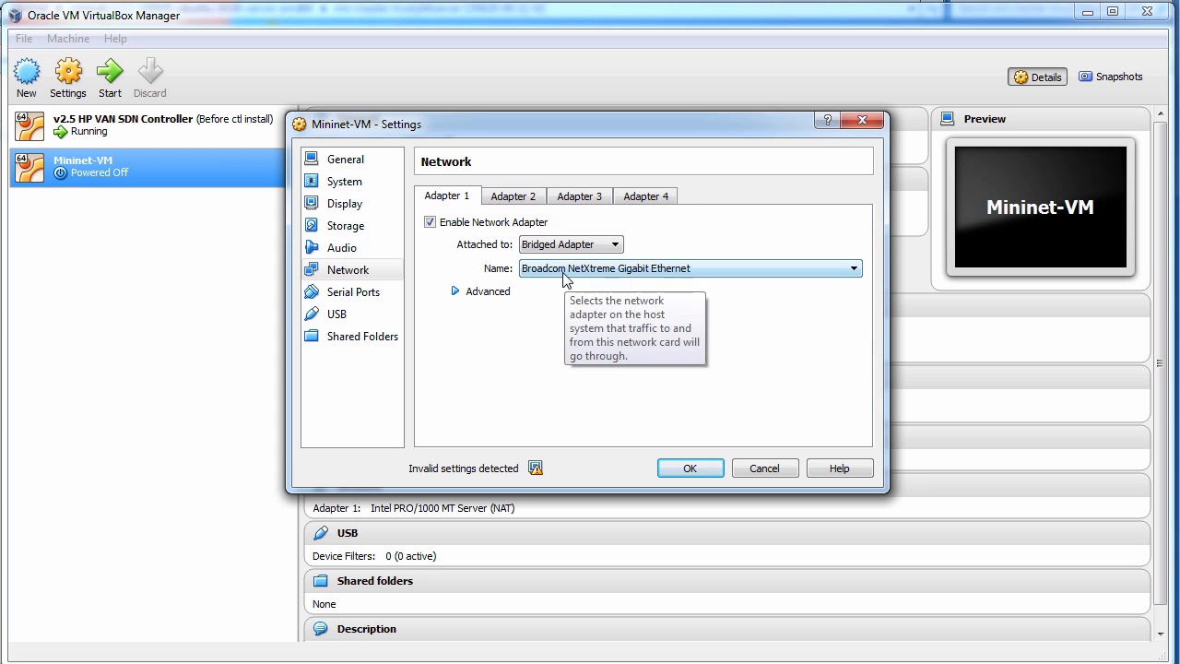
mouse_move(548, 354)
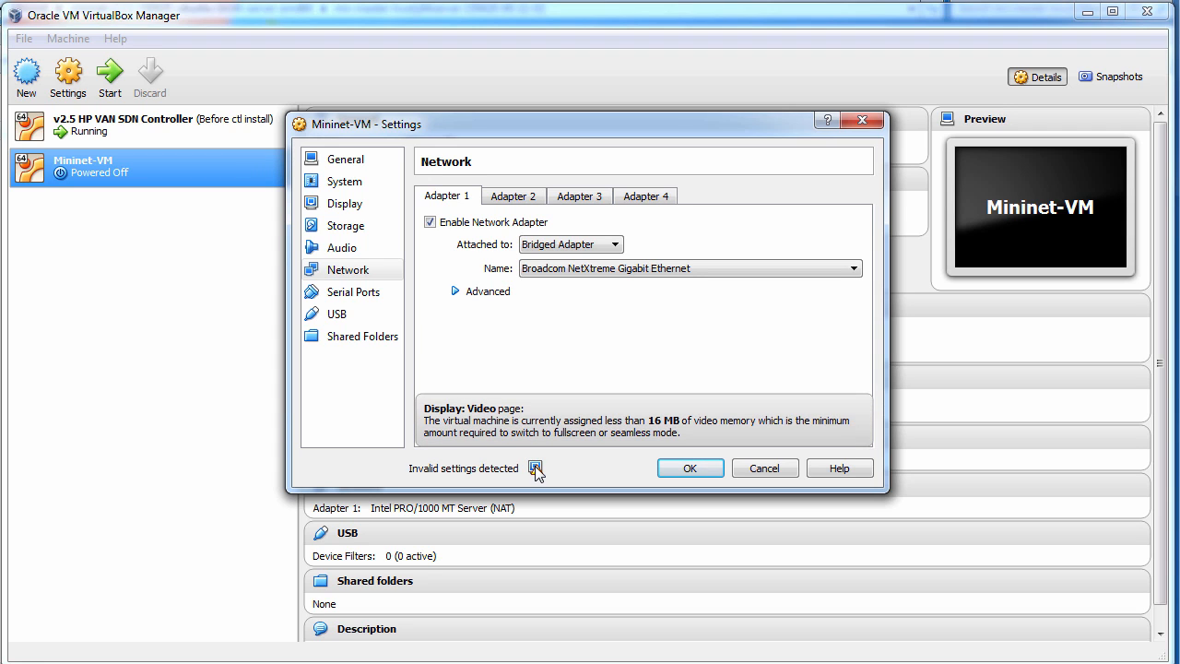
Raise Mininet-VM's video memory to 22 MB, save, and reopen the settings to verify
click(346, 203)
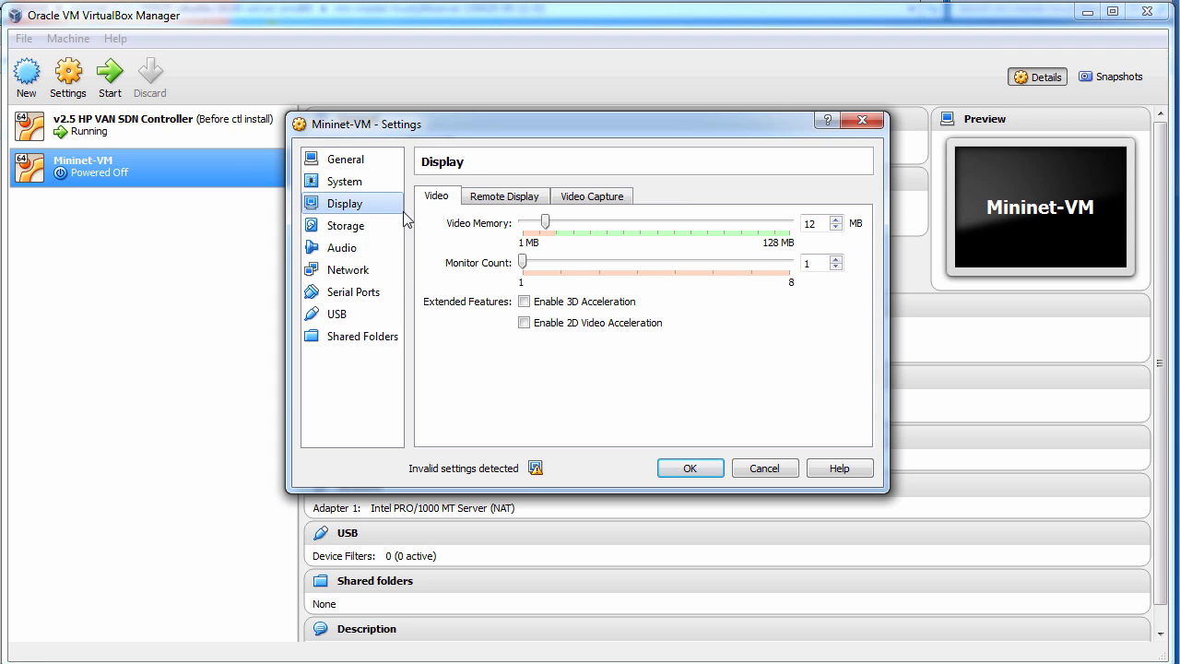
drag(544, 222, 569, 221)
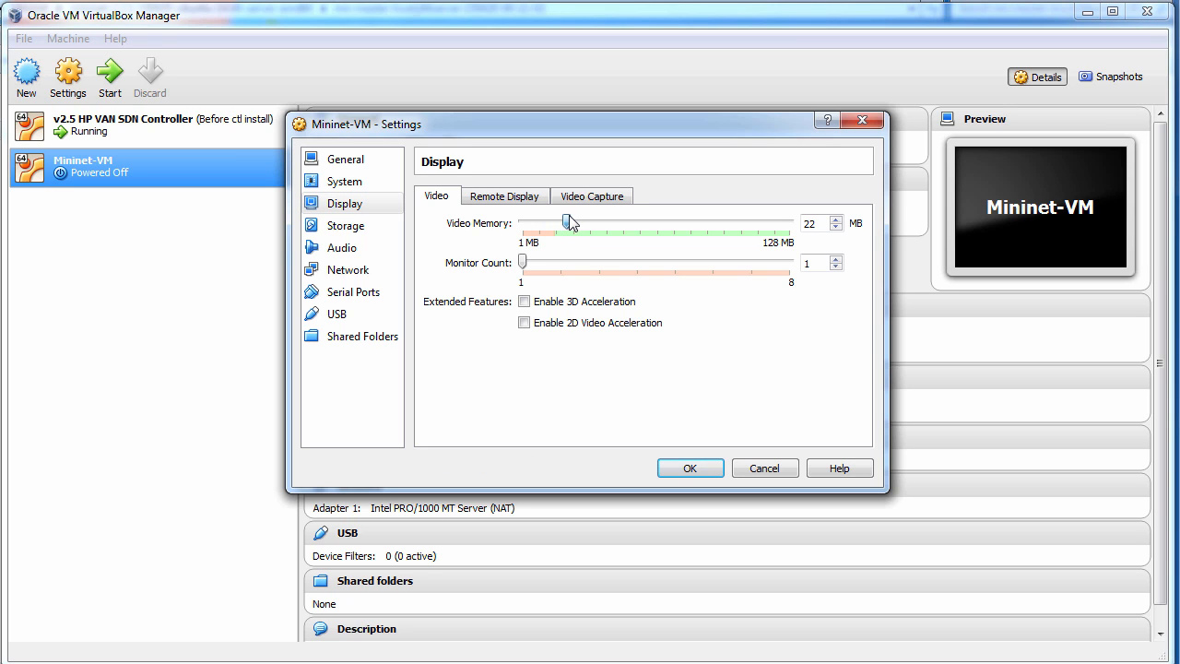
mouse_move(336, 166)
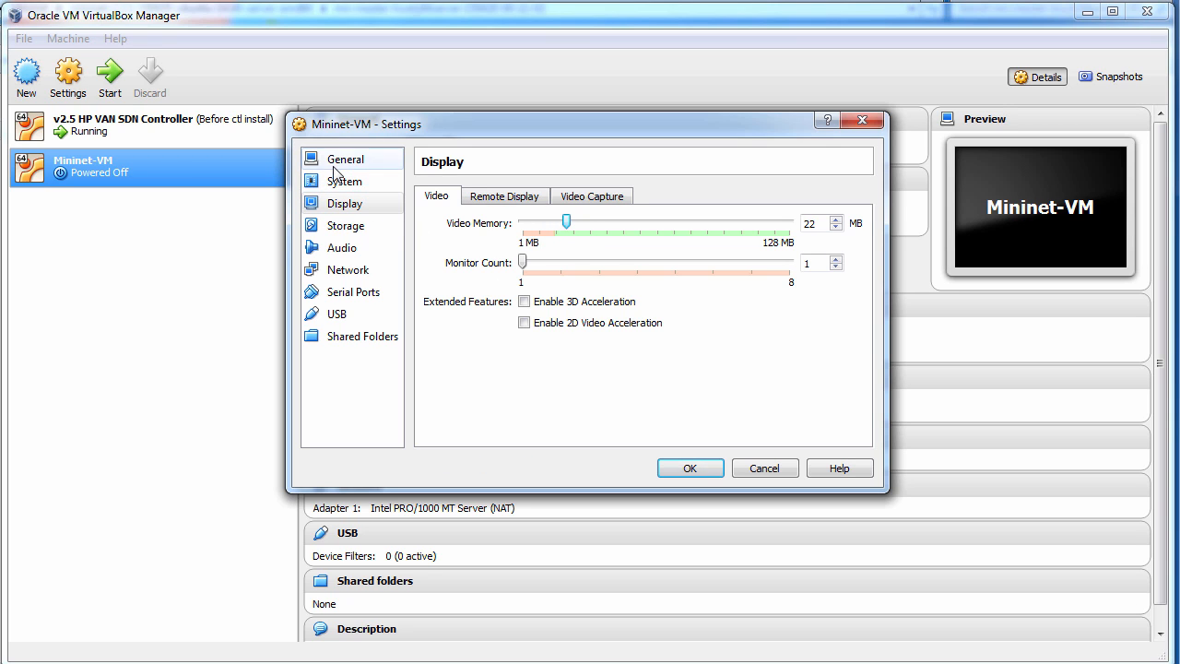
click(689, 467)
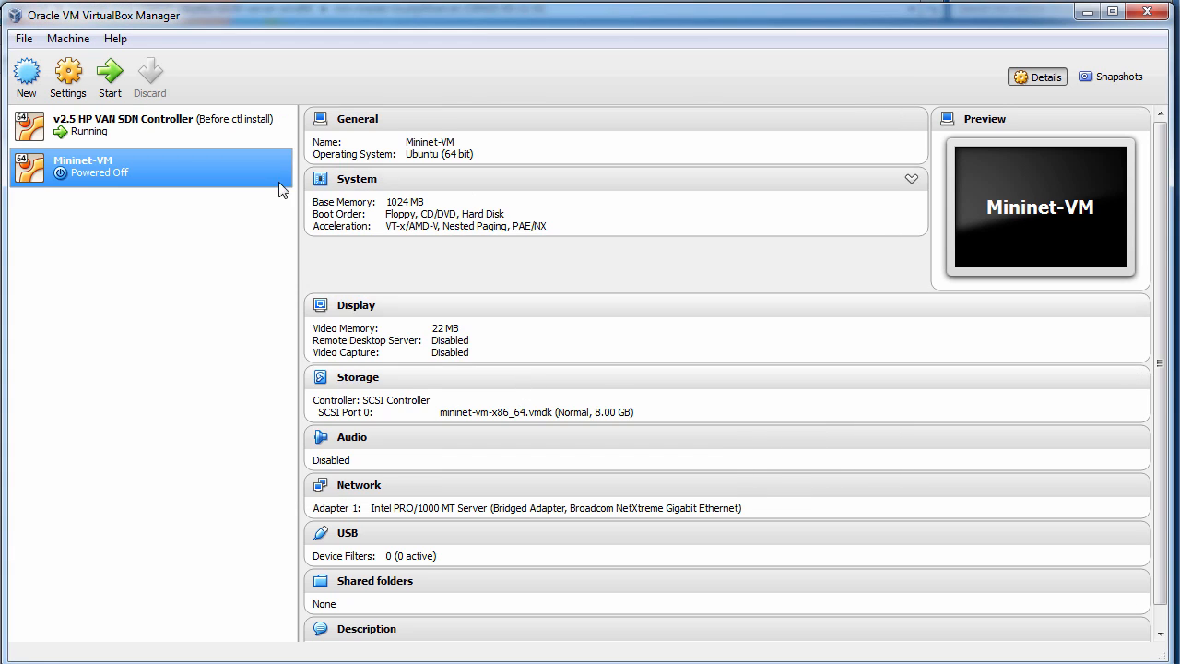
click(67, 76)
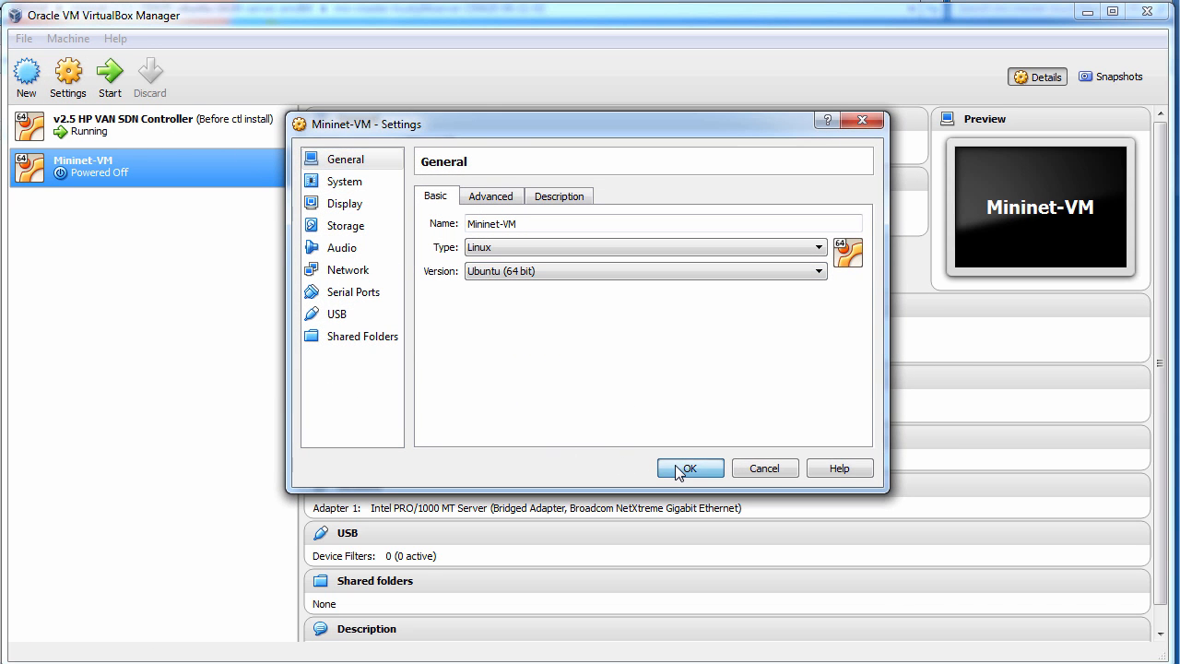
click(690, 468)
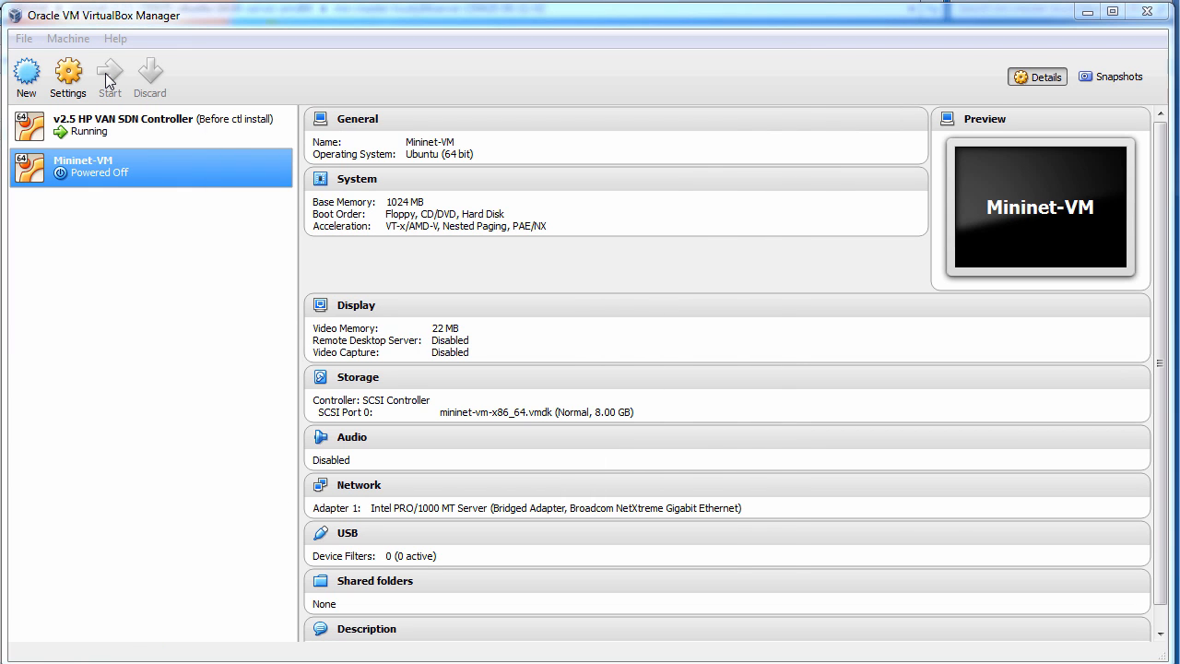
Boot Mininet-VM, log in with username and password mininet, and run ifconfig
click(109, 76)
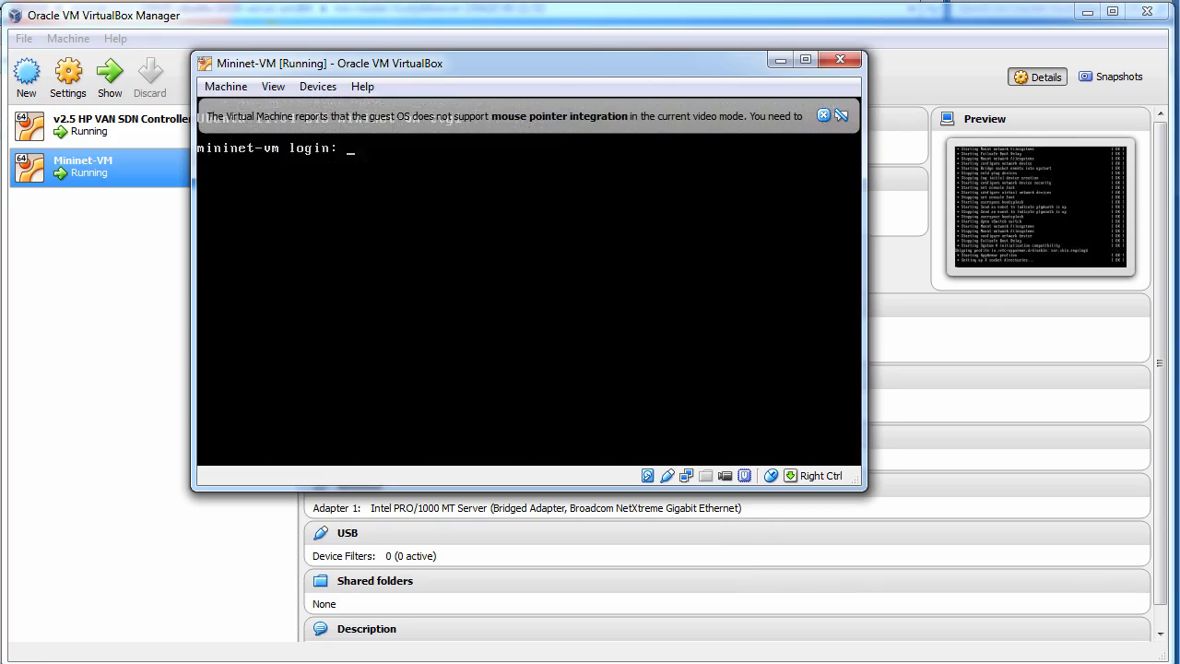
click(823, 115)
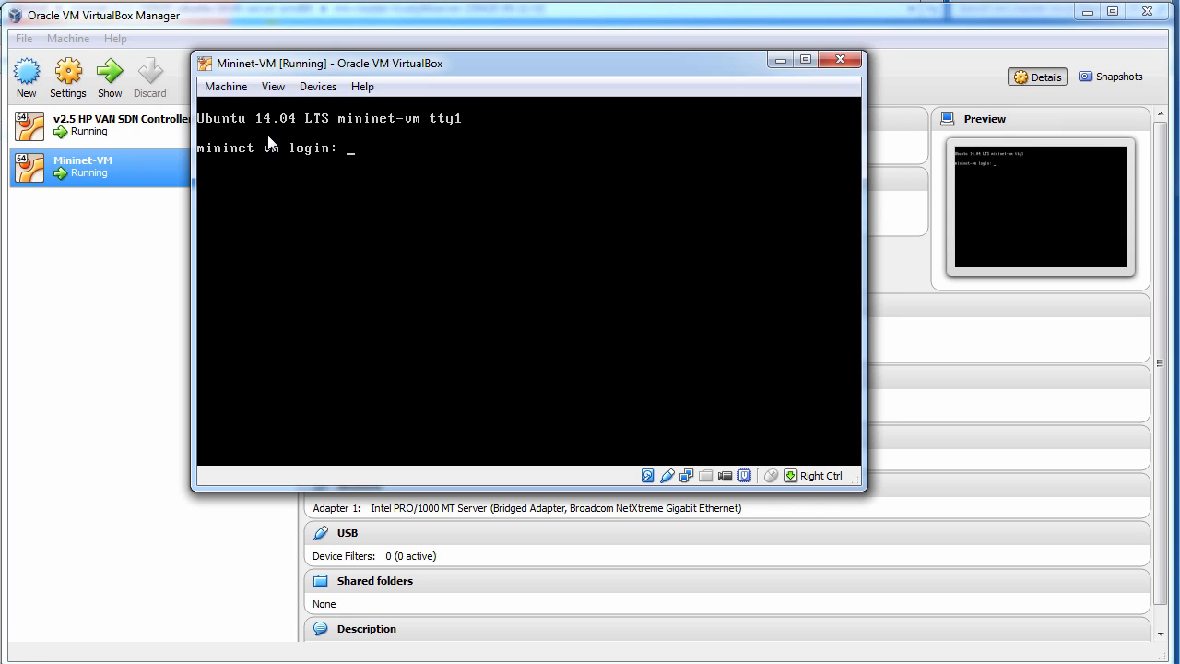
mouse_move(413, 149)
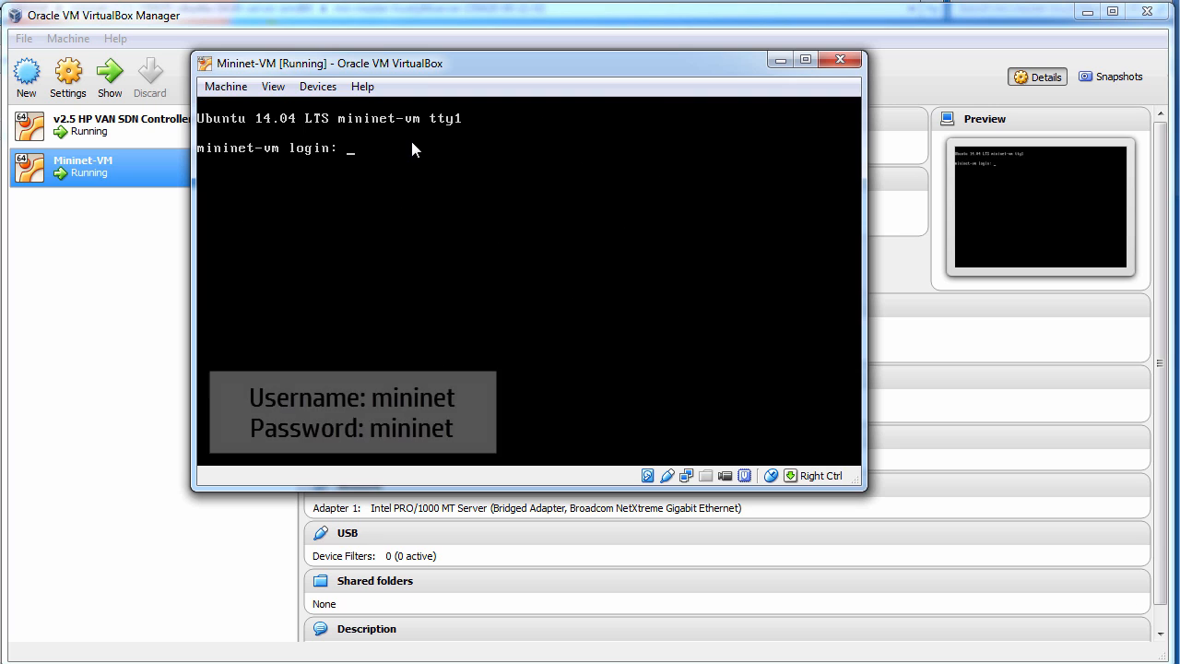
text(min)
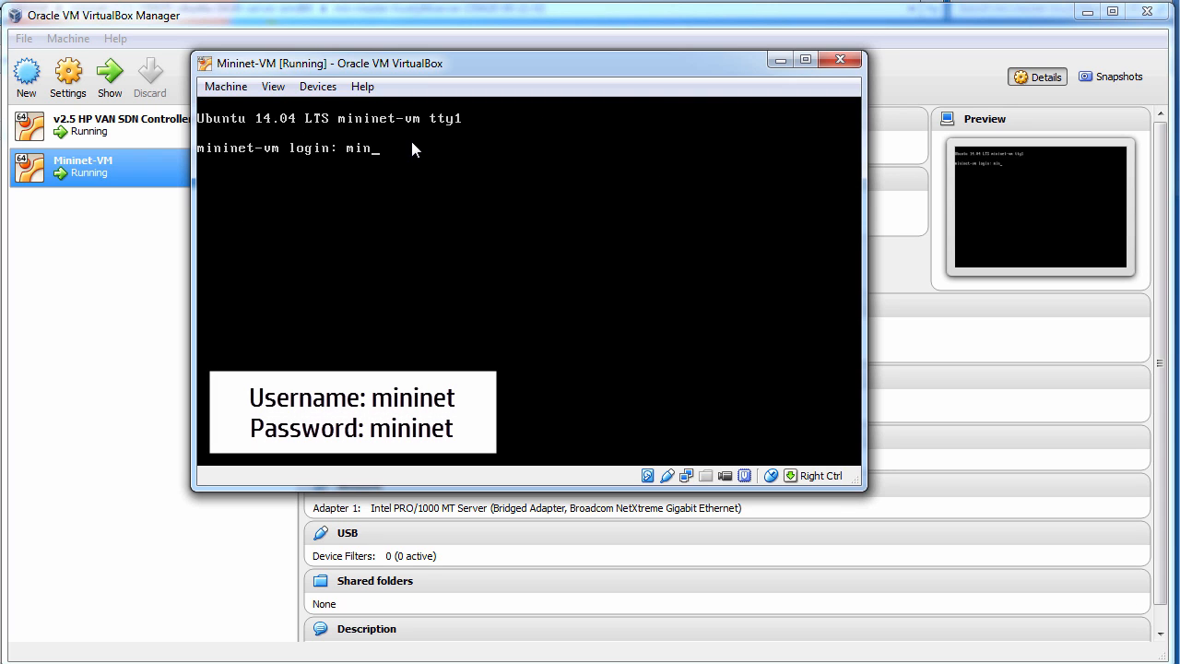
key(Return)
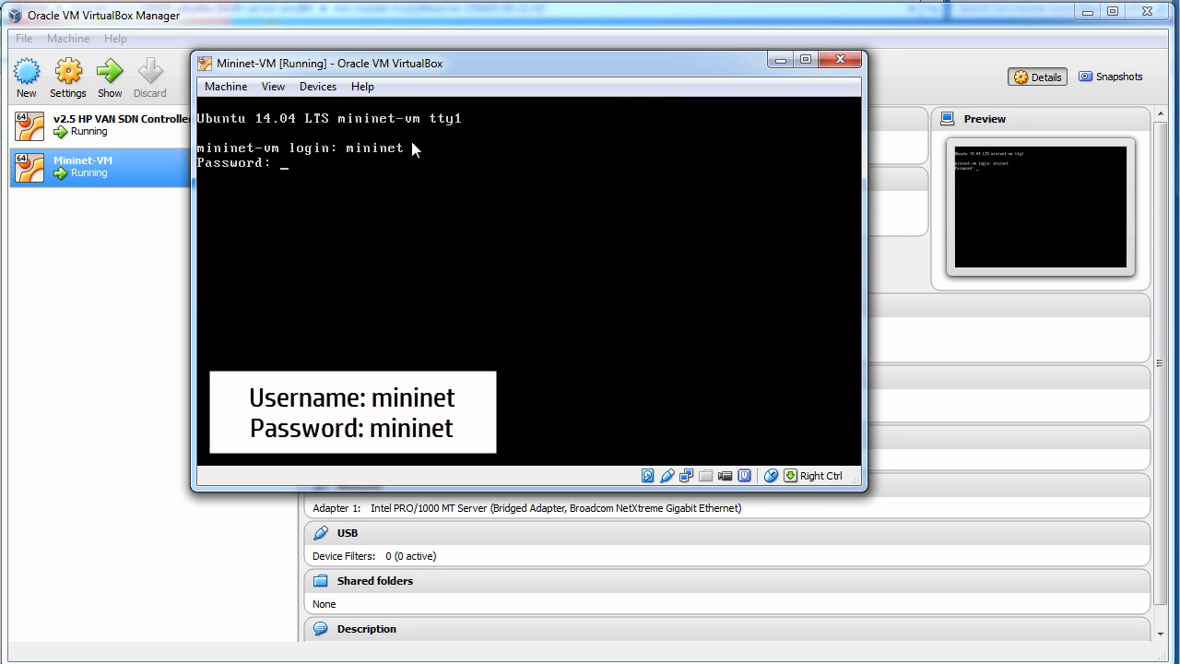
key(Return)
text(ifconf)
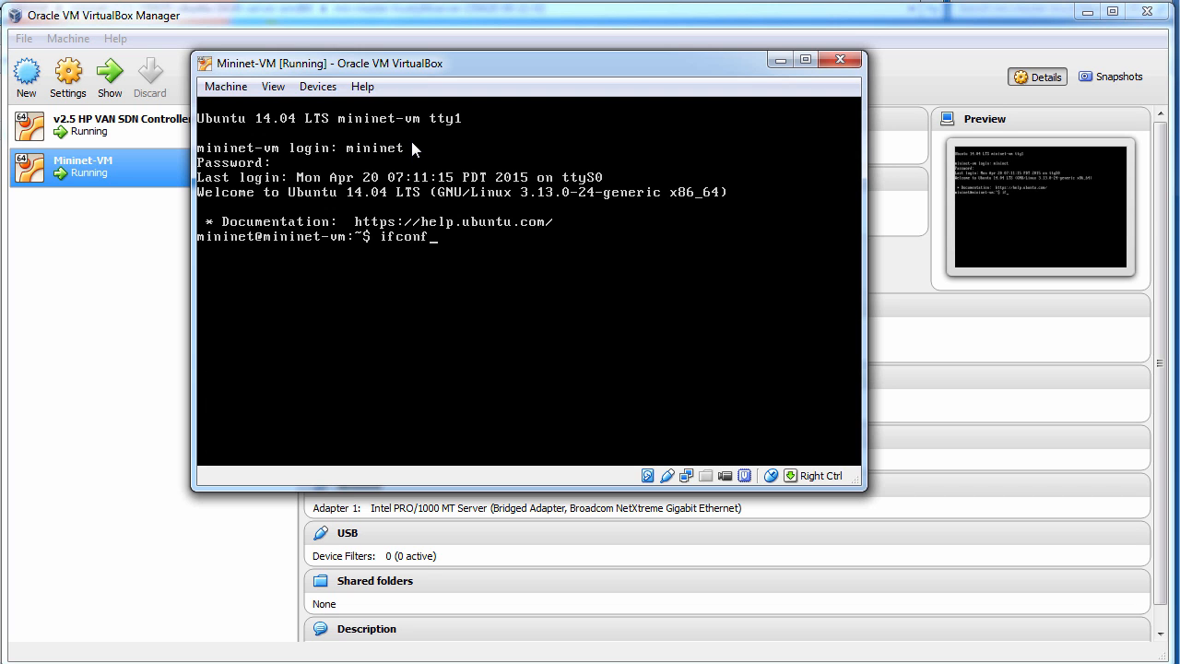
key(Return)
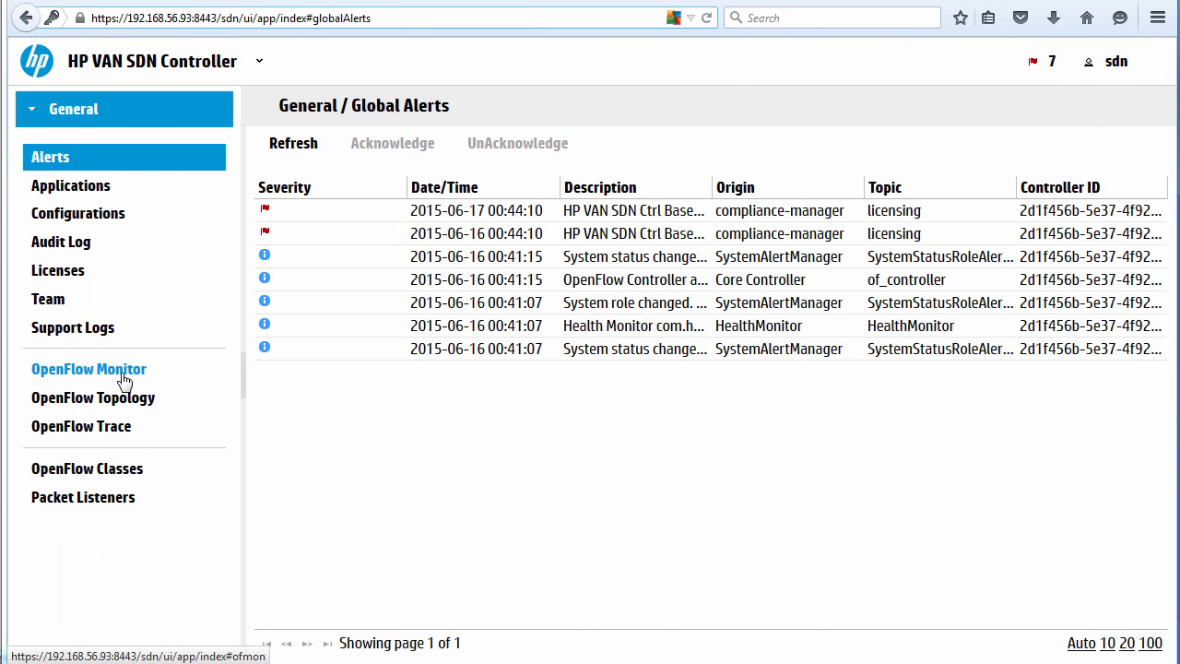
Check OpenFlow Monitor and OpenFlow Topology, both showing no connected switches
click(89, 369)
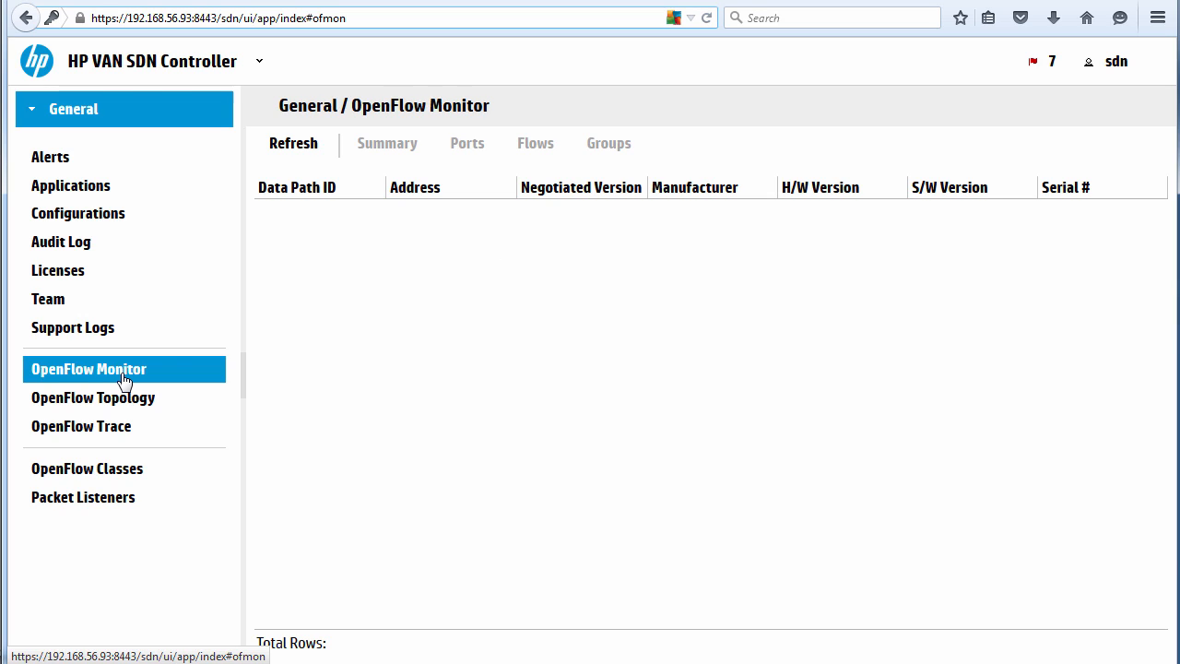
mouse_move(174, 360)
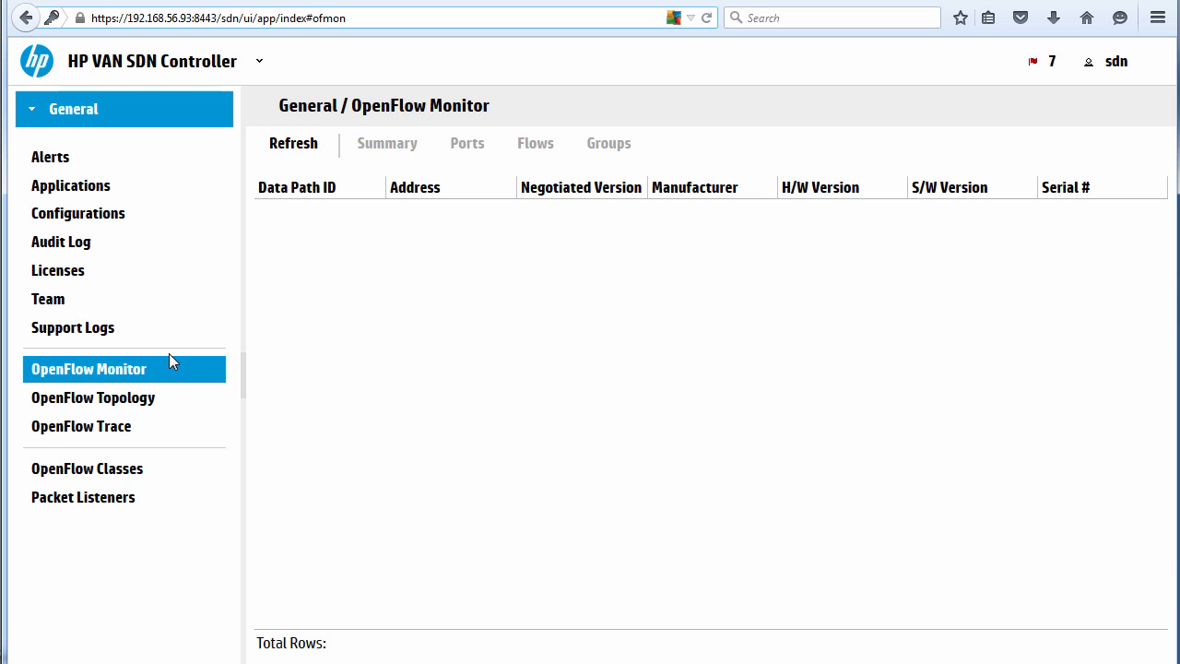
mouse_move(134, 406)
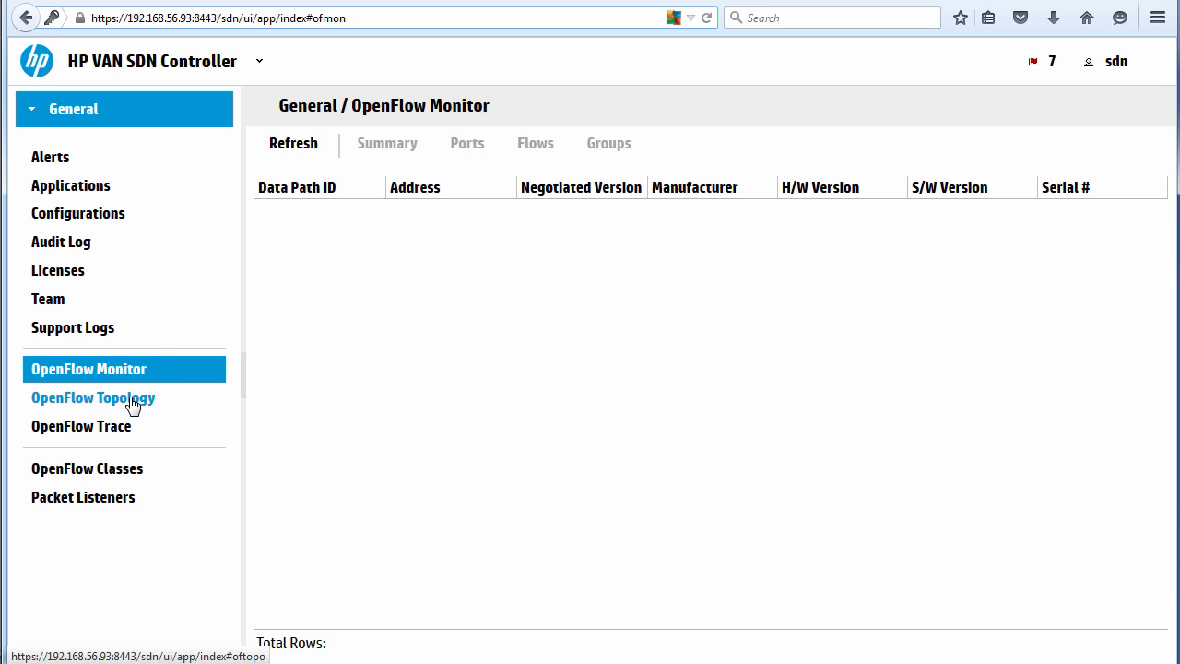
click(93, 397)
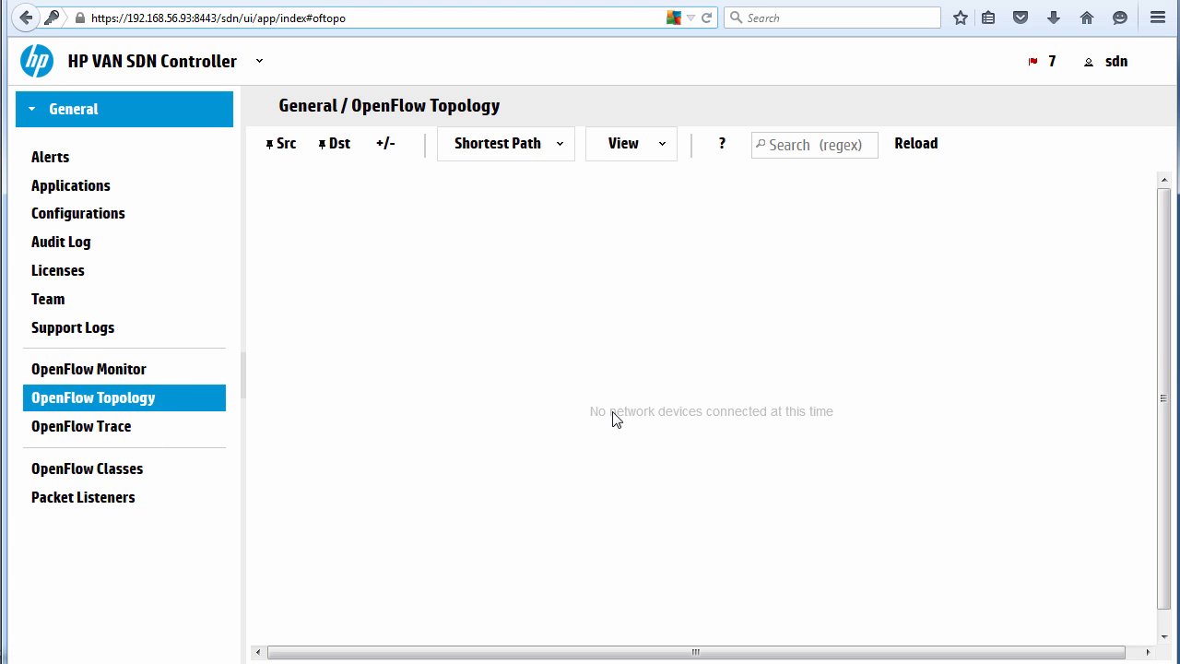
mouse_move(630, 438)
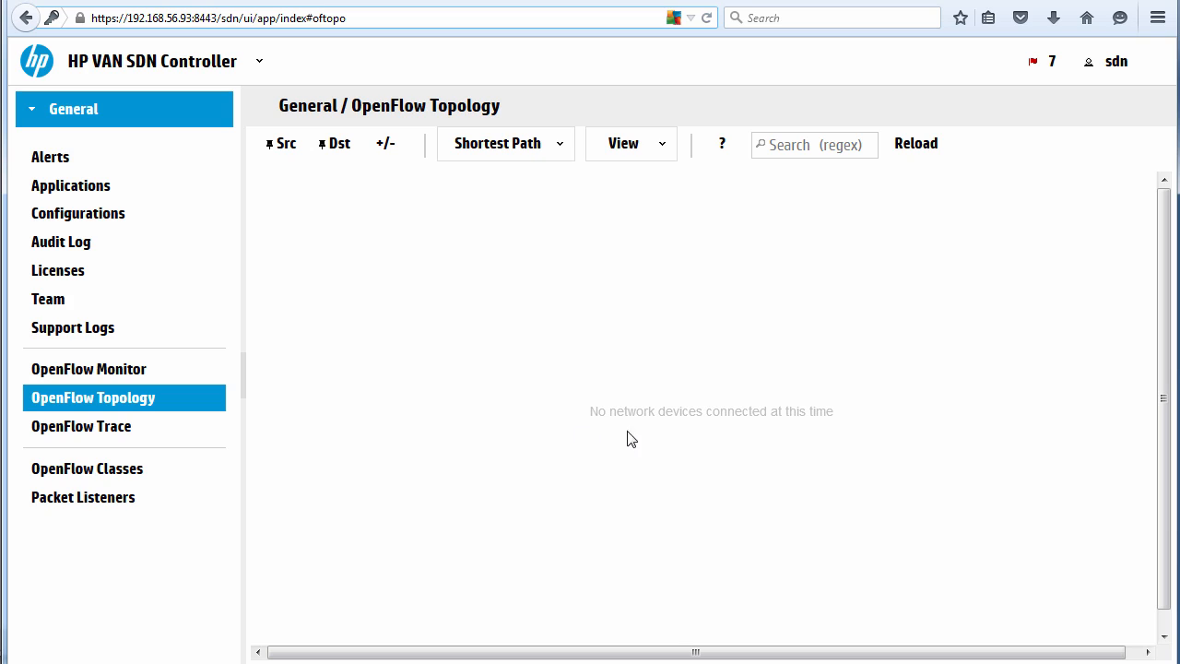
mouse_move(820, 439)
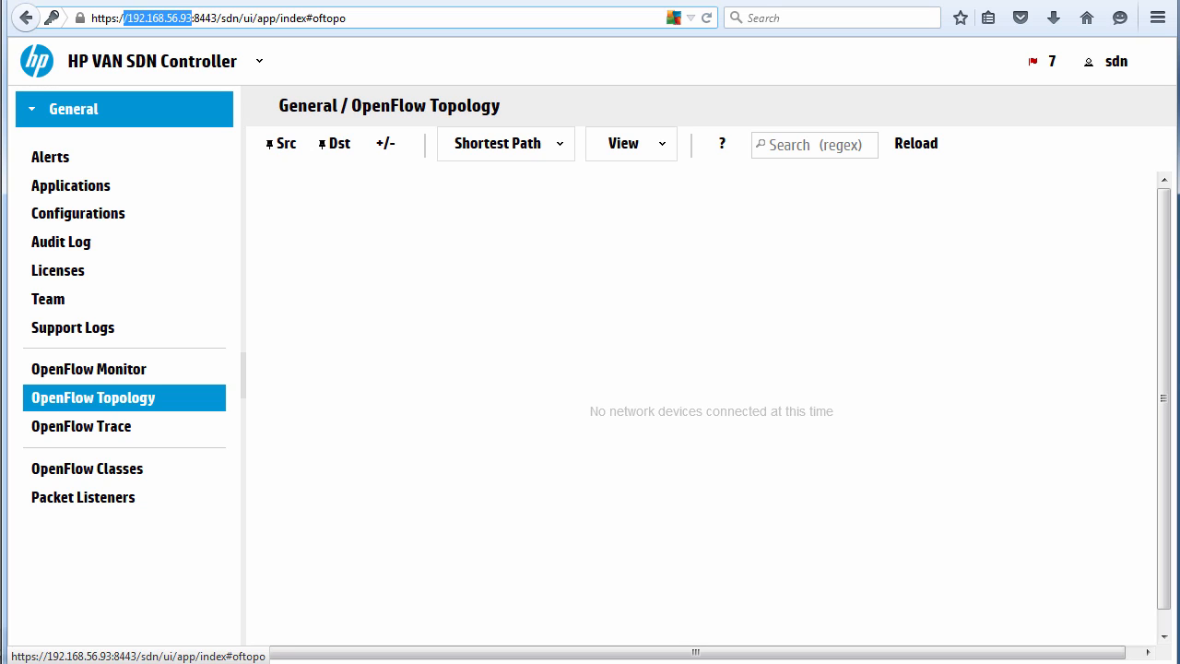
click(89, 369)
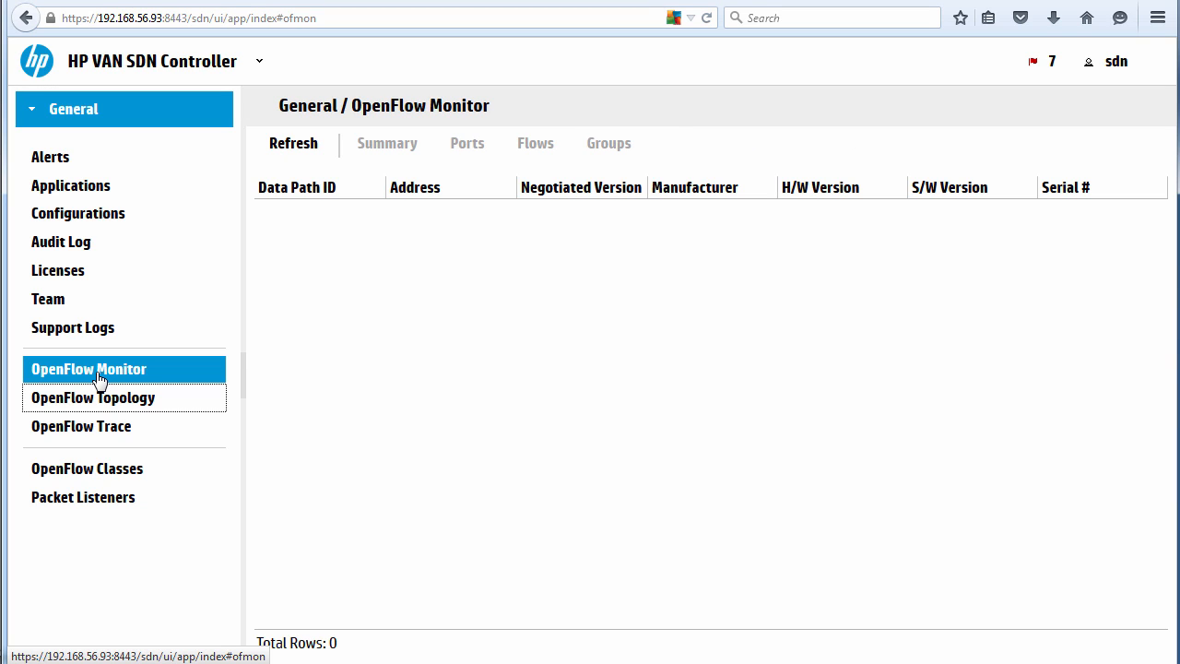
mouse_move(470, 312)
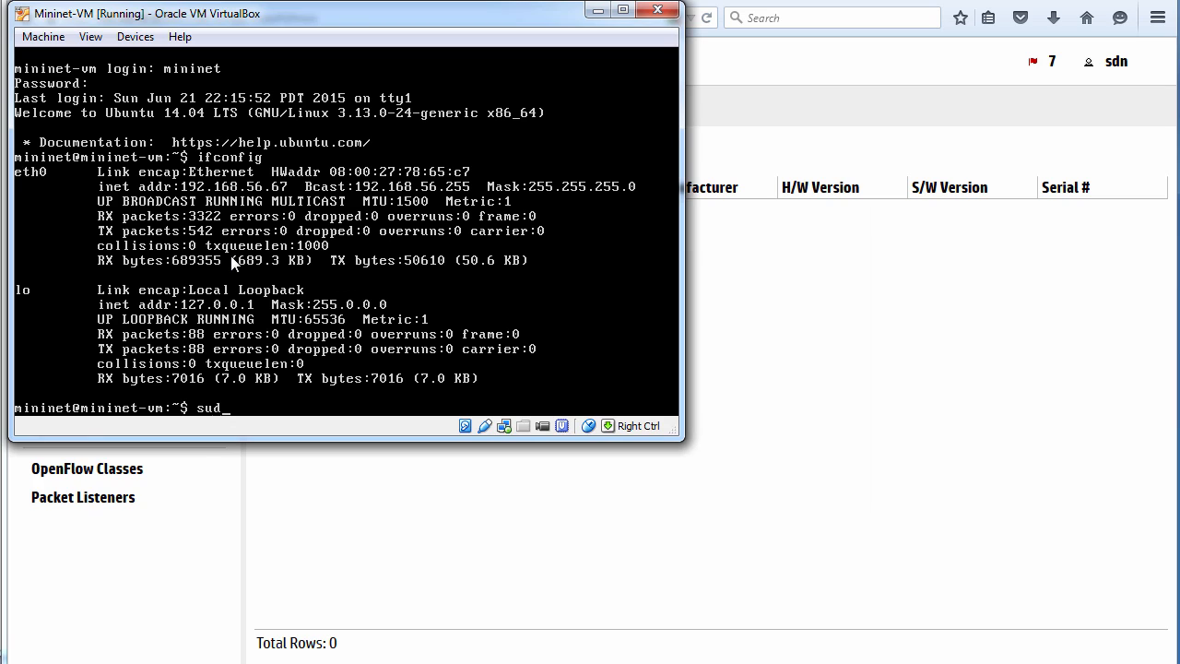
Run sudo mn --controller=remote,ip=192.168.56.93 --topo=linear,4 --mac in the VM console
text(o mn)
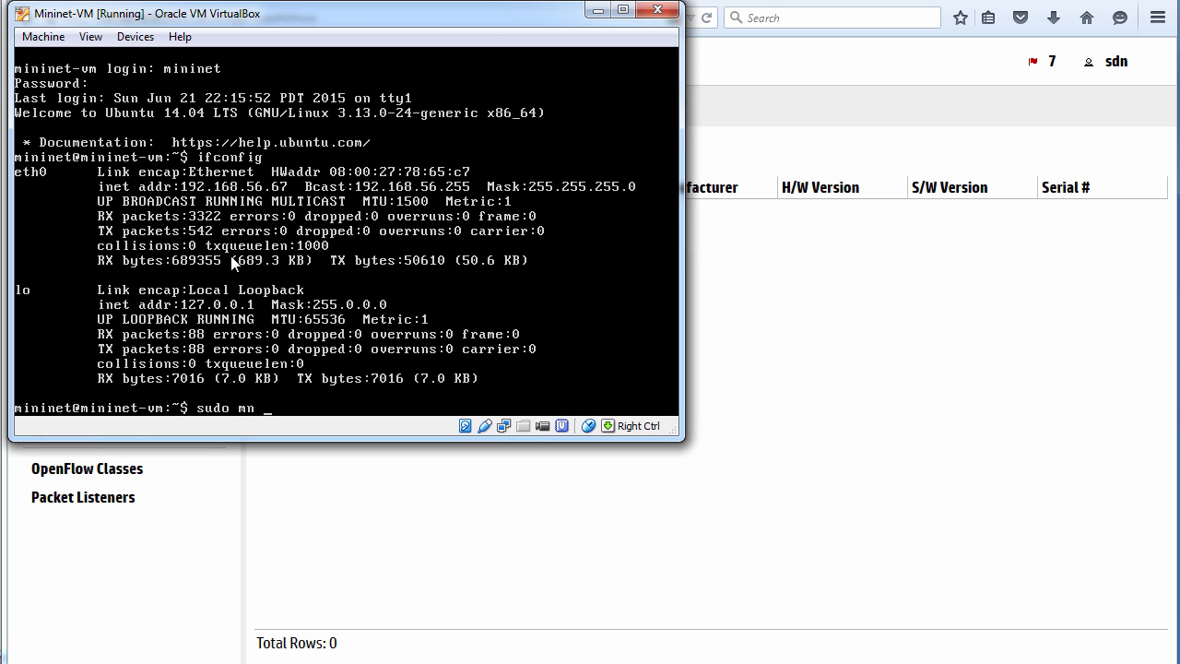
text(--cont)
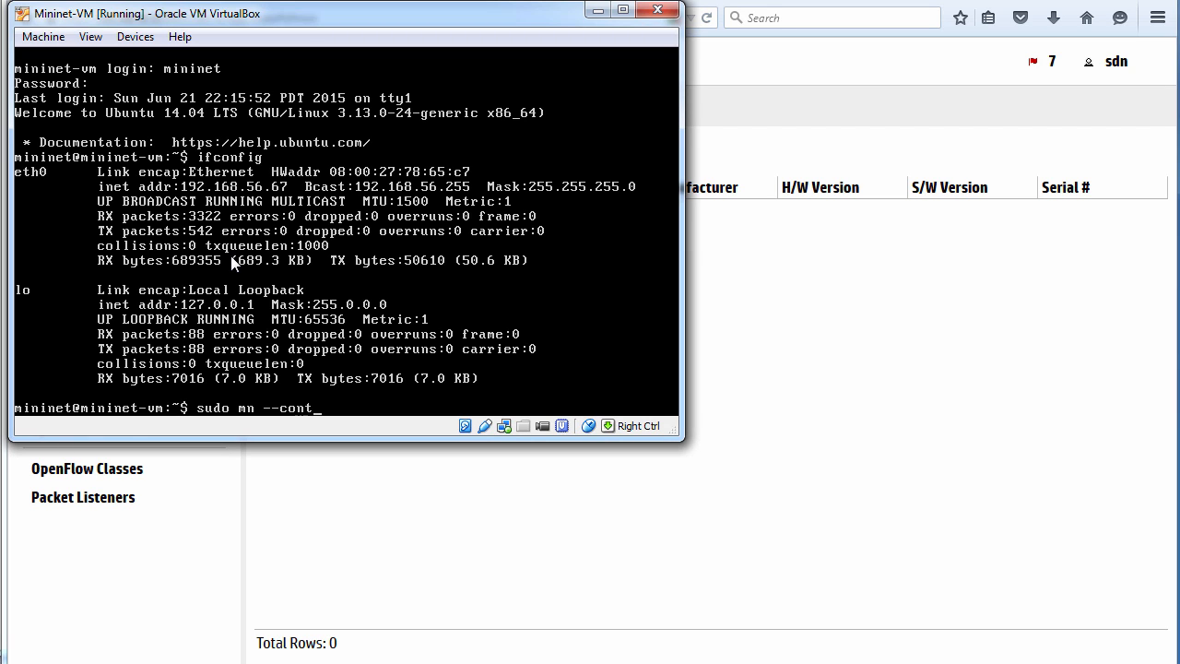
text(ro)
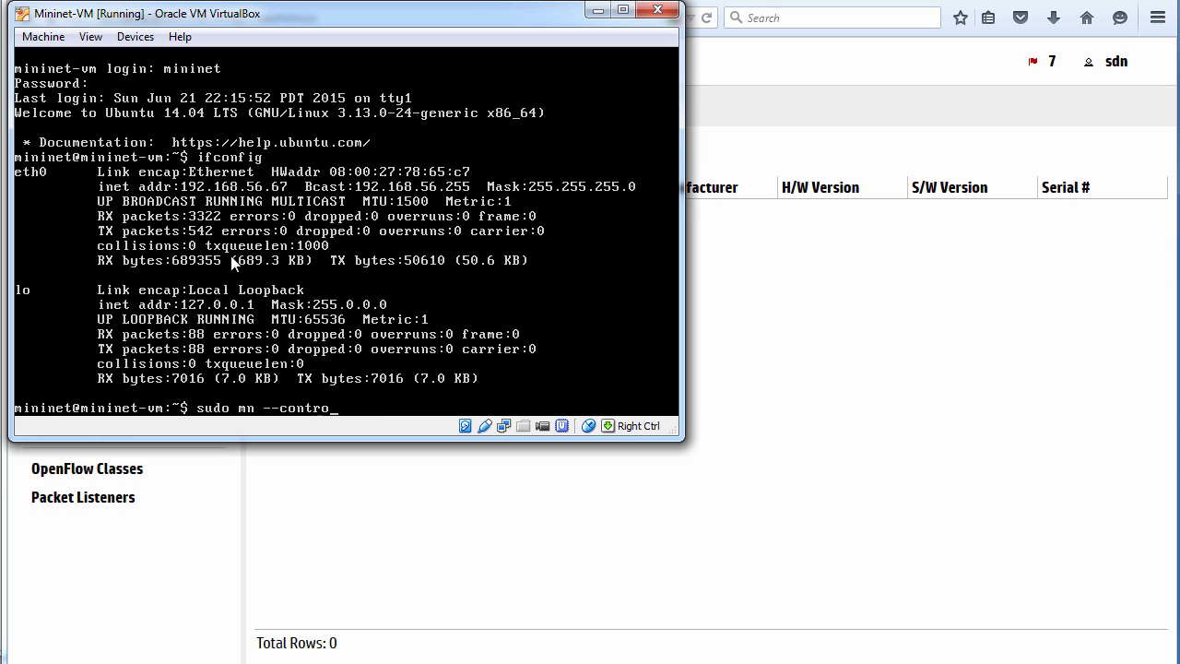
text(ller=remote,)
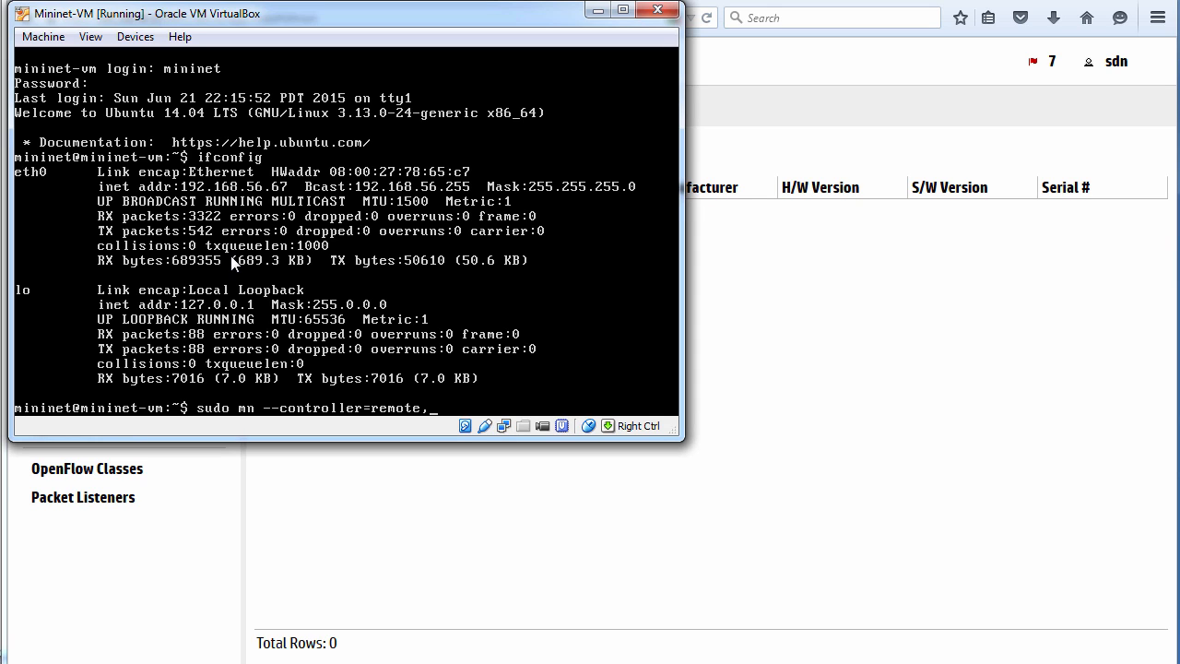
text(ip=192.16)
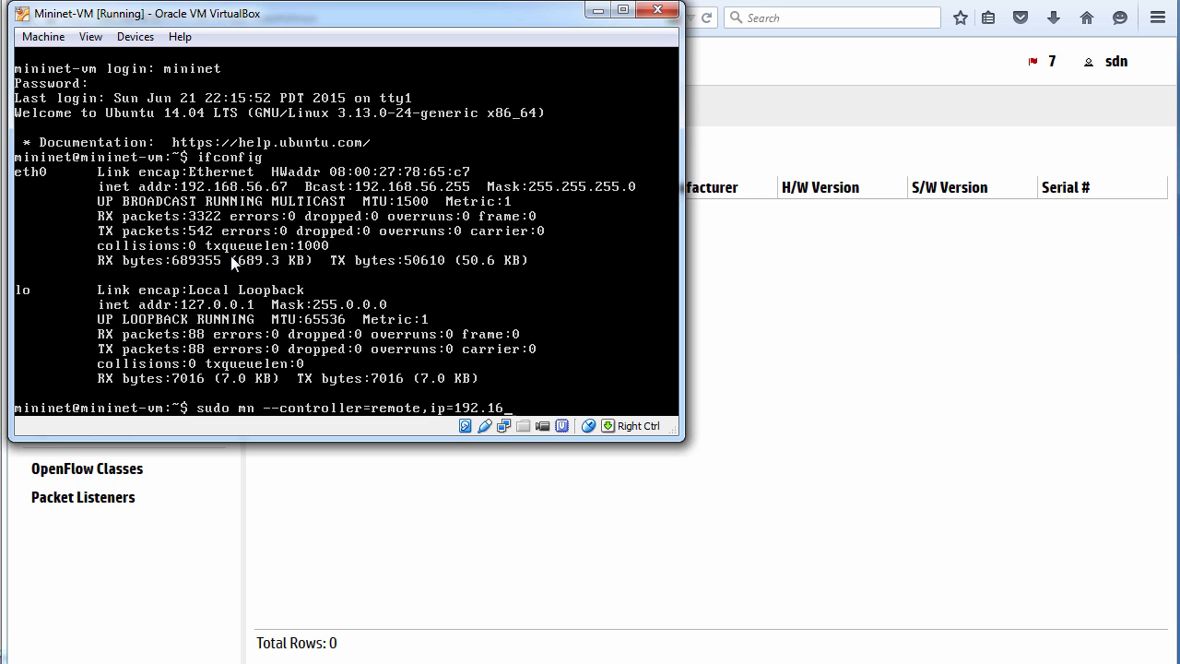
text(8.56.93)
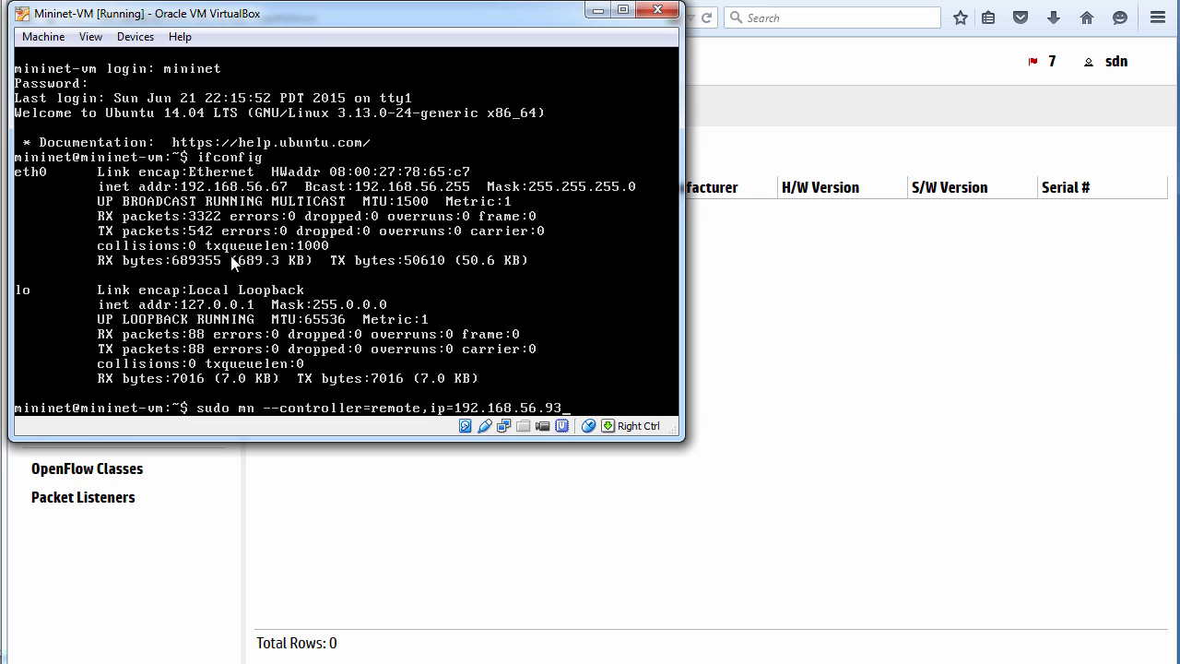
drag(346, 10, 359, 44)
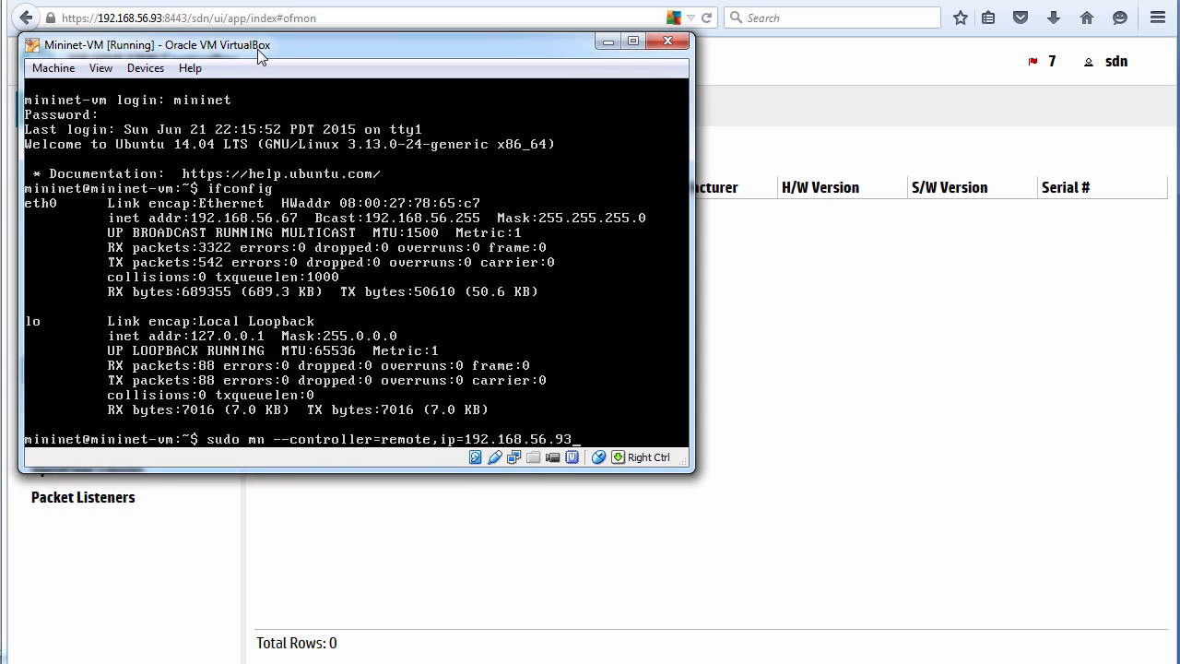
mouse_move(152, 35)
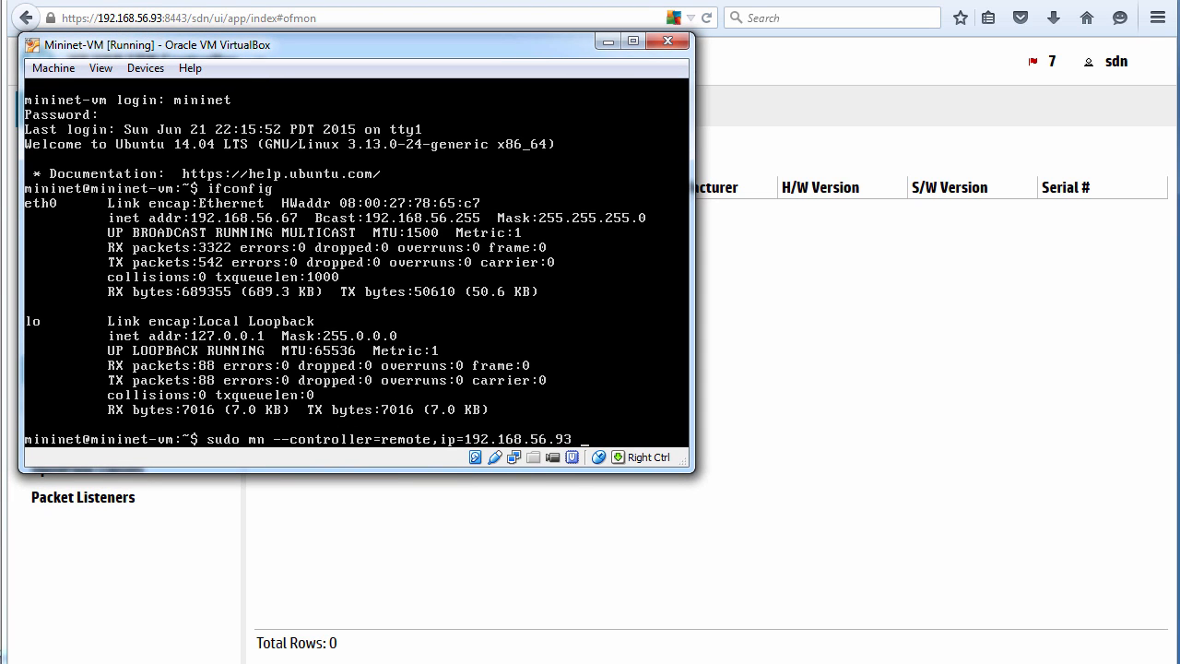
text(--topo)
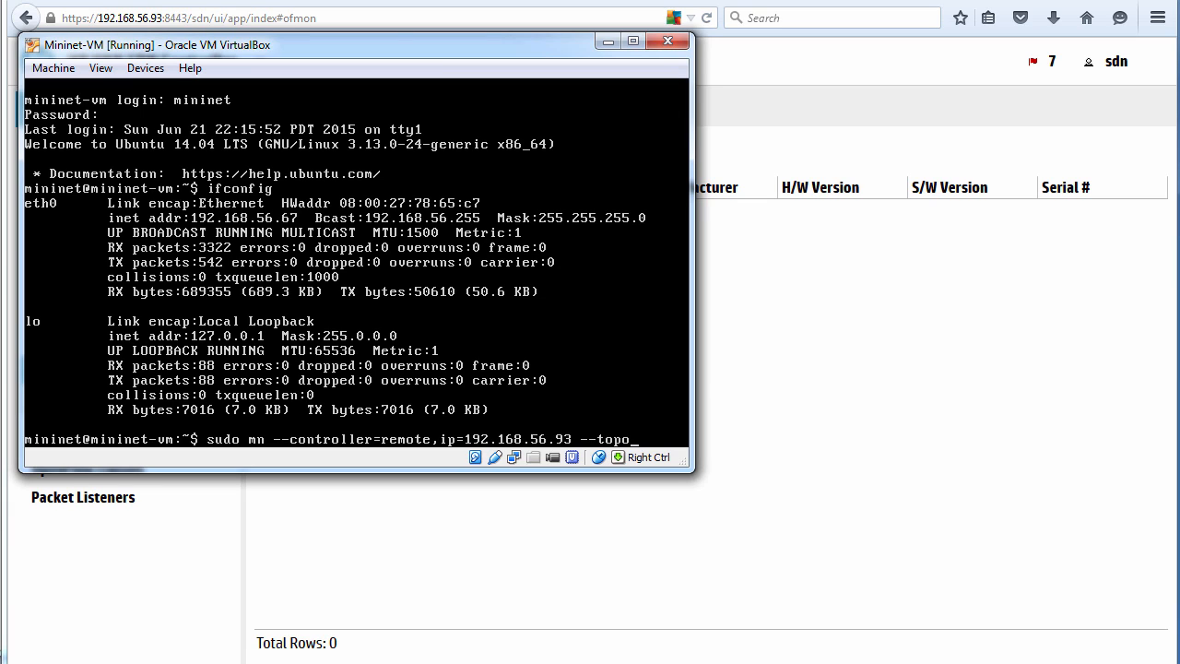
text(=lineas)
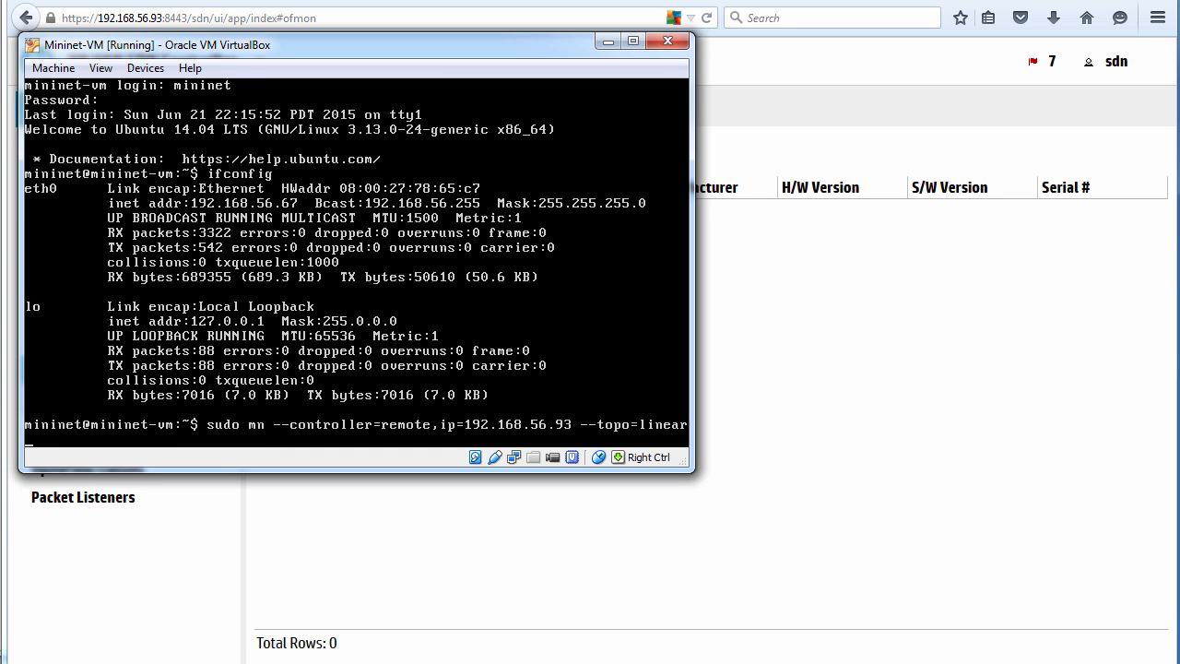
text(,4)
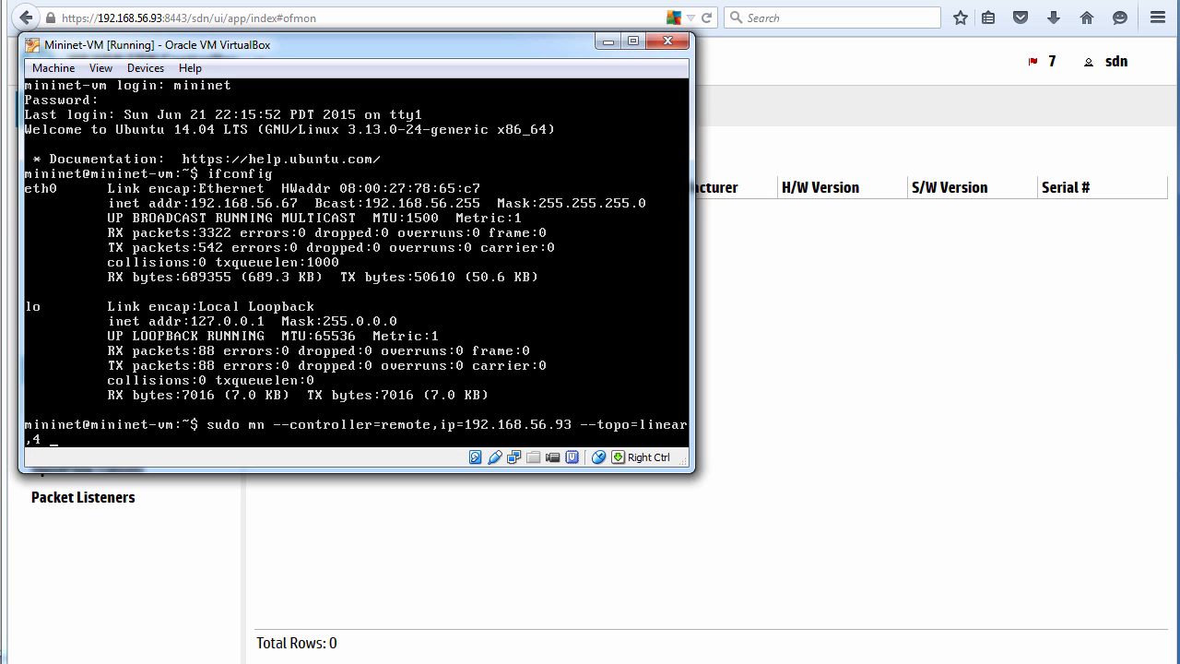
text(--mac)
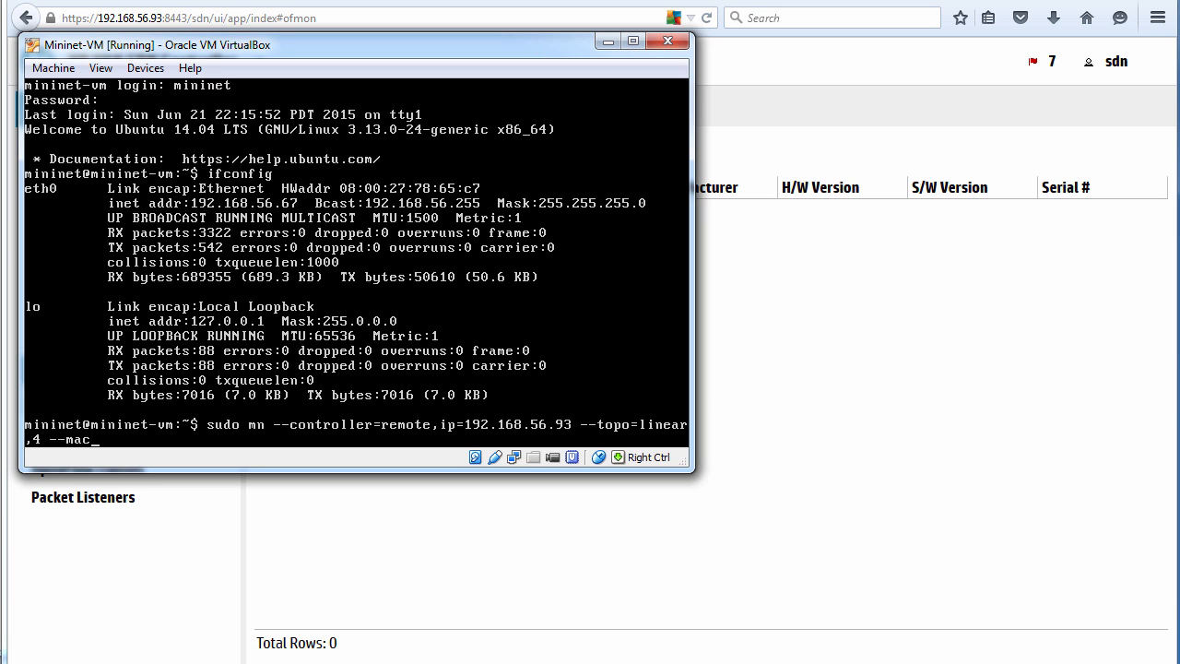
key(Return)
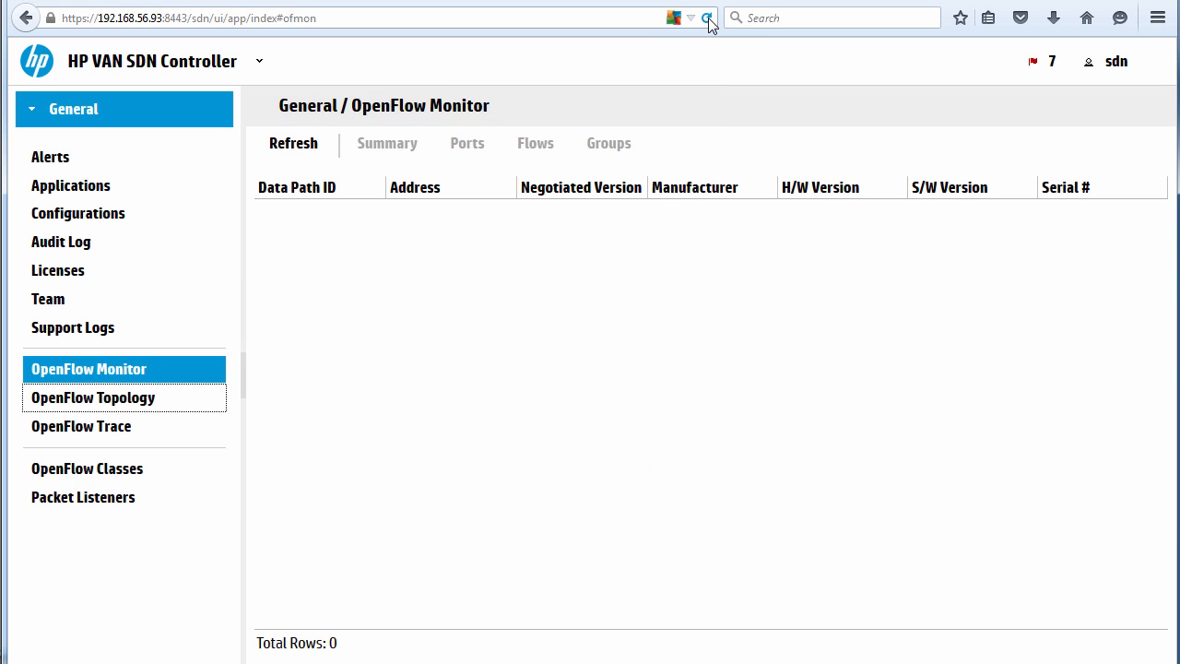
Reload OpenFlow Monitor and widen the Data Path ID column to read switches 01–04
click(293, 143)
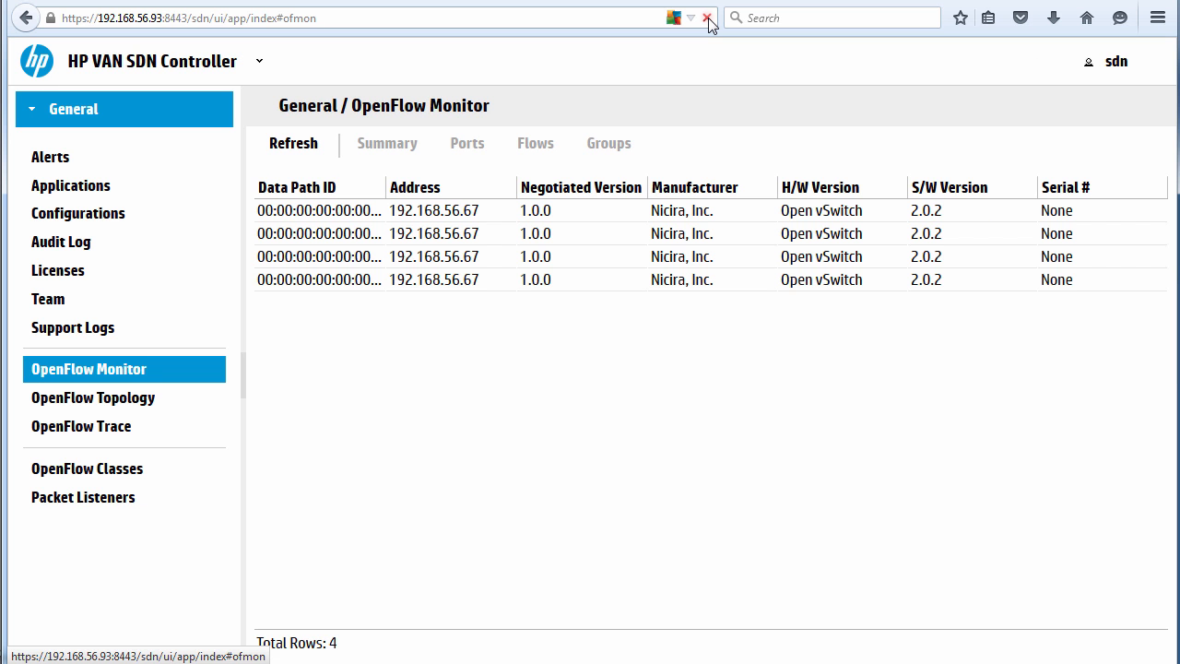
click(706, 17)
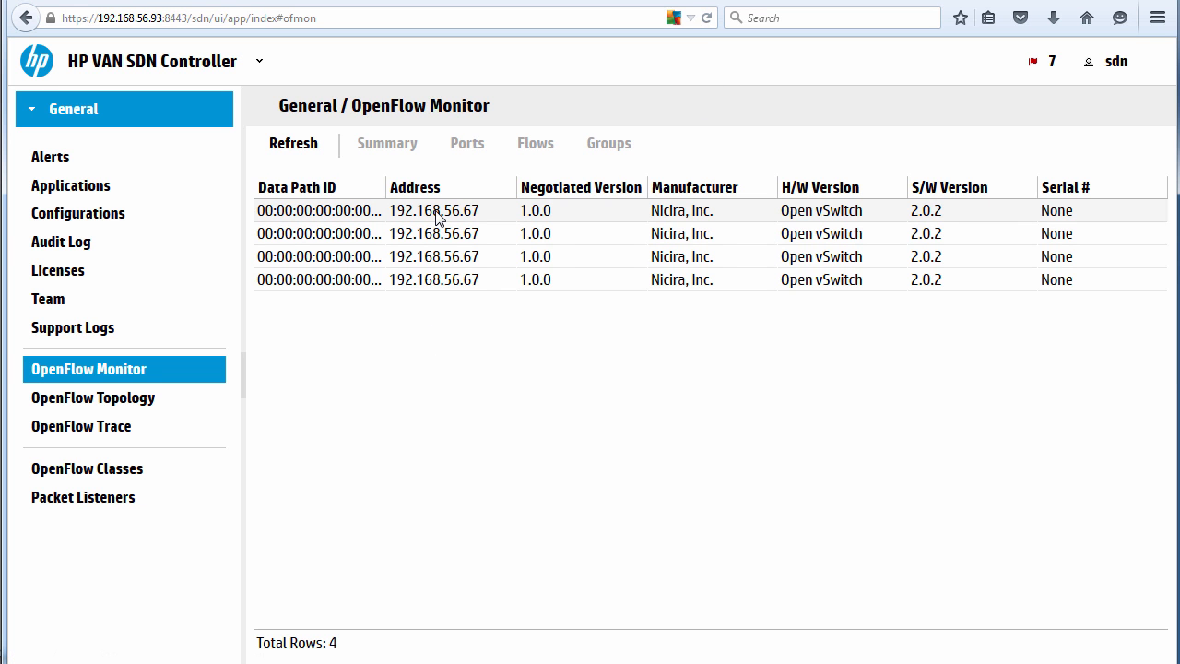
mouse_move(388, 195)
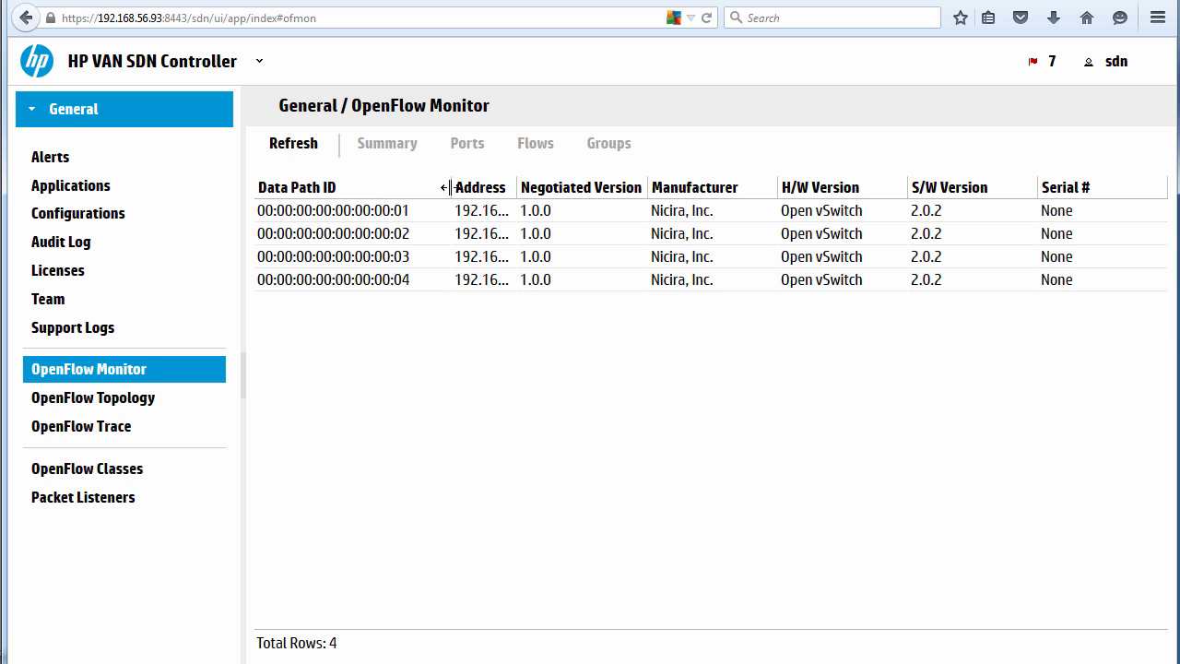
drag(443, 187, 512, 188)
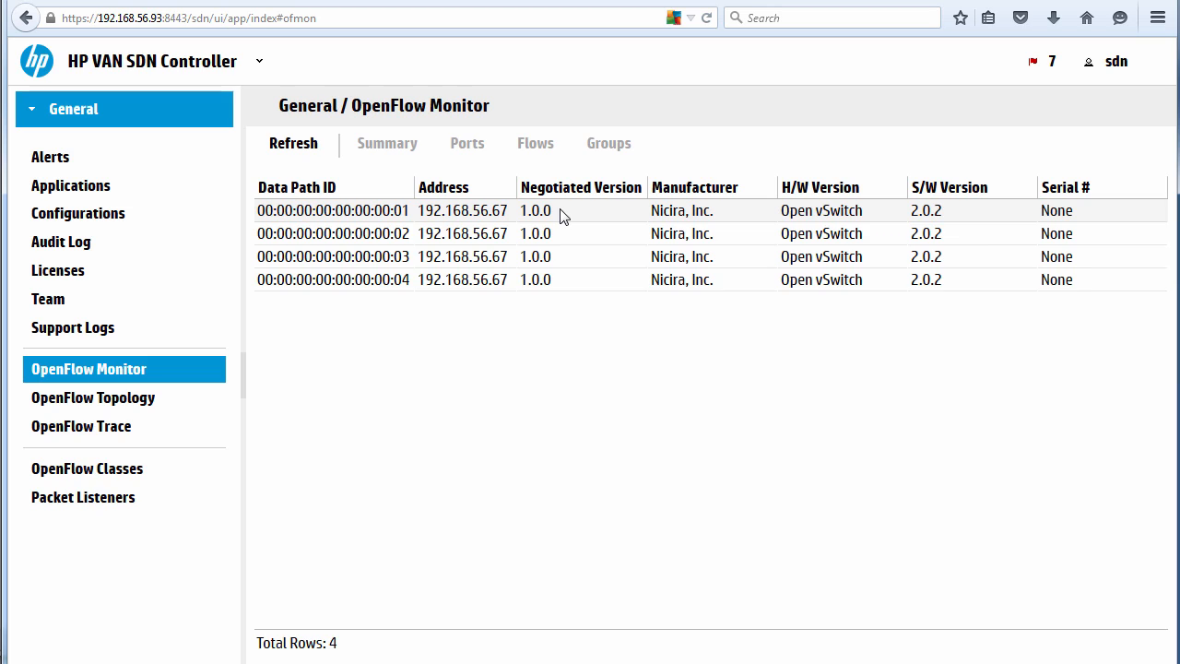
mouse_move(793, 233)
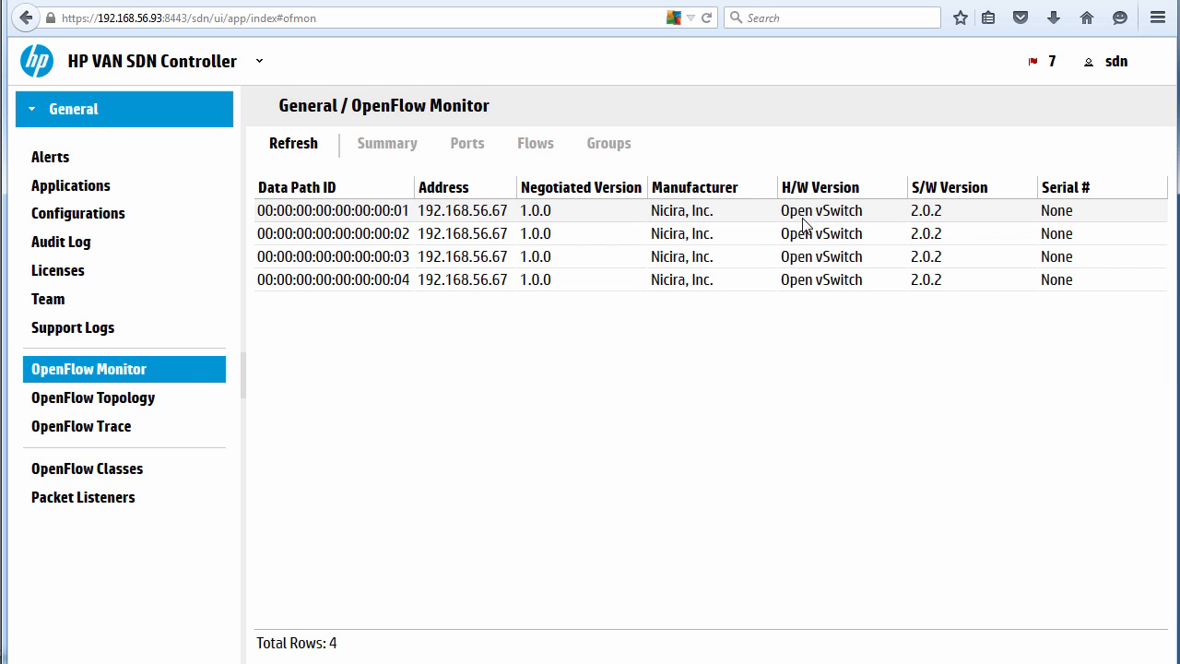
mouse_move(719, 227)
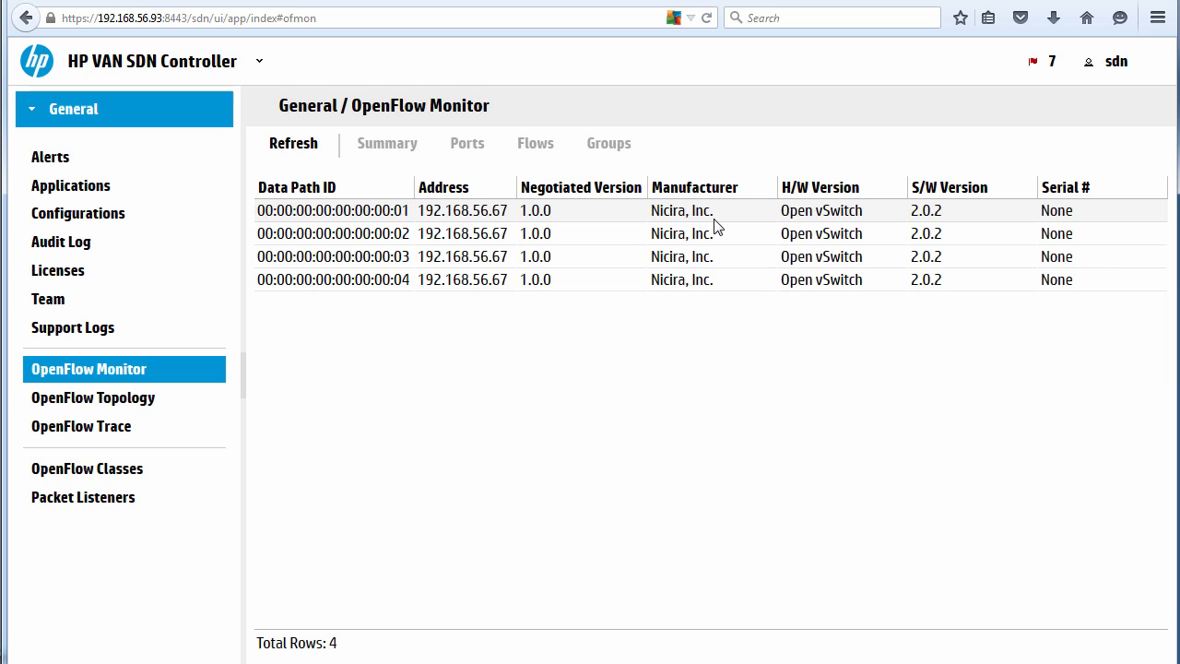
mouse_move(939, 226)
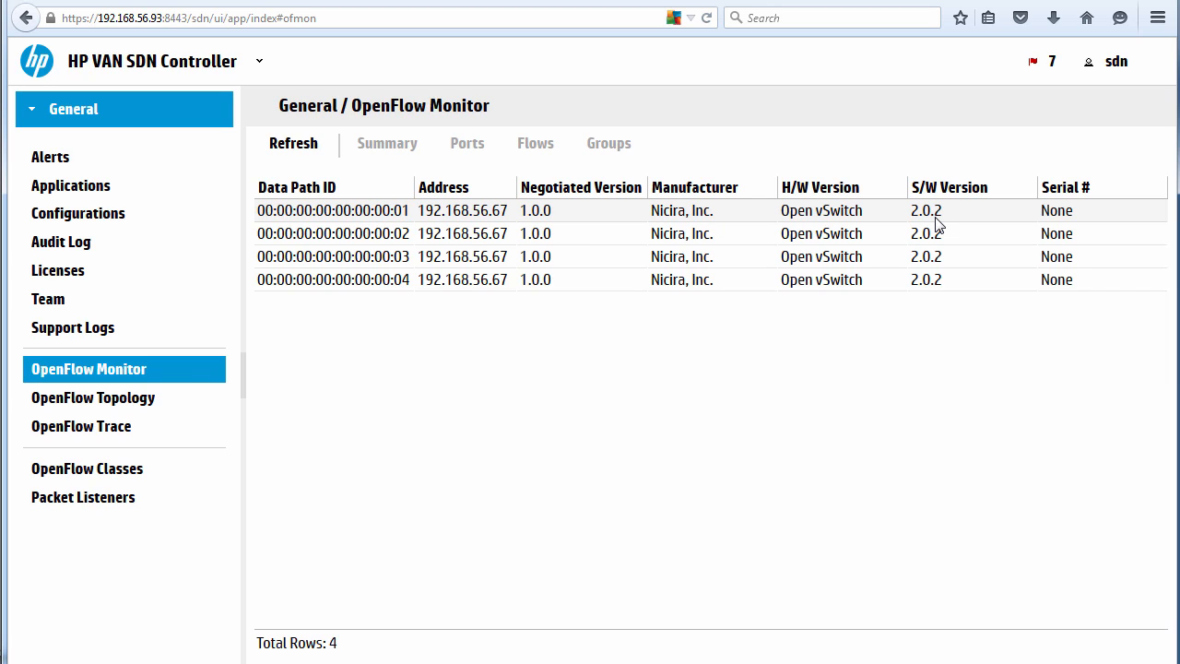
mouse_move(465, 219)
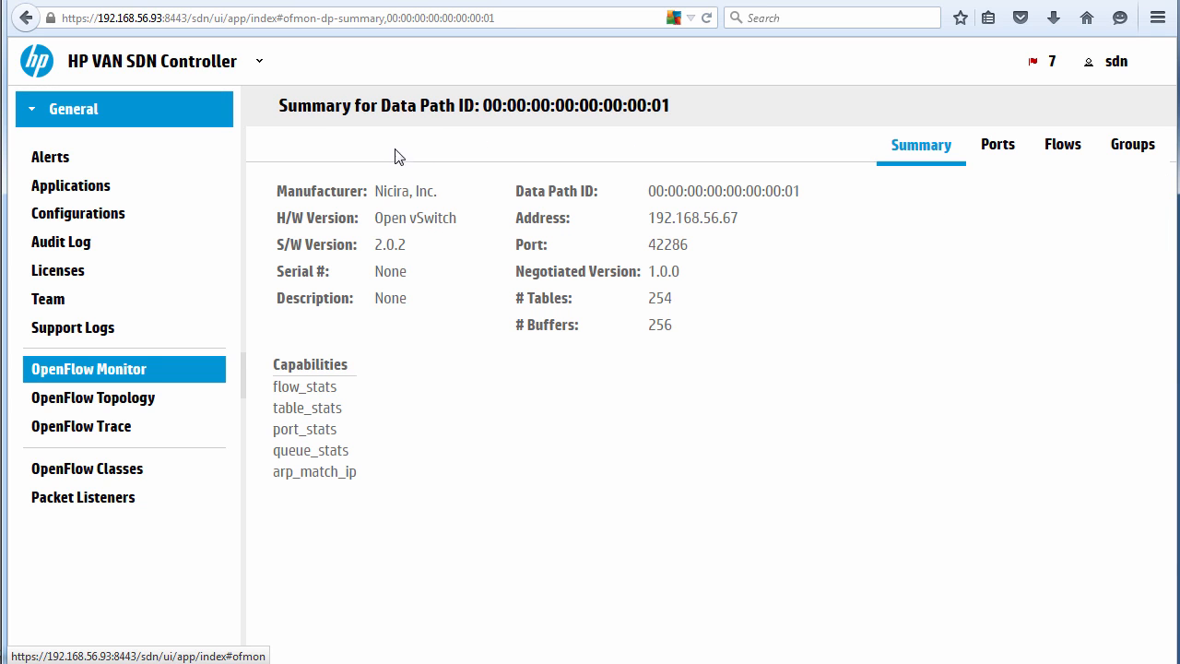
Open the Ports tab of switch 00:00:00:00:00:00:00:01 and select its Data Path ID heading
click(998, 144)
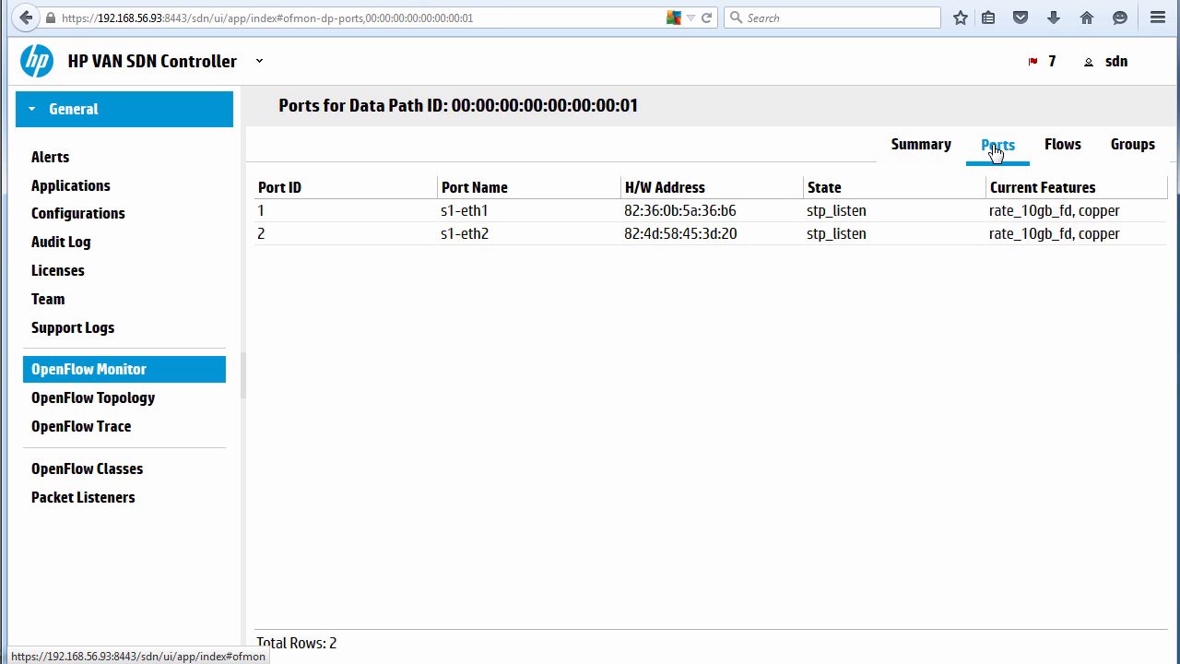
double_click(613, 105)
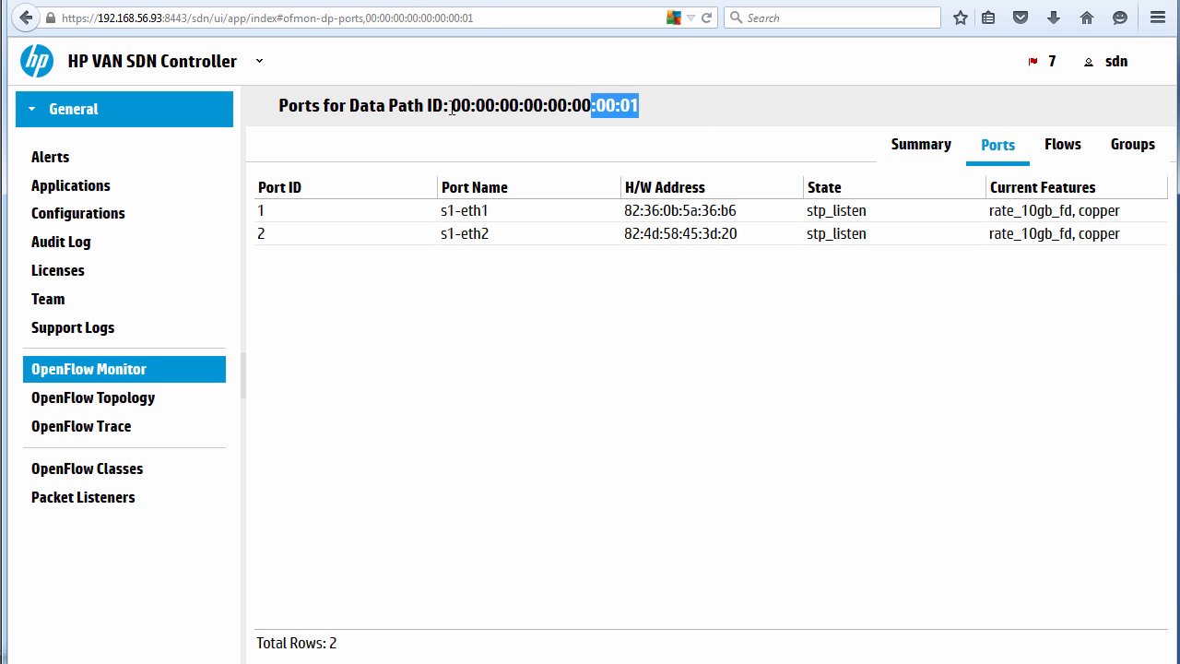
triple_click(535, 105)
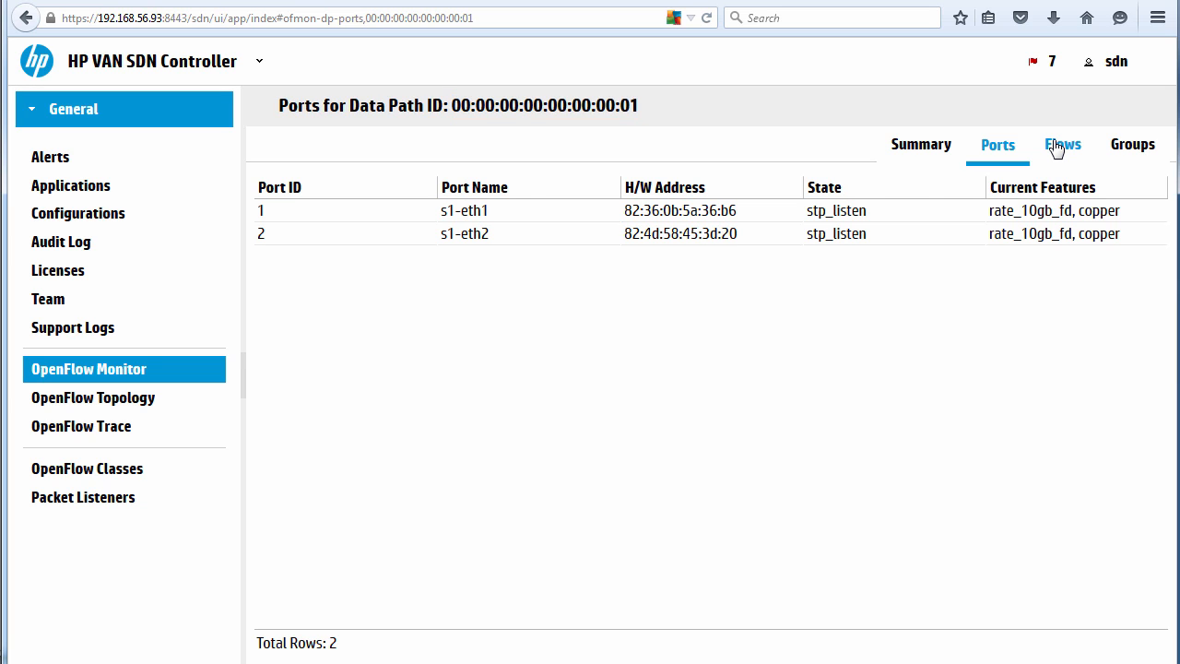
click(1063, 144)
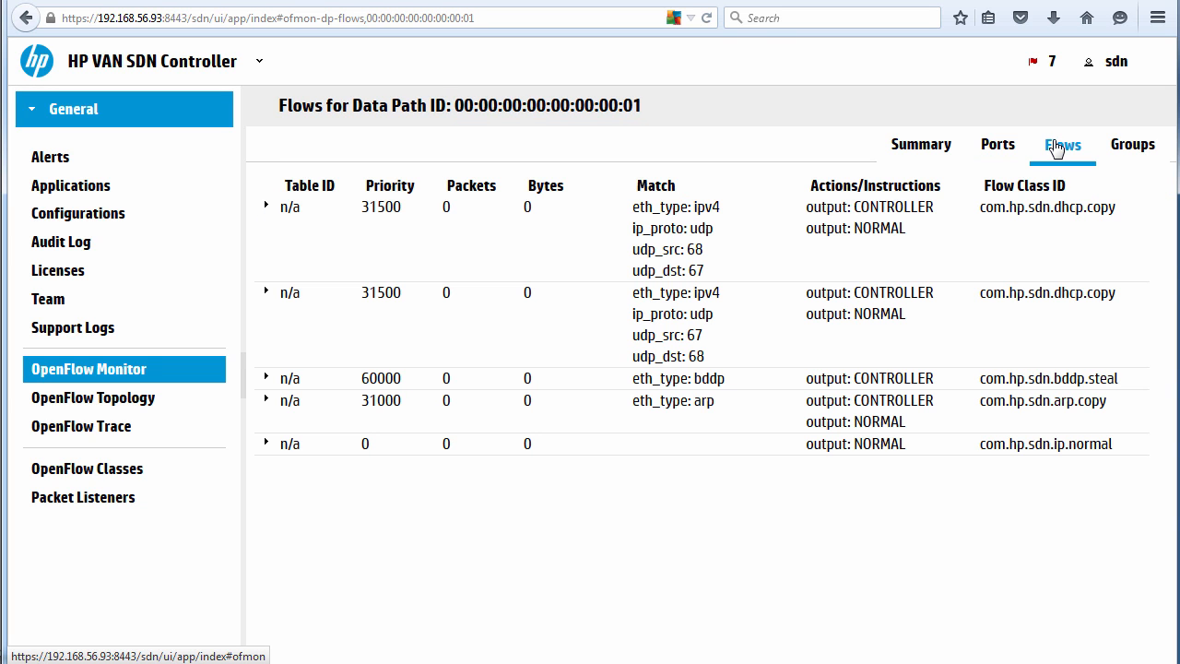
mouse_move(742, 180)
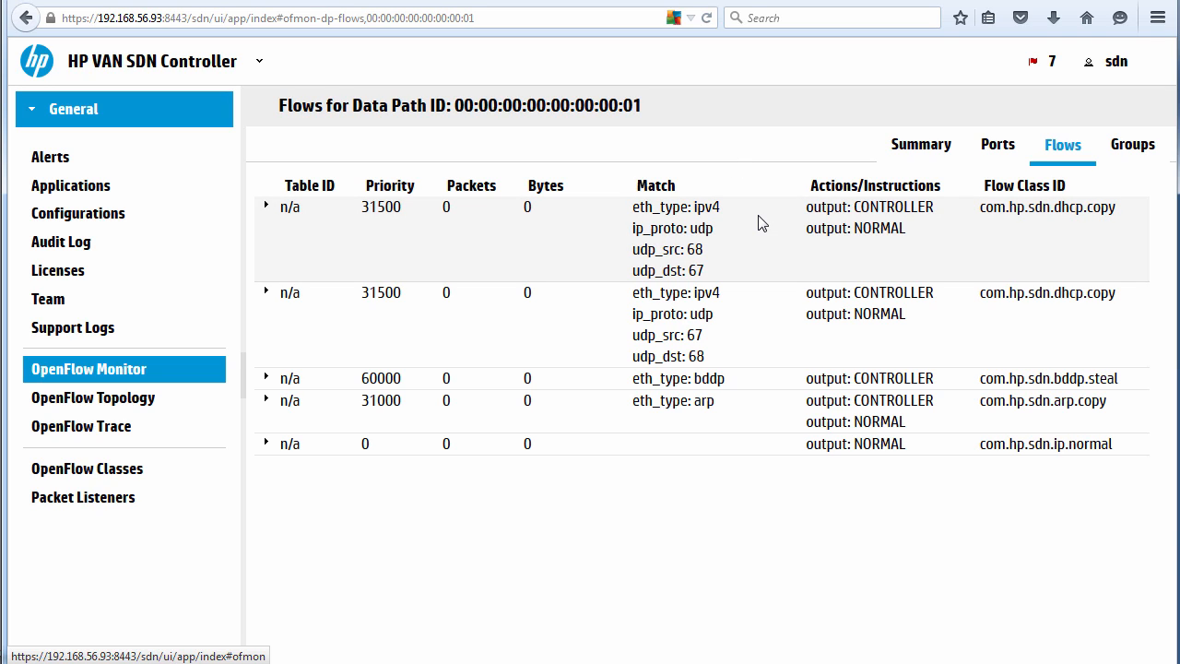
mouse_move(884, 238)
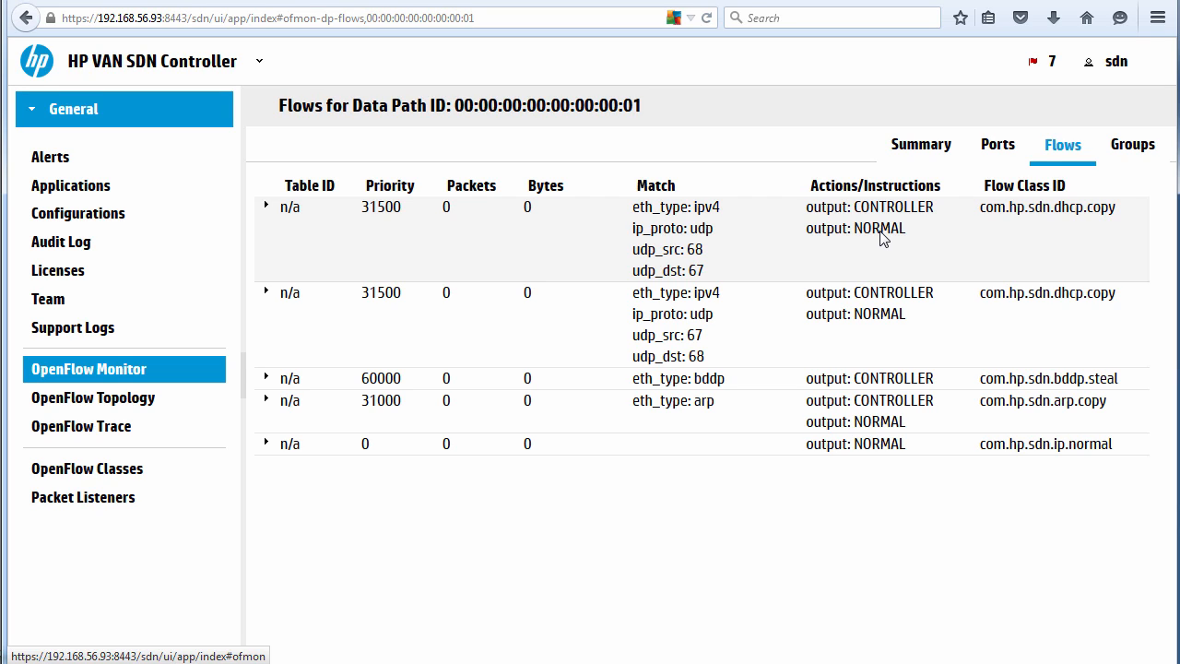
mouse_move(720, 322)
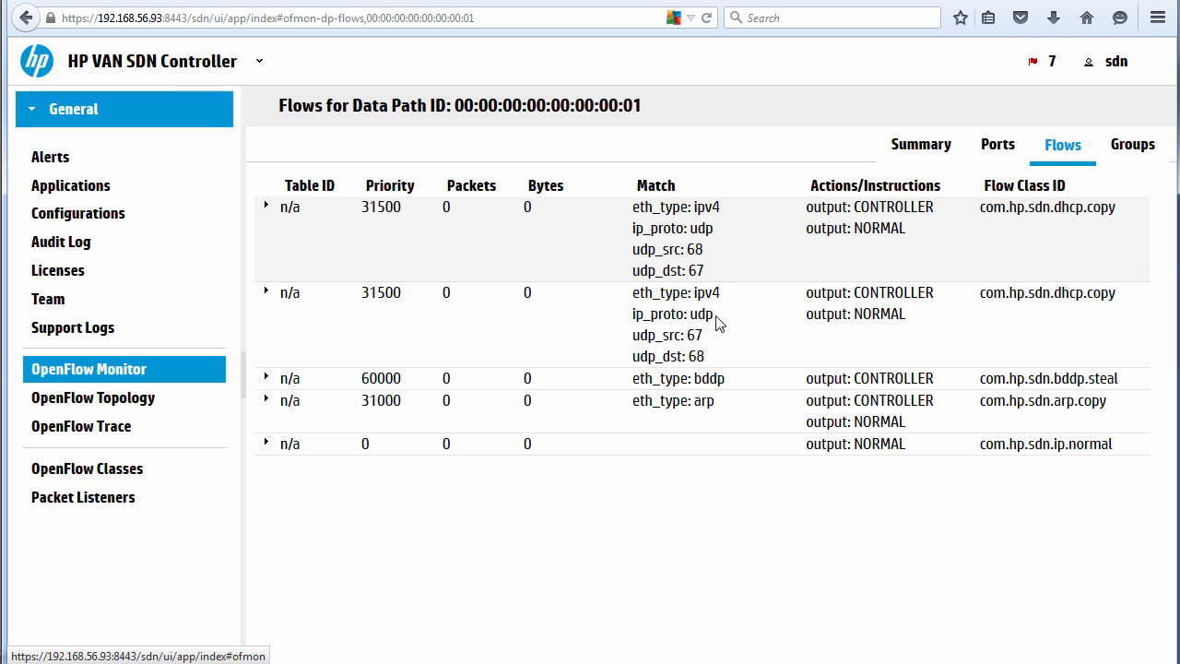
mouse_move(893, 229)
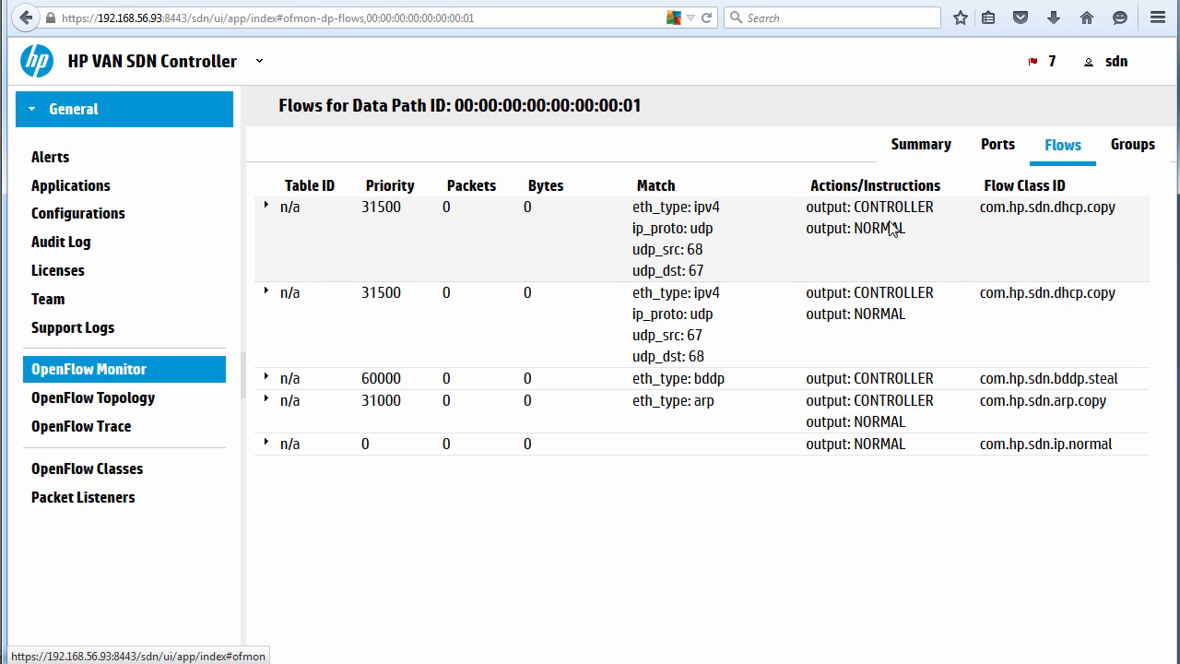
mouse_move(896, 240)
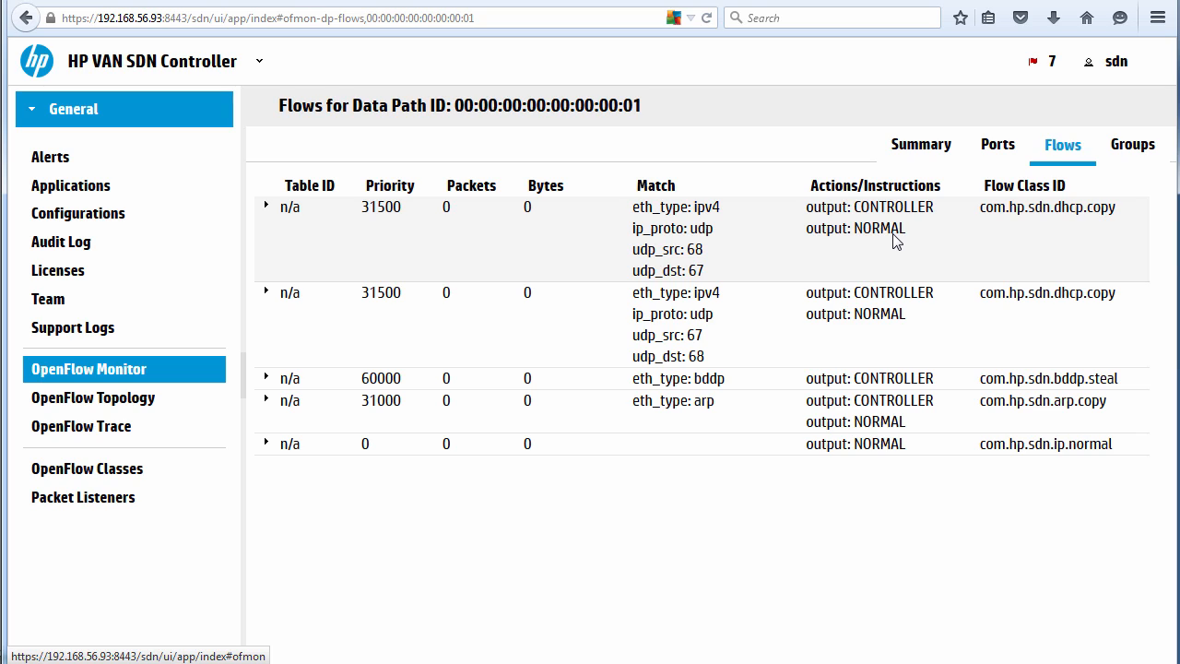
mouse_move(916, 256)
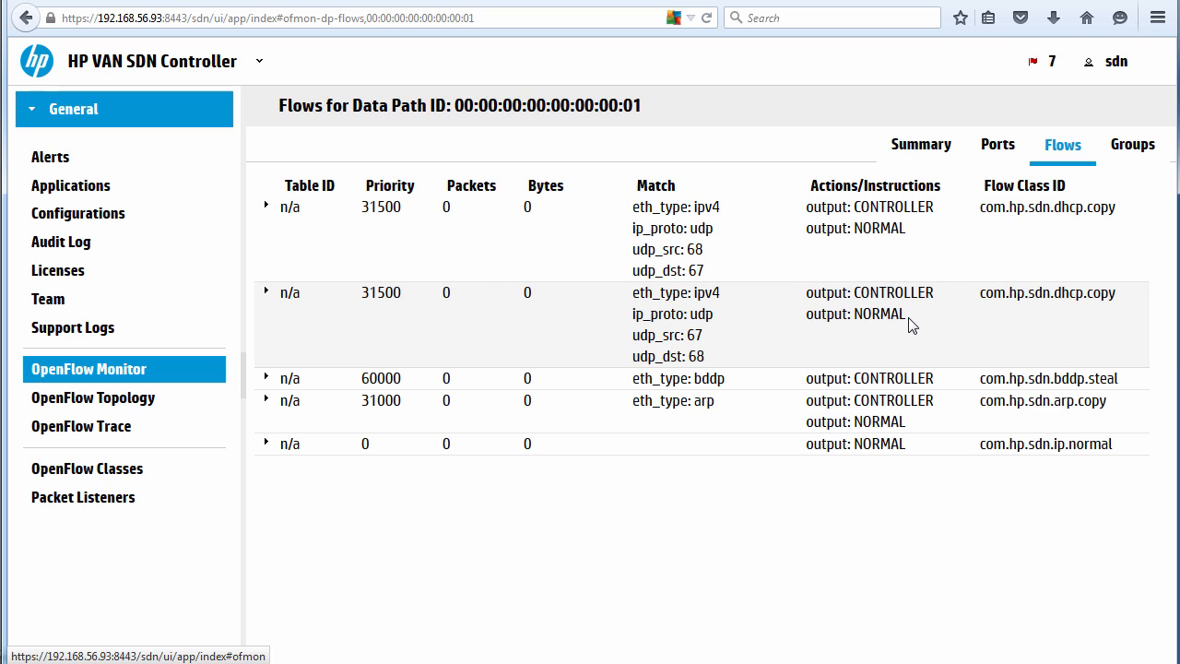
mouse_move(913, 421)
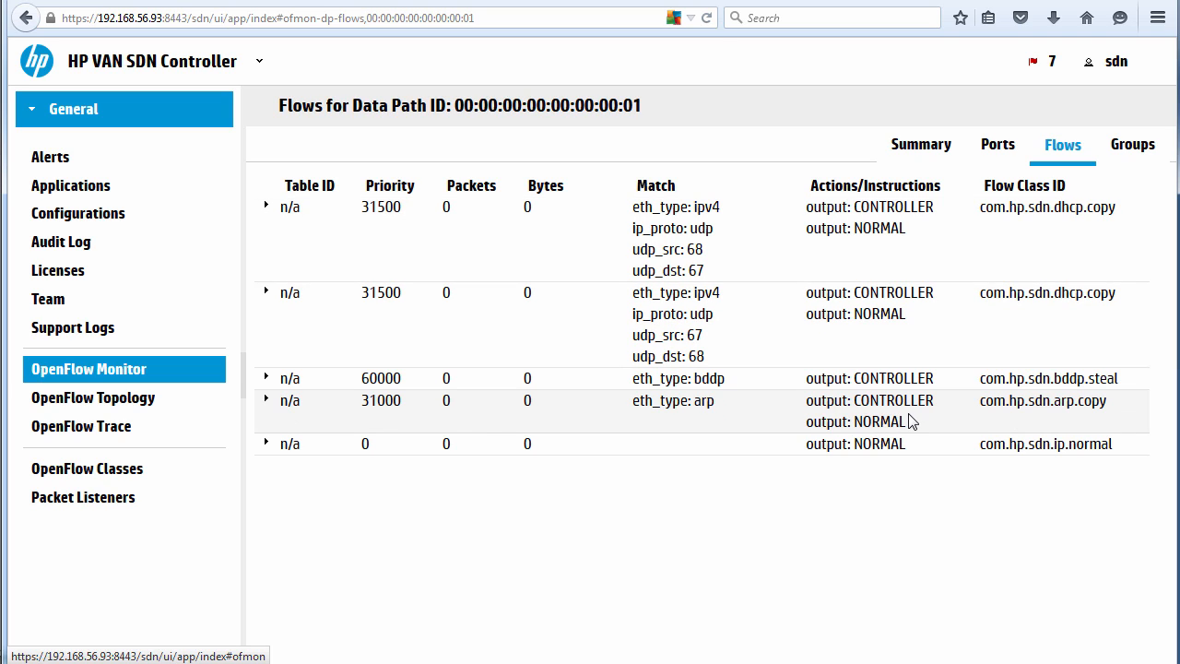
mouse_move(902, 388)
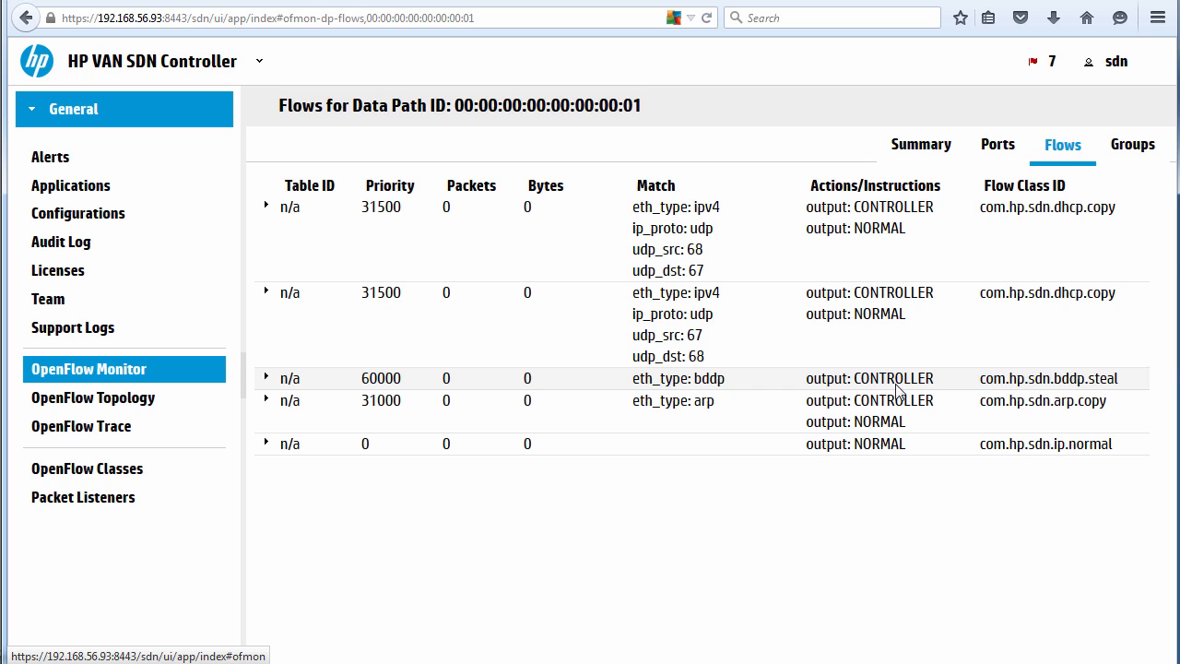
mouse_move(855, 385)
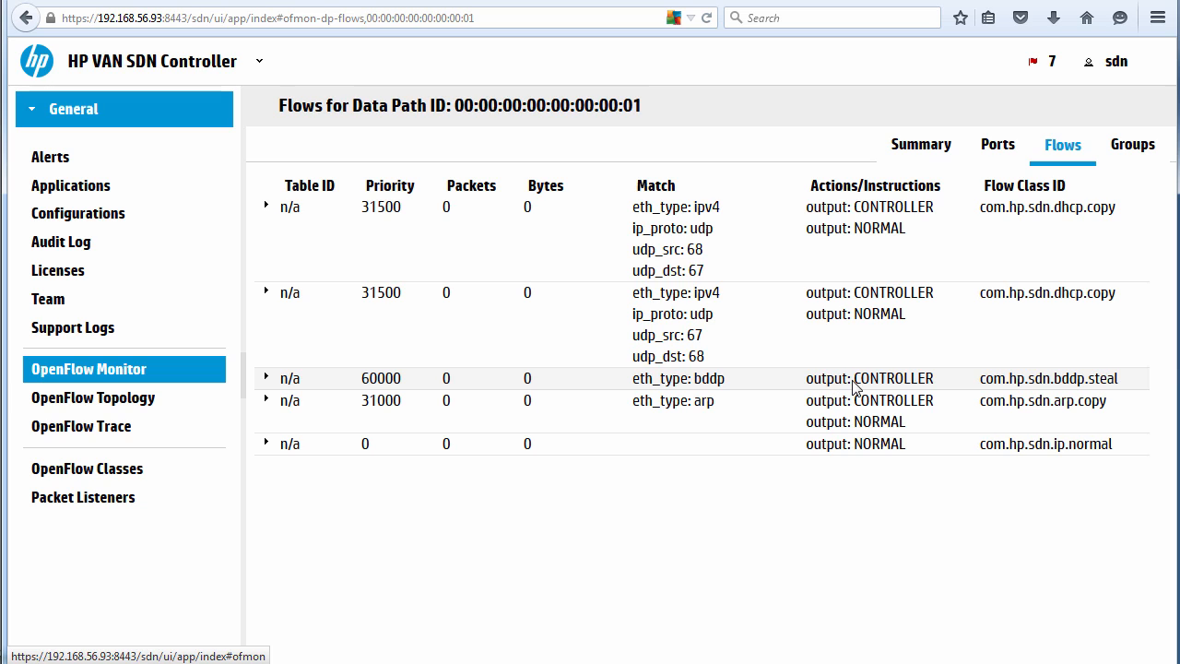
mouse_move(92, 398)
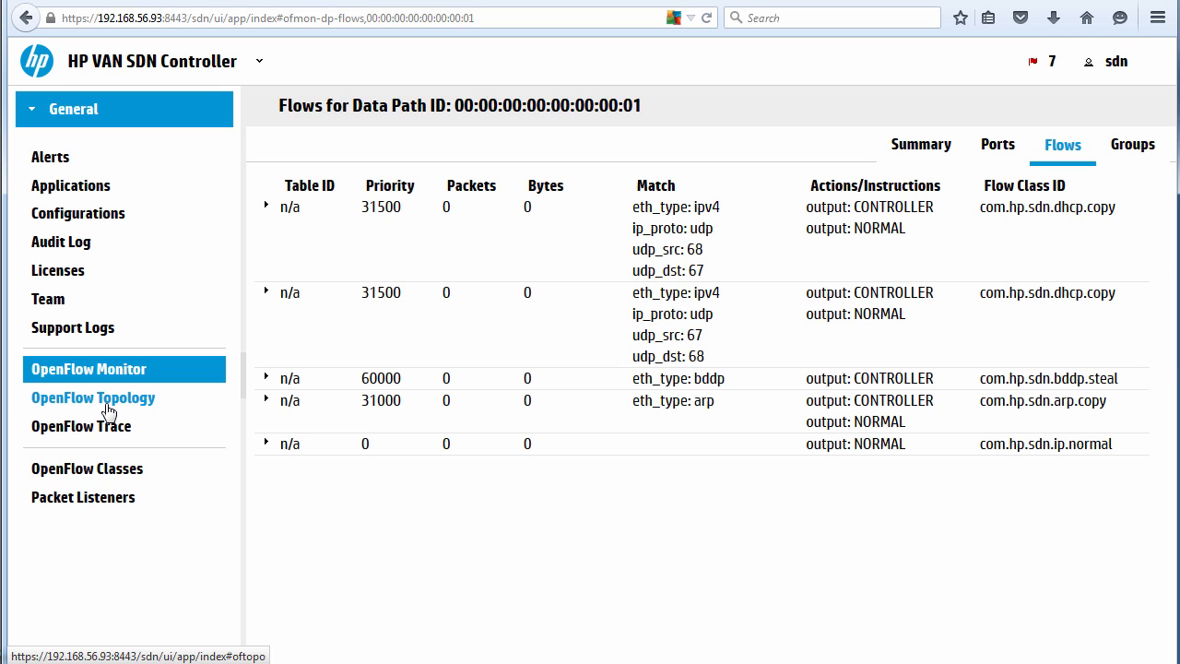
Open OpenFlow Topology to see switches 01–04 linked in a line
click(92, 397)
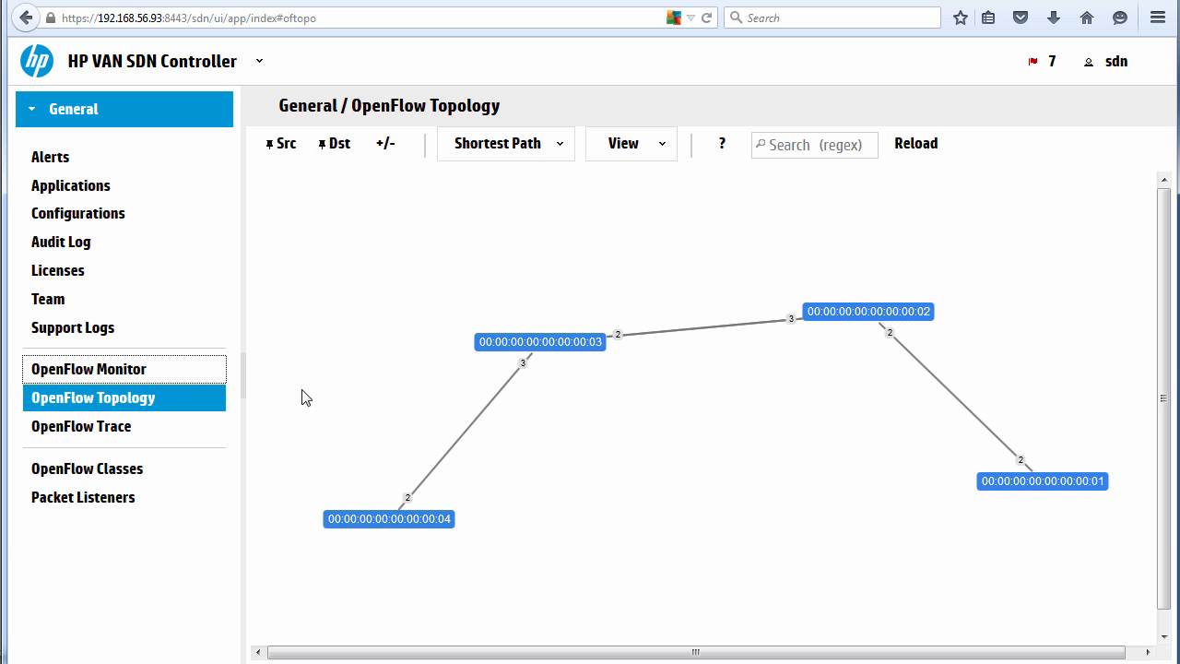
mouse_move(502, 471)
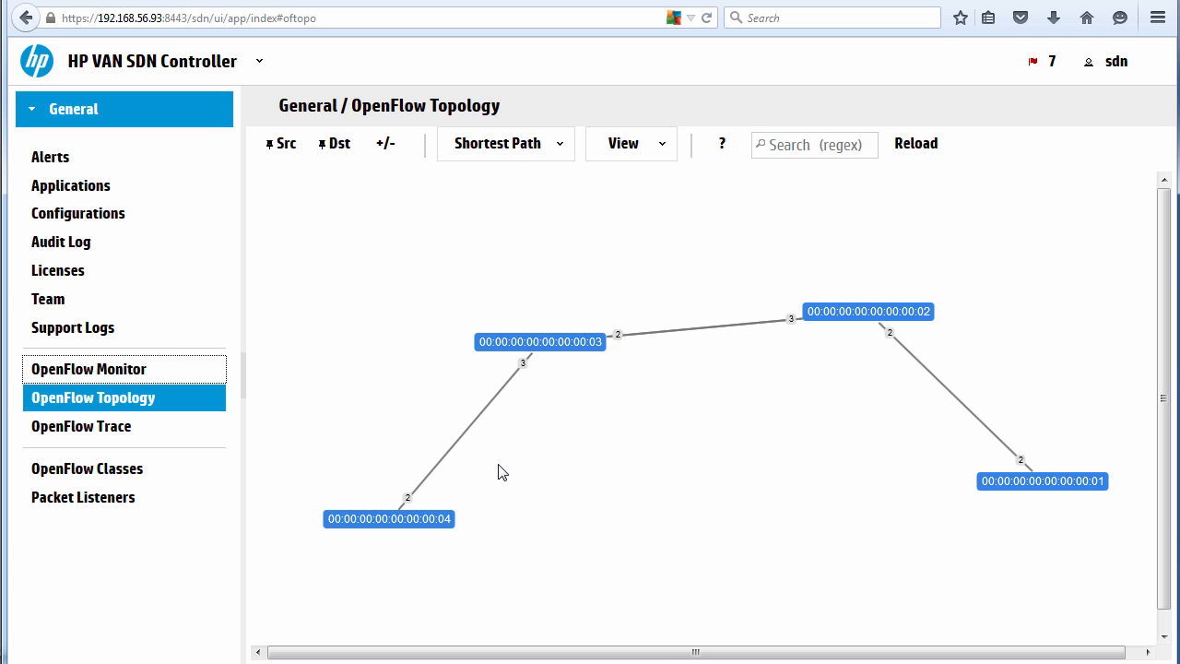
mouse_move(505, 457)
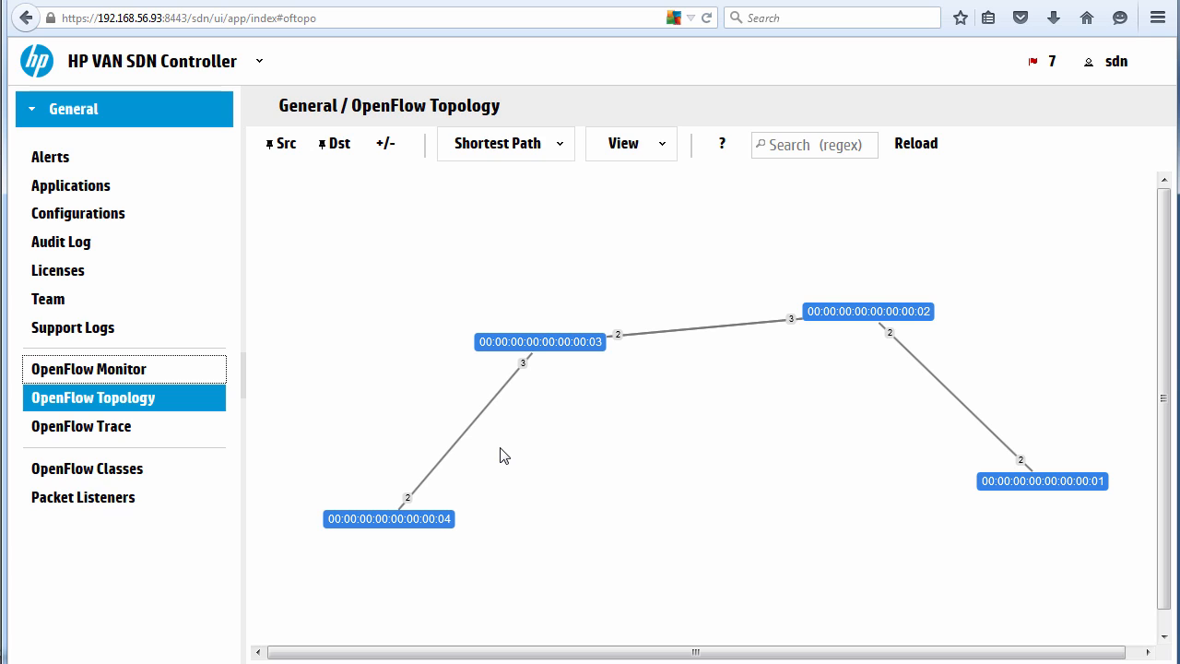
mouse_move(827, 499)
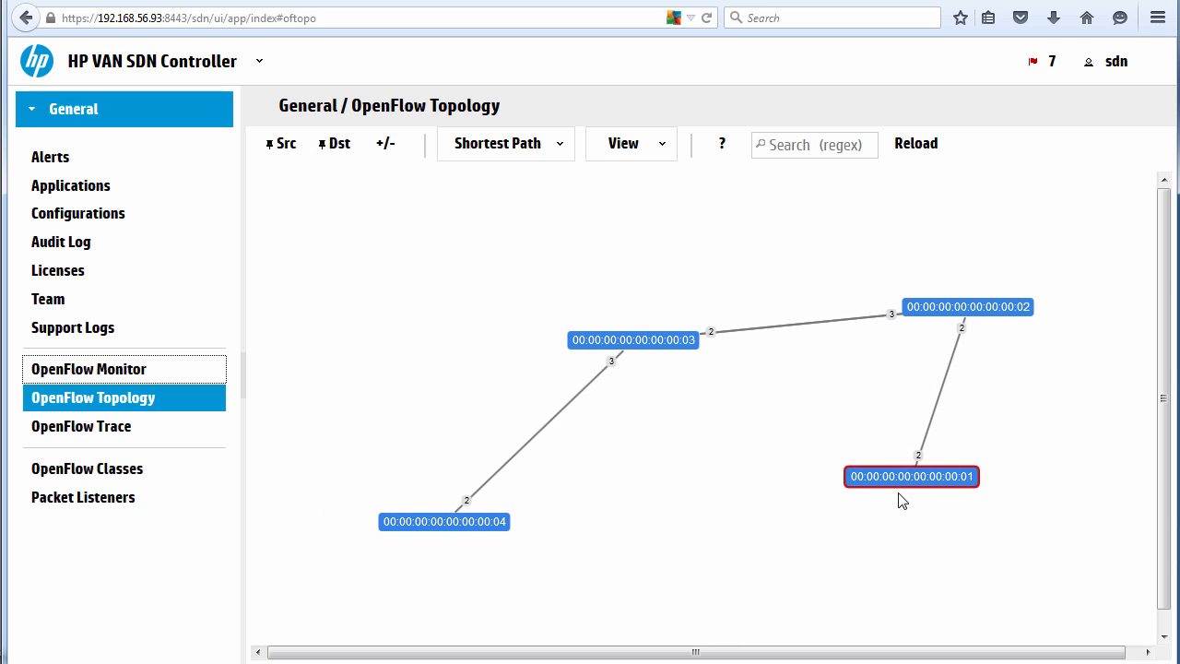
mouse_move(909, 489)
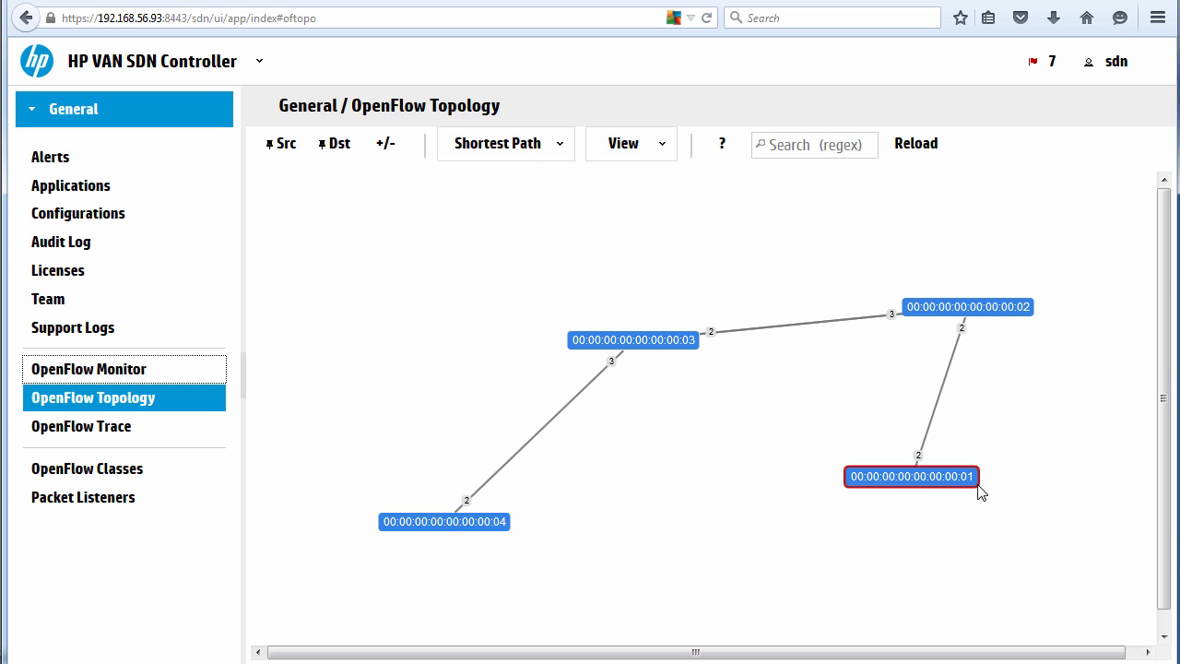
mouse_move(992, 320)
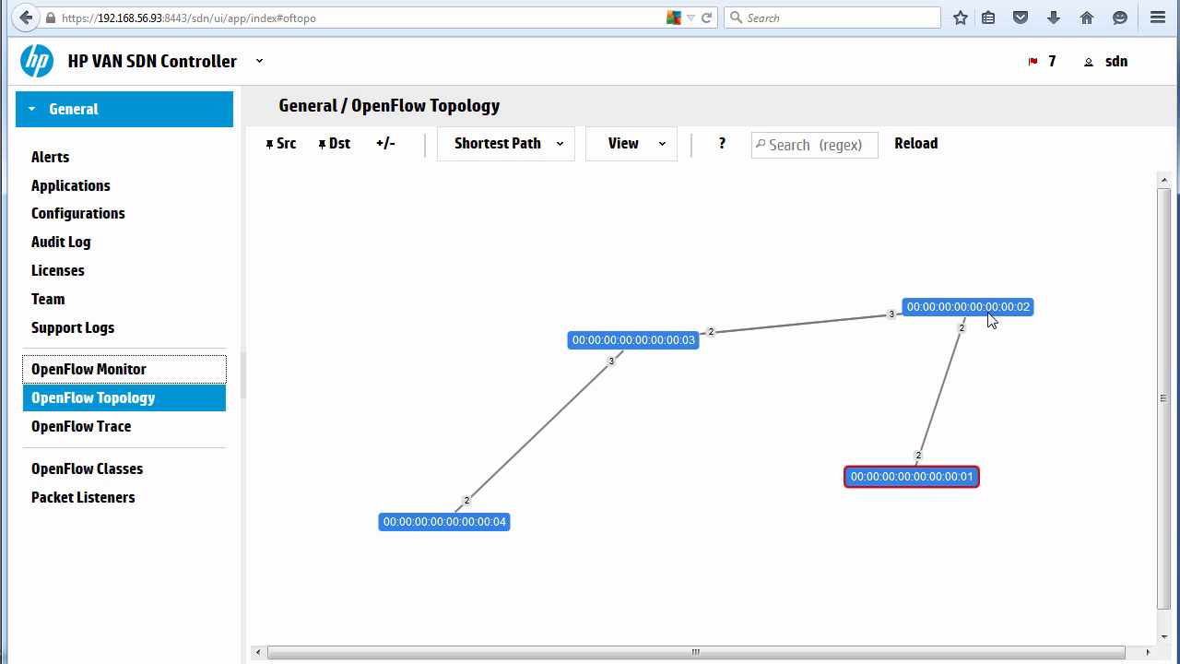
mouse_move(991, 320)
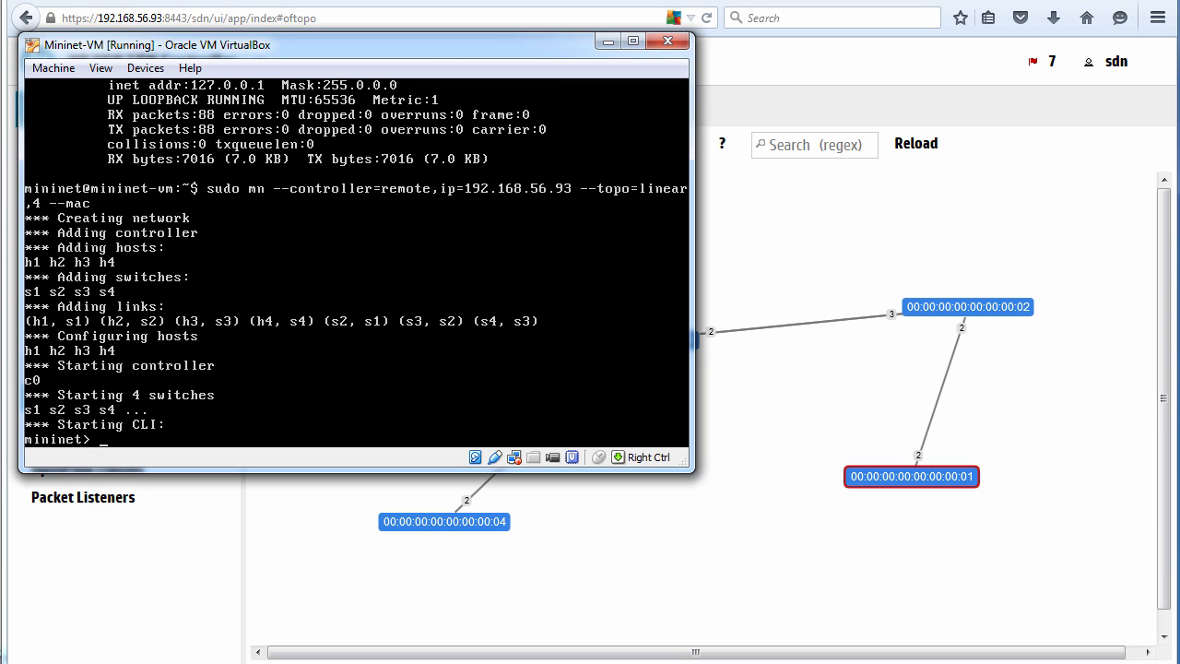
Run pingall in the Mininet console so all four hosts ping each other
drag(355, 44, 424, 51)
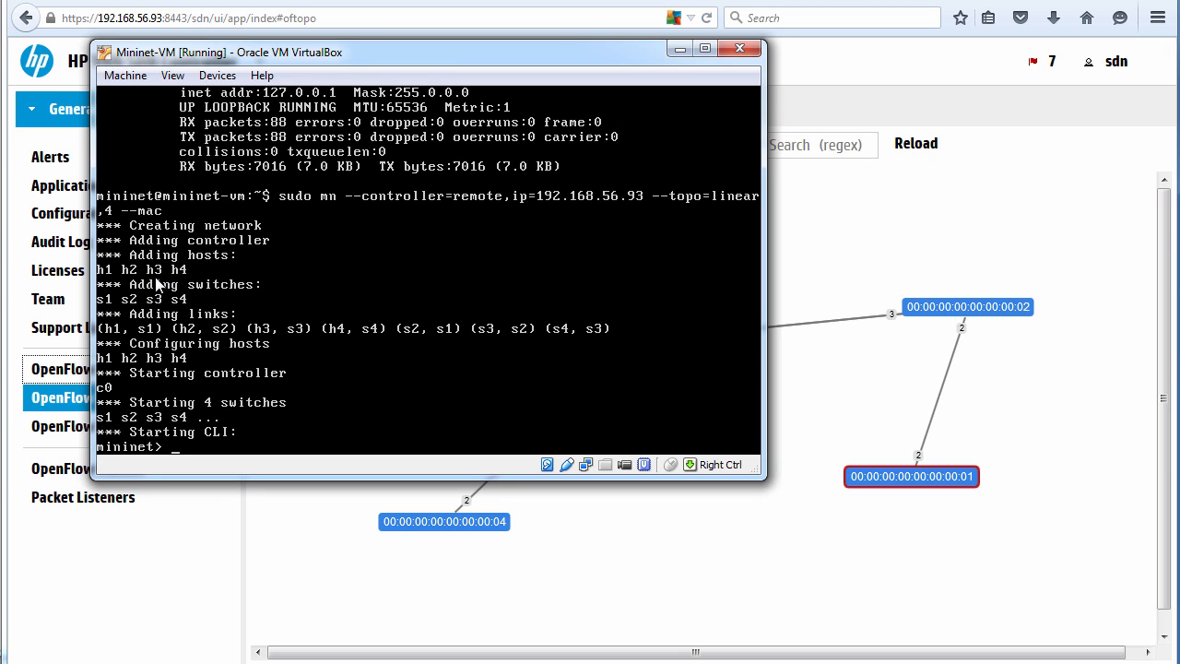
text(pingall)
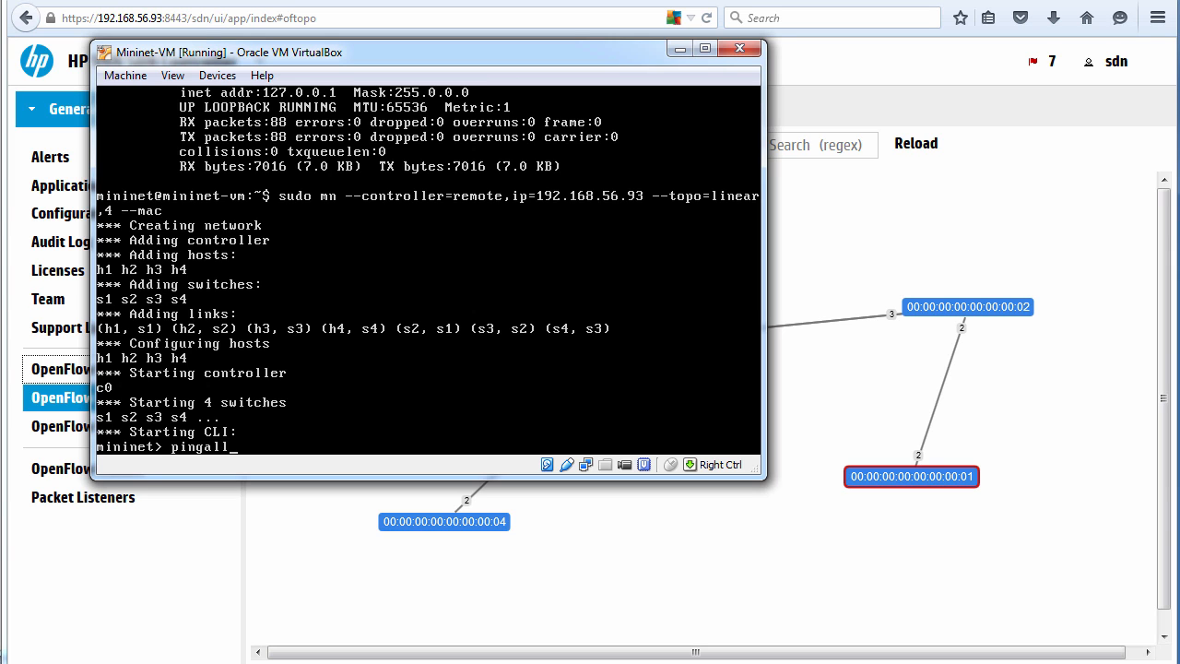
key(Return)
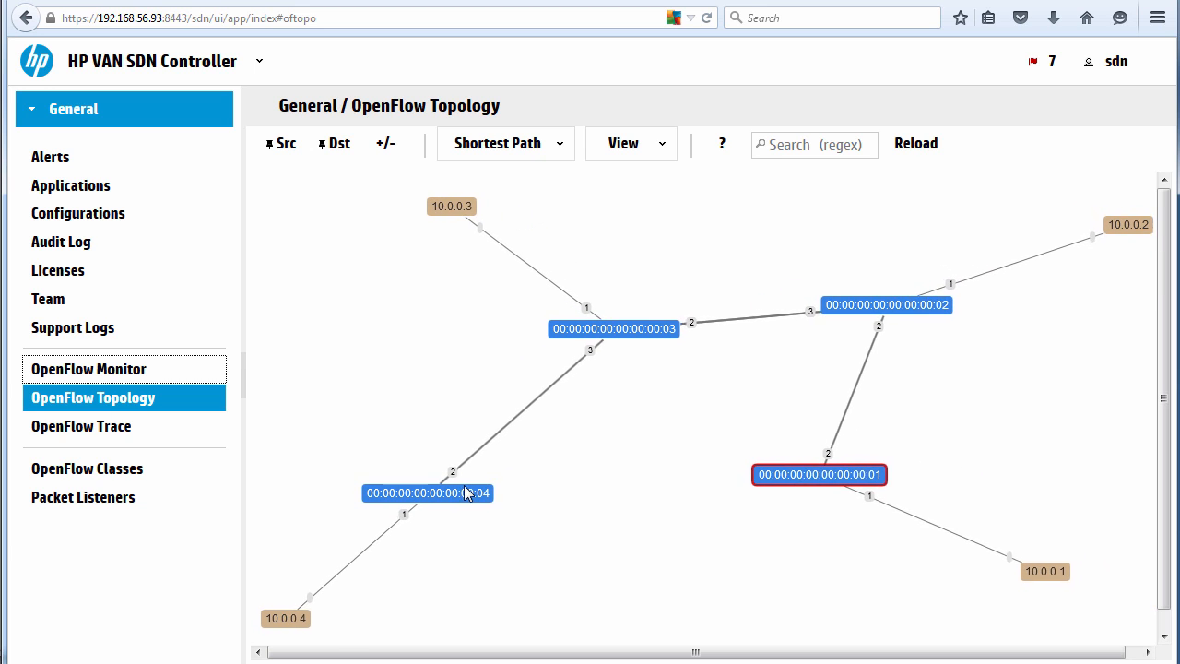
Drag a topology node aside so hosts 10.0.0.1–10.0.0.4 sit visibly beside their switches
drag(427, 492, 547, 472)
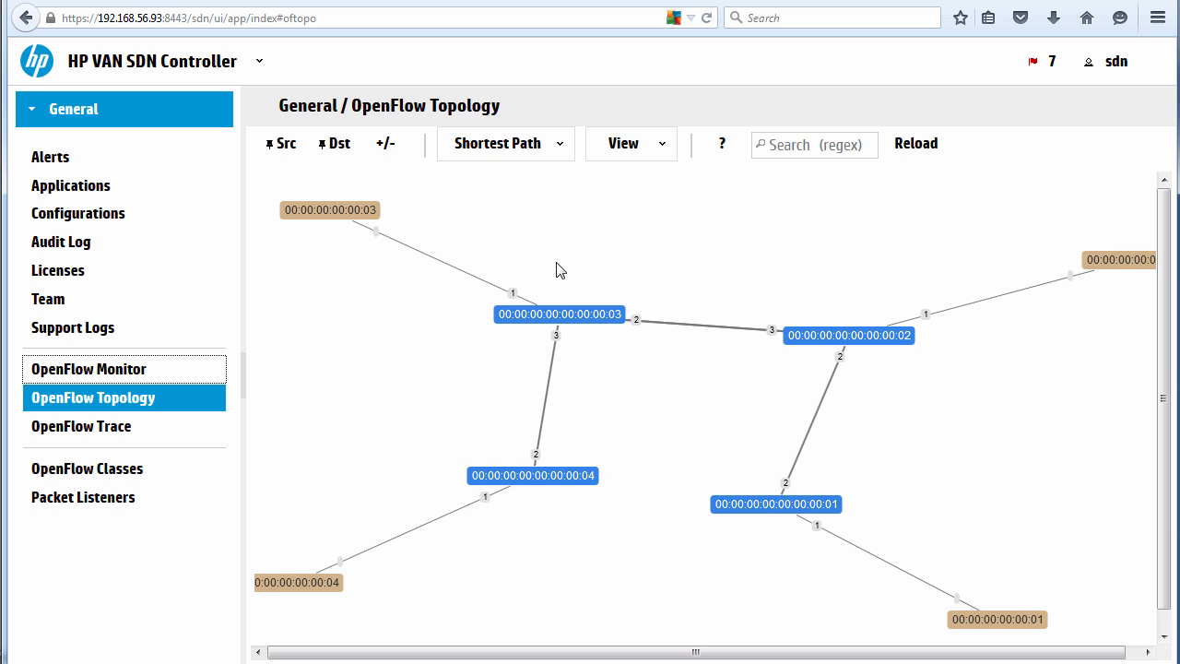
mouse_move(369, 236)
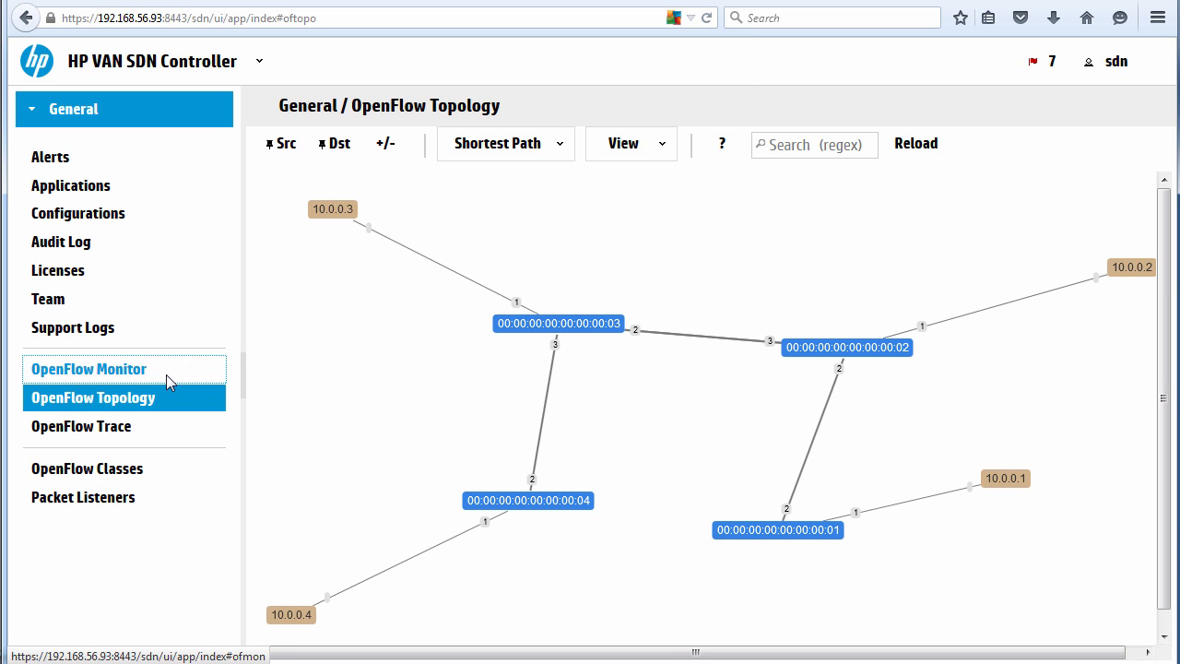
Open switch 01's flow table, reload its packet and byte counts, then return to the topology
click(89, 369)
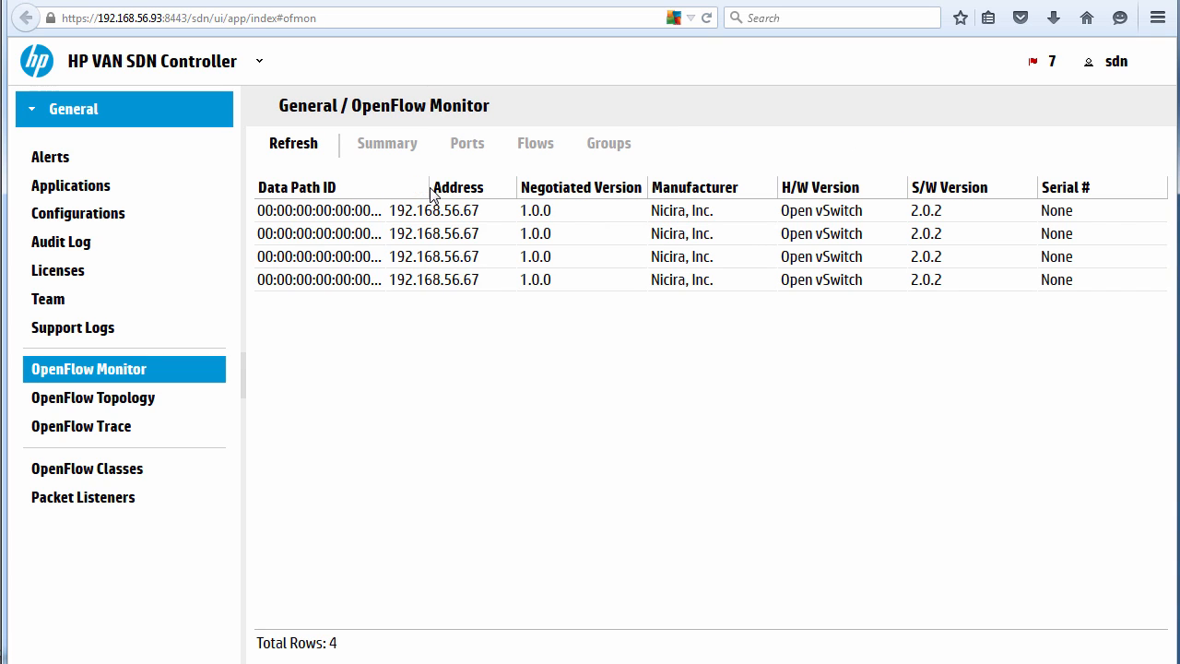
click(318, 210)
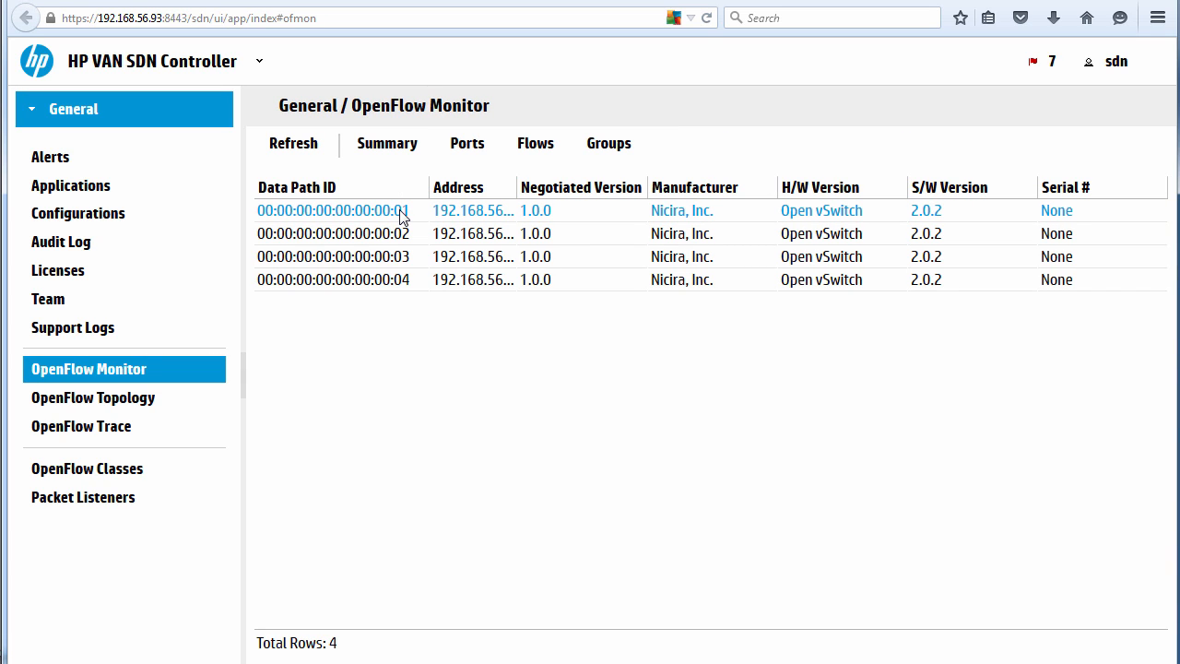
click(332, 210)
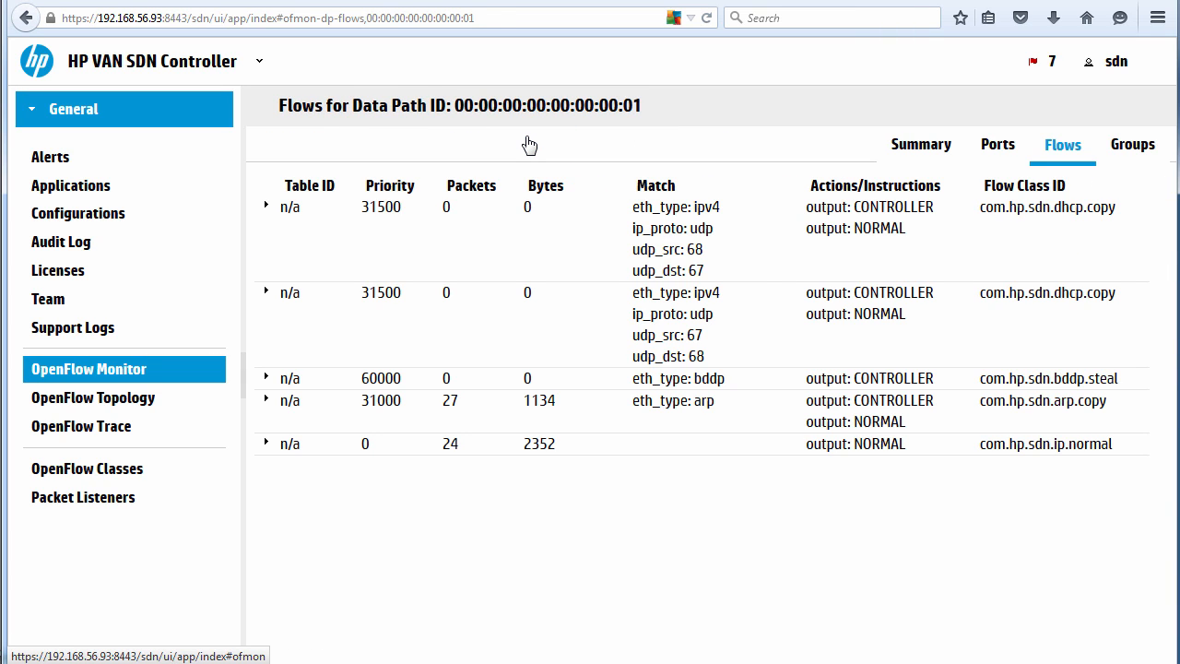
mouse_move(597, 408)
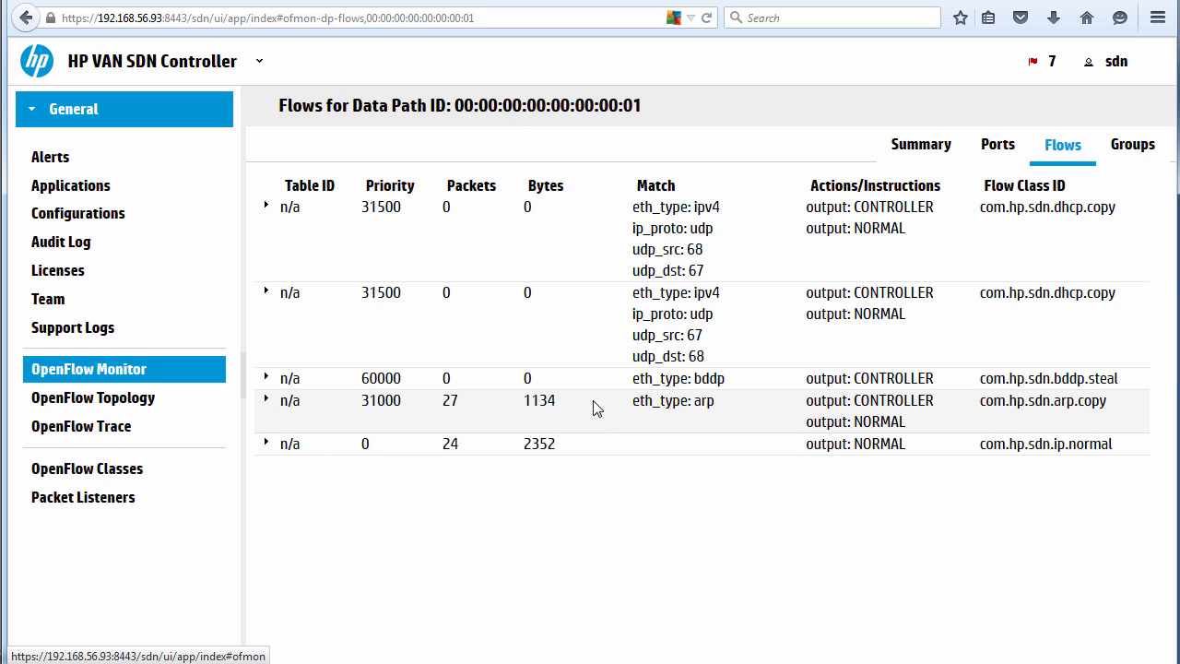
mouse_move(907, 422)
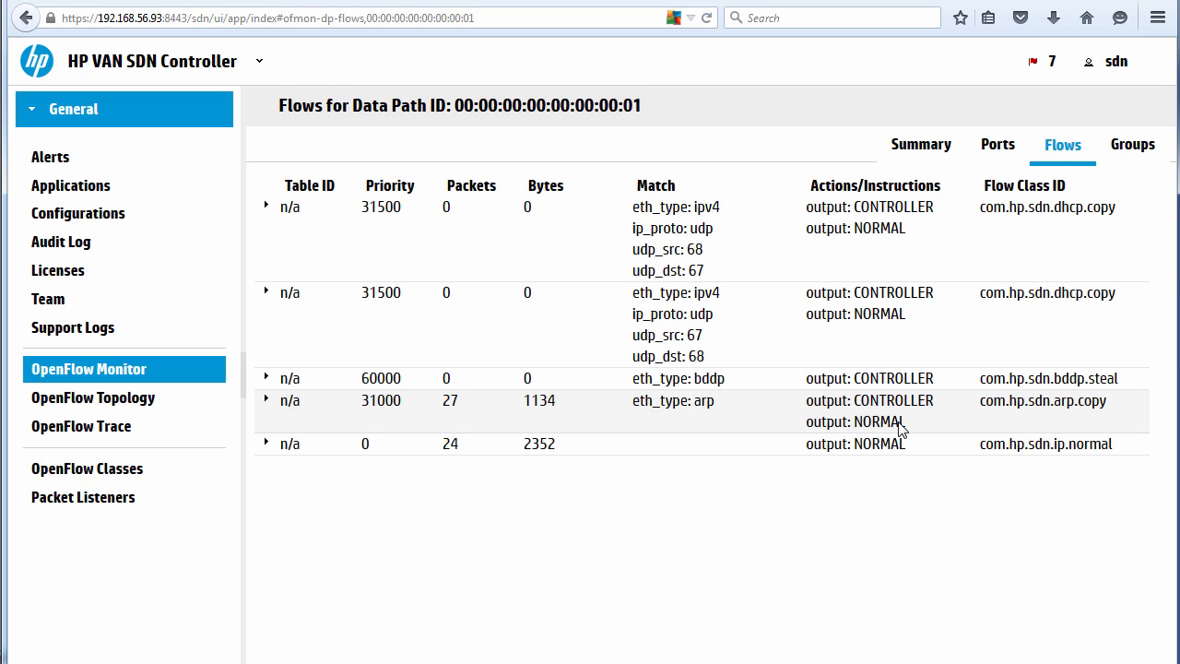
mouse_move(865, 451)
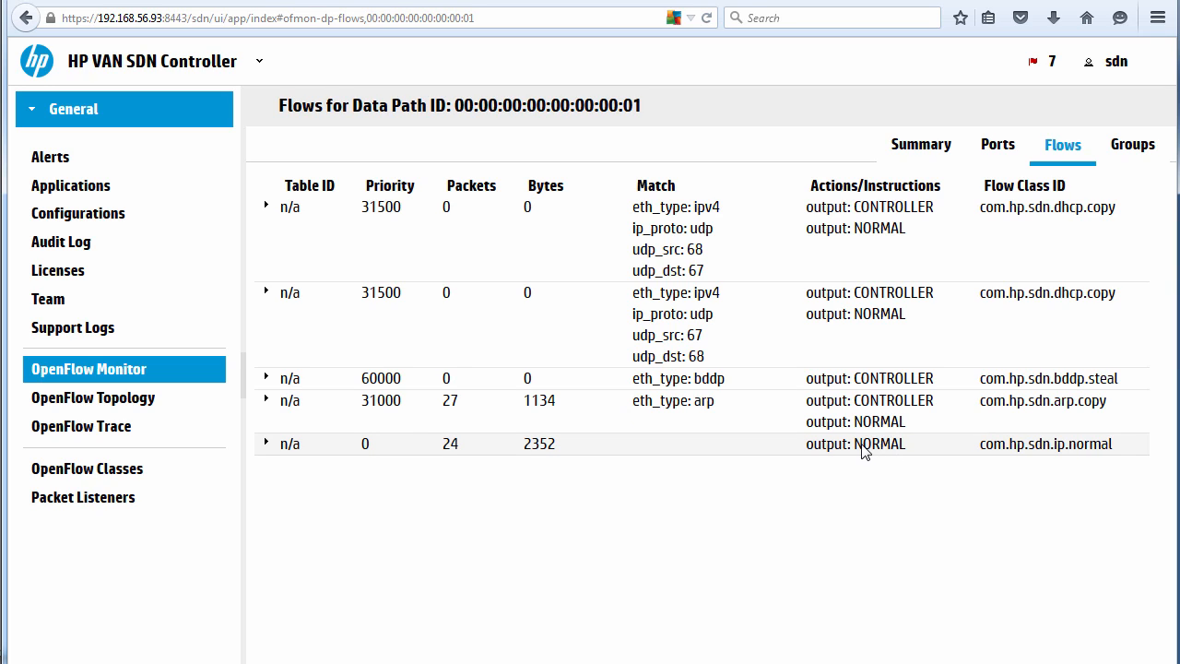
mouse_move(553, 458)
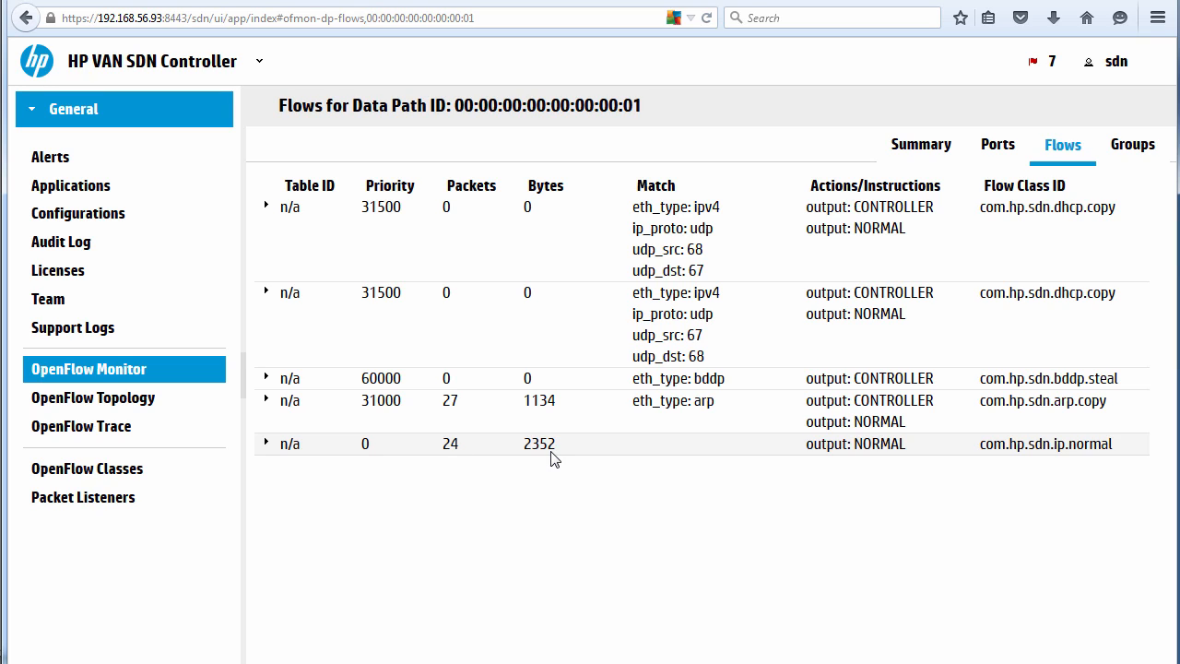
mouse_move(367, 450)
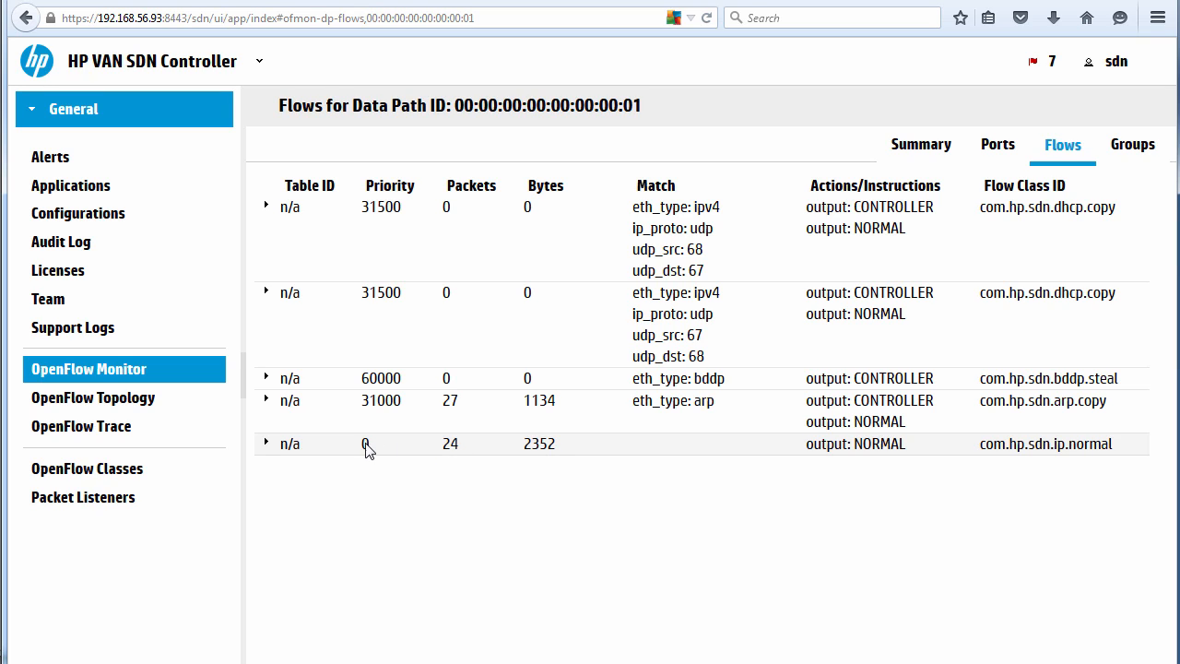
mouse_move(817, 459)
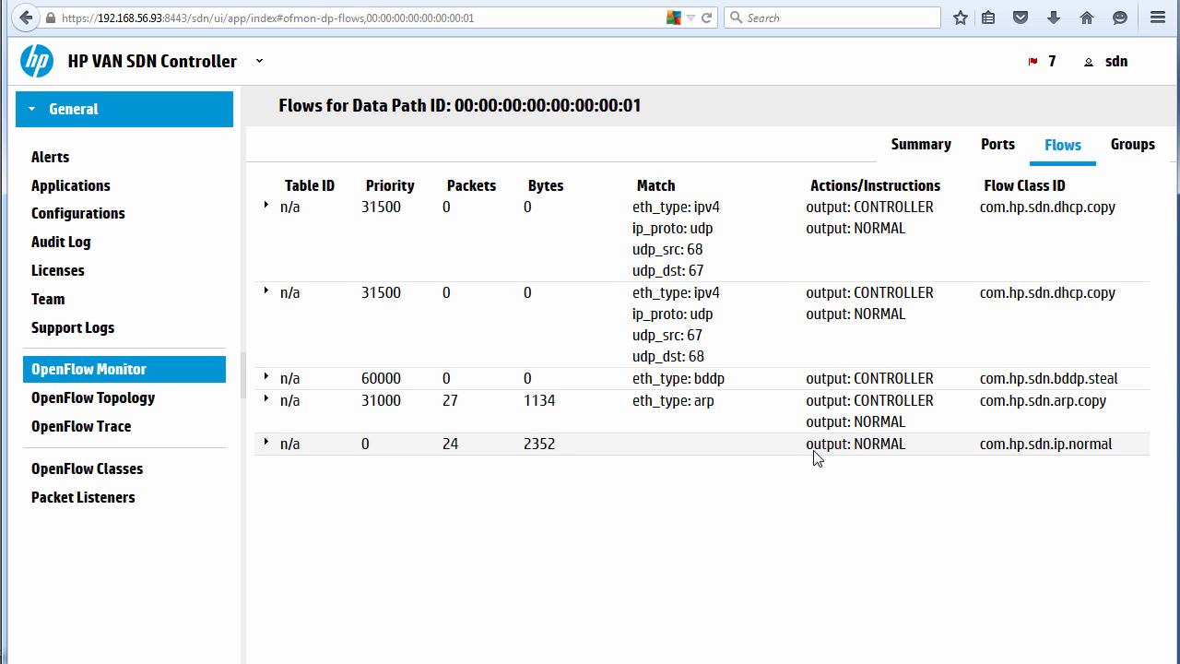
mouse_move(703, 378)
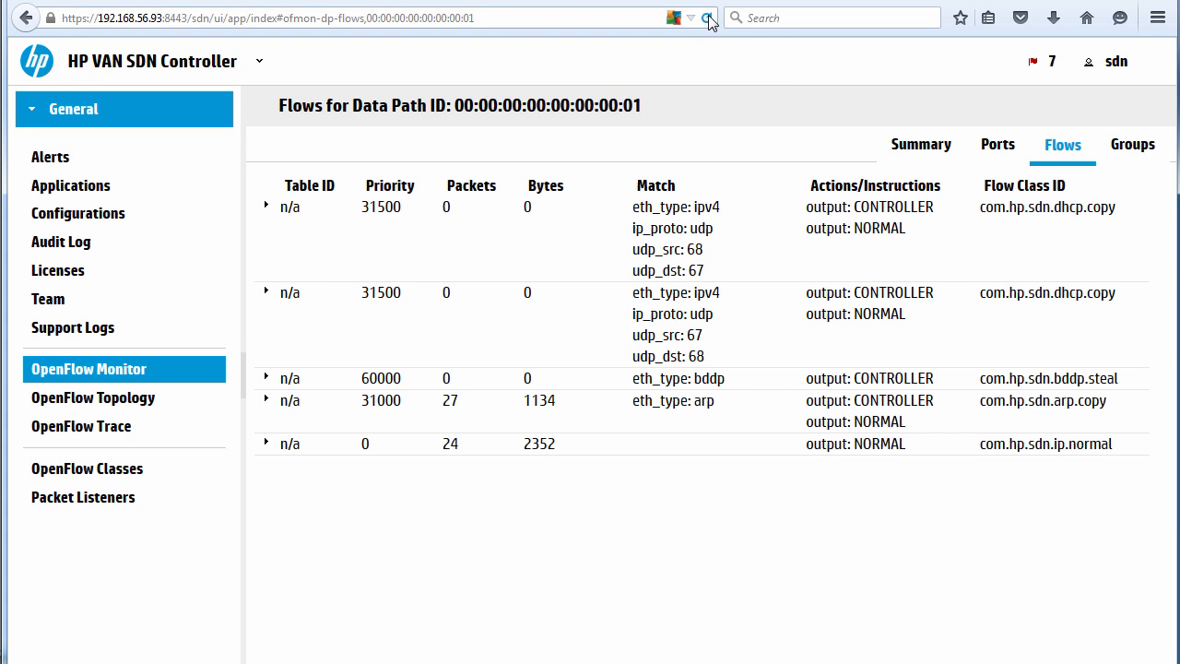
click(706, 18)
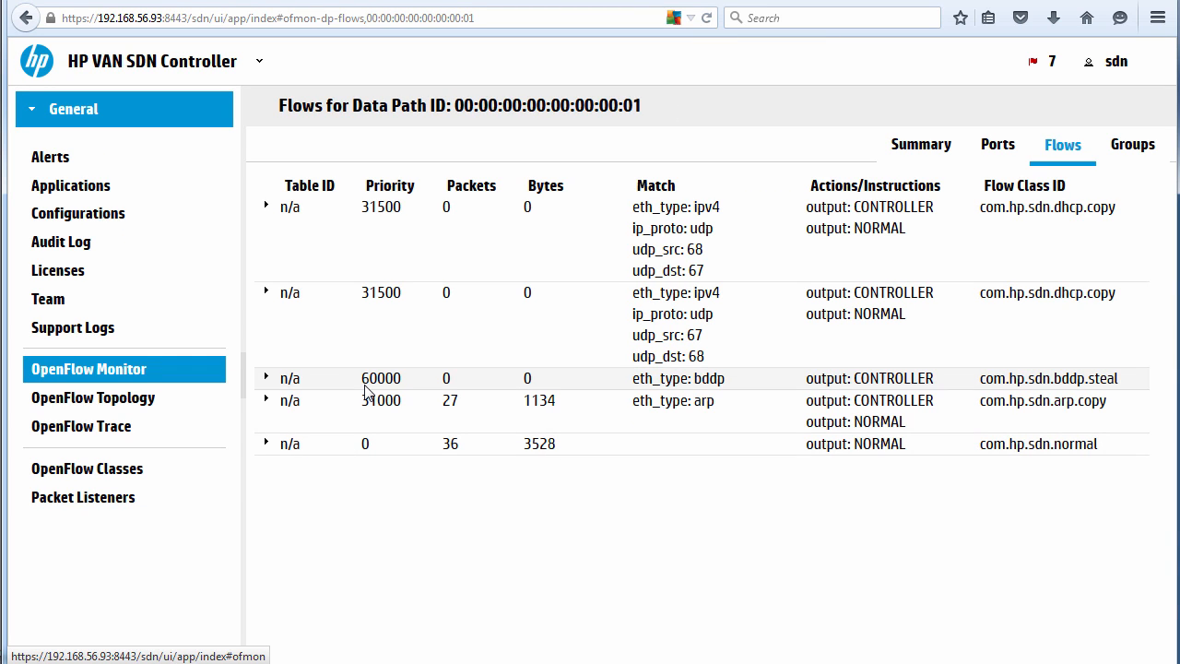
click(92, 398)
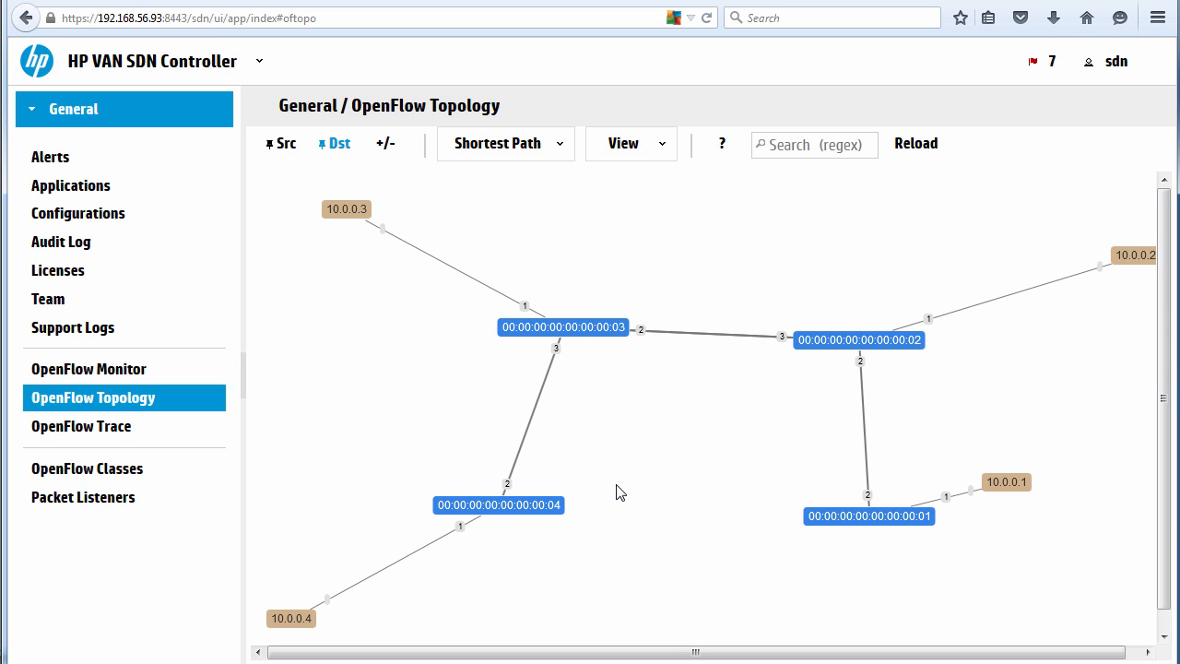
mouse_move(307, 32)
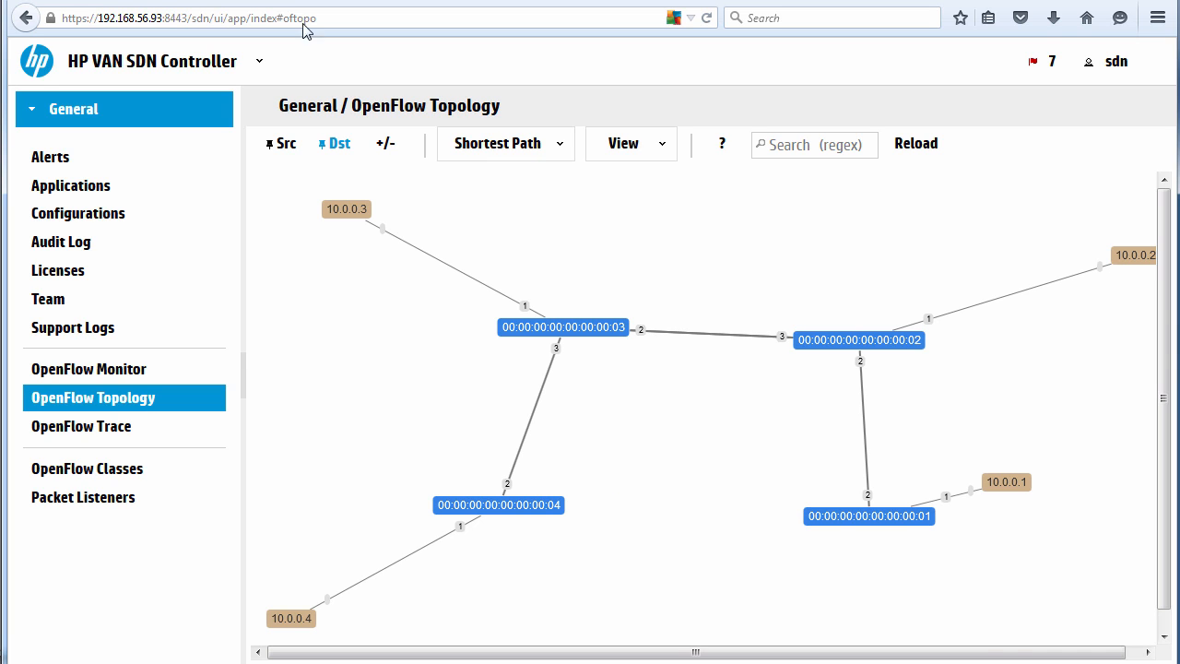
double_click(868, 516)
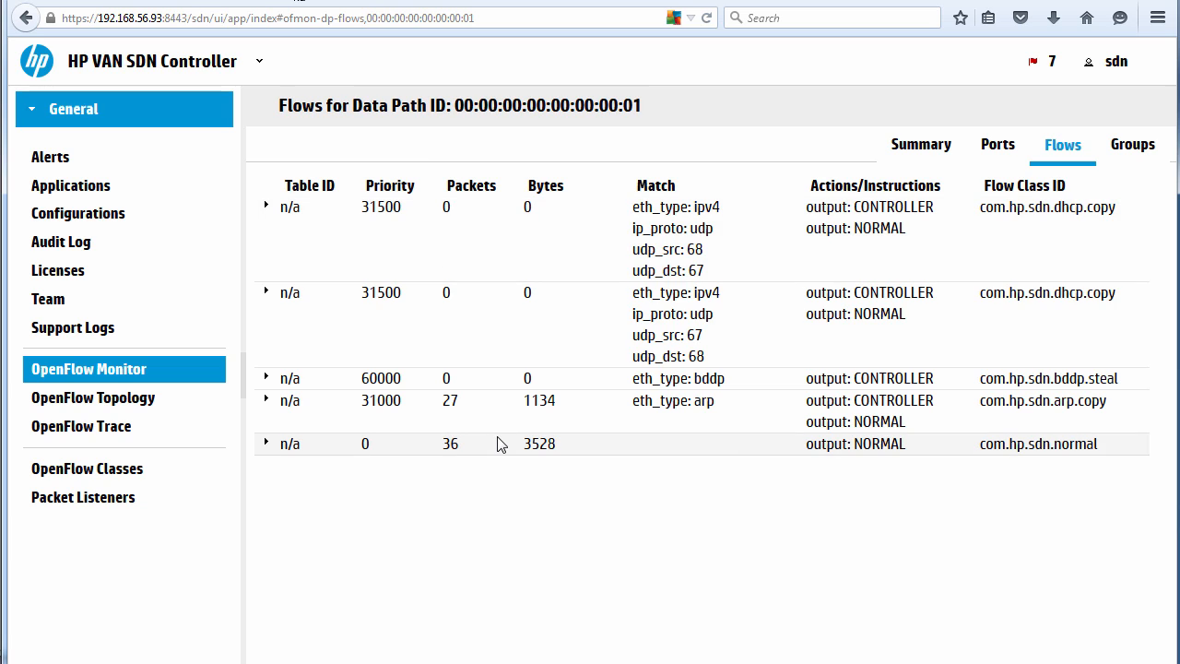
mouse_move(203, 74)
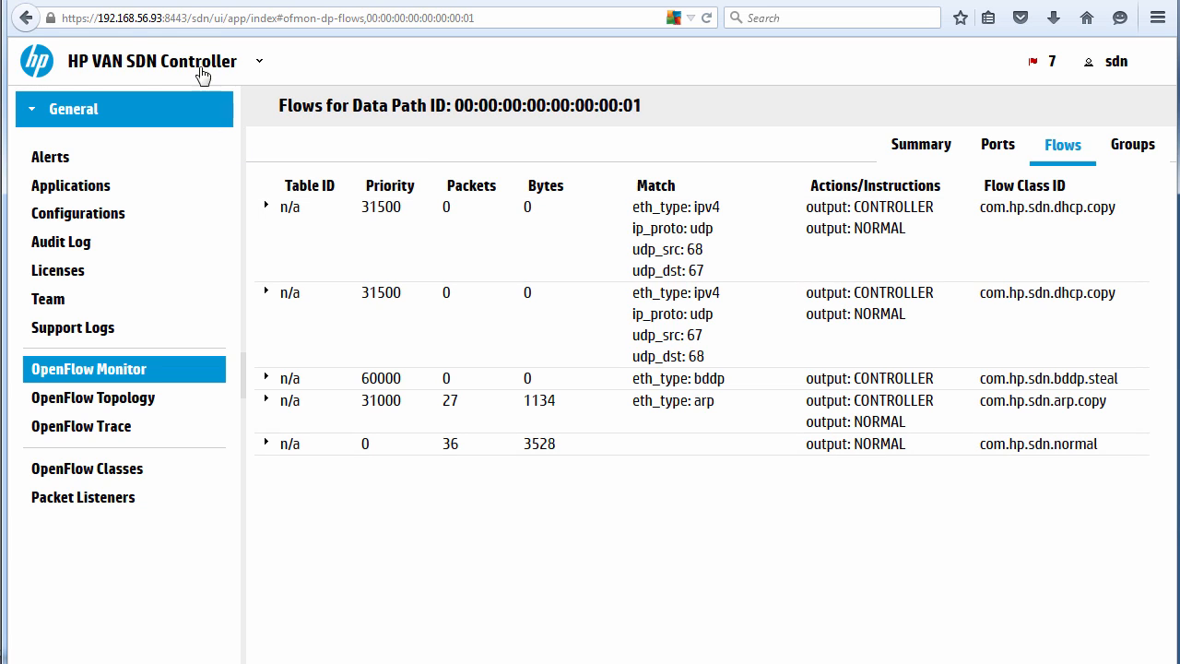
click(92, 398)
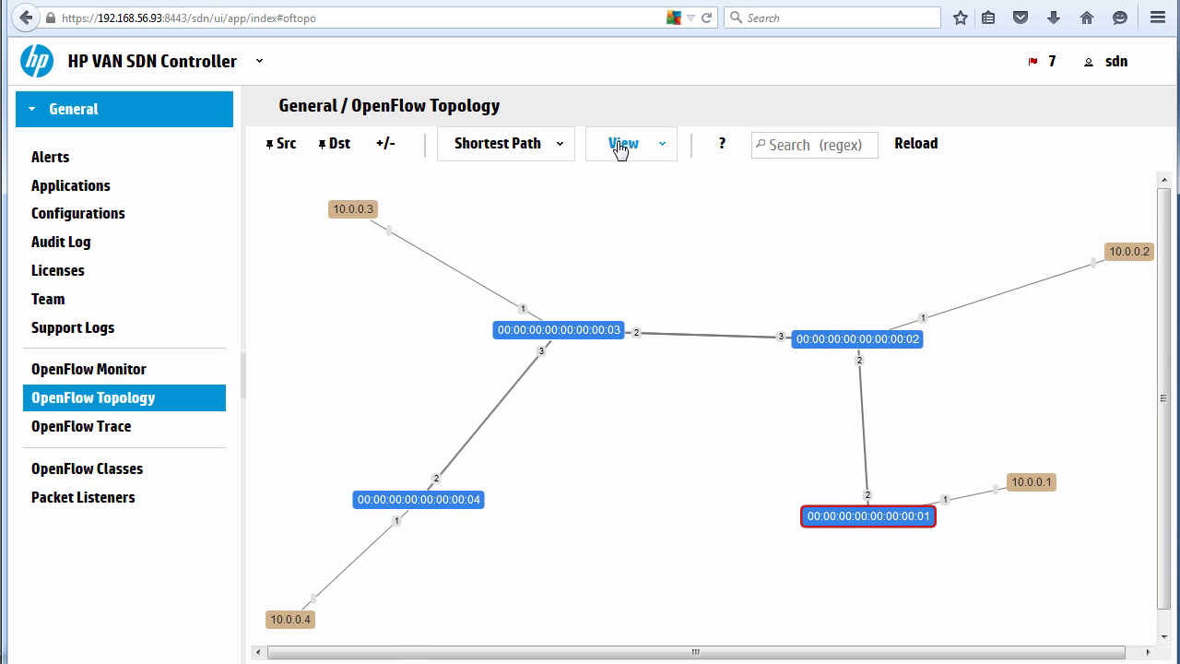
Review switch 01's details panel, close it, and open the switch's full flow table
click(631, 144)
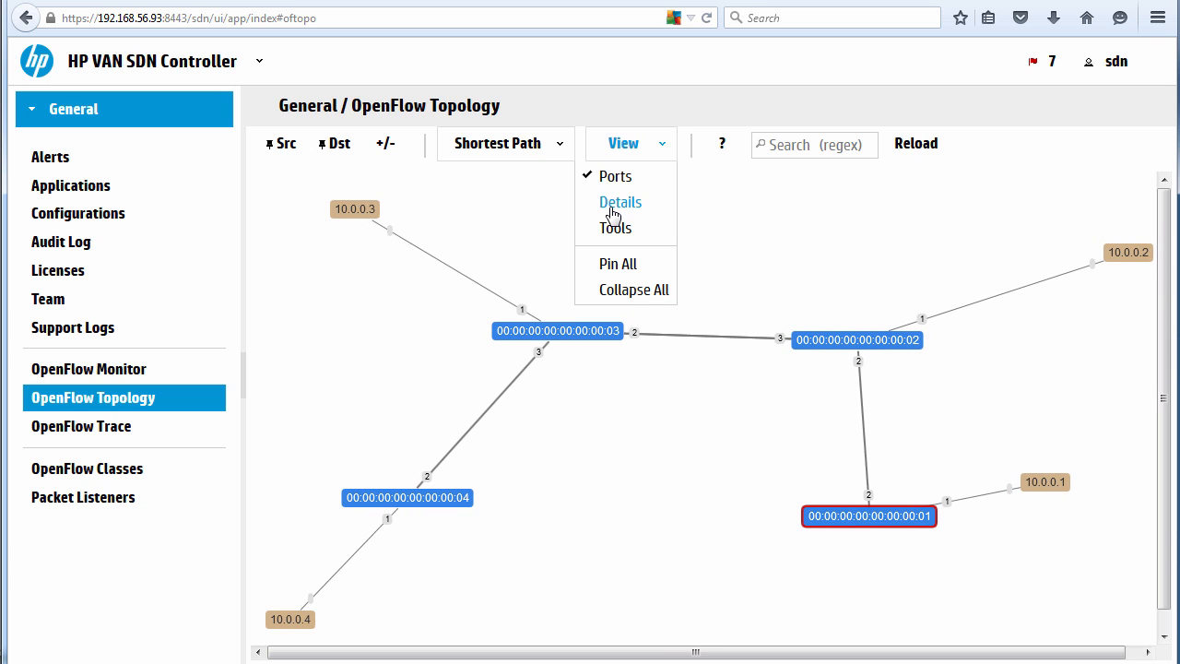
click(621, 202)
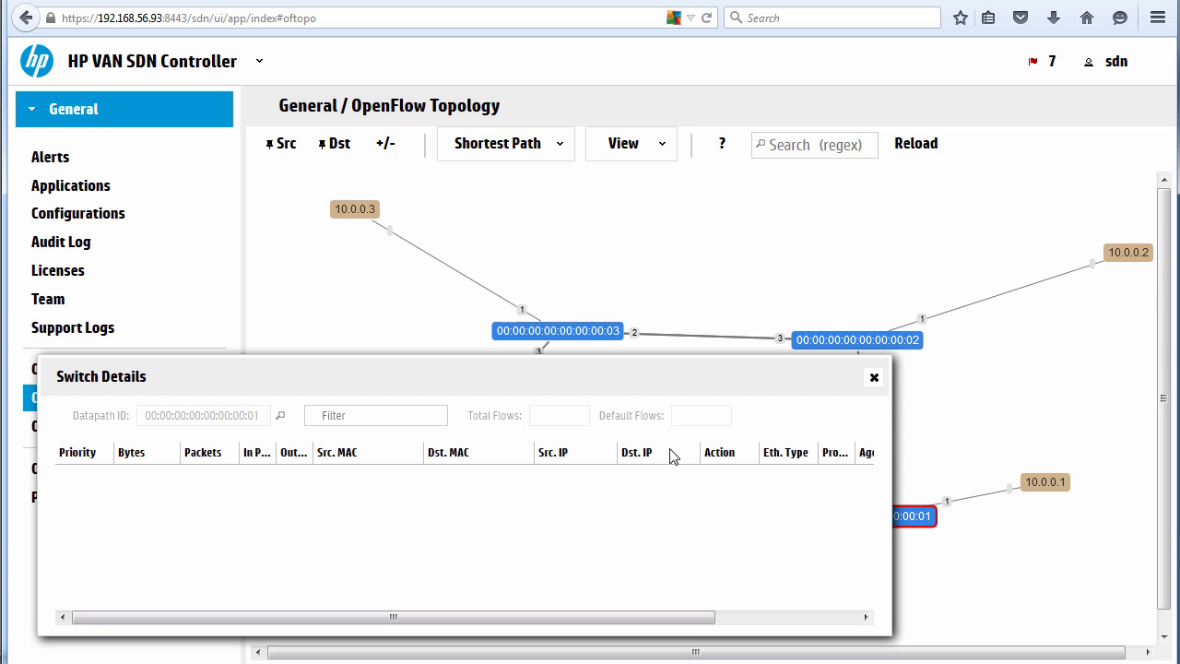
click(281, 415)
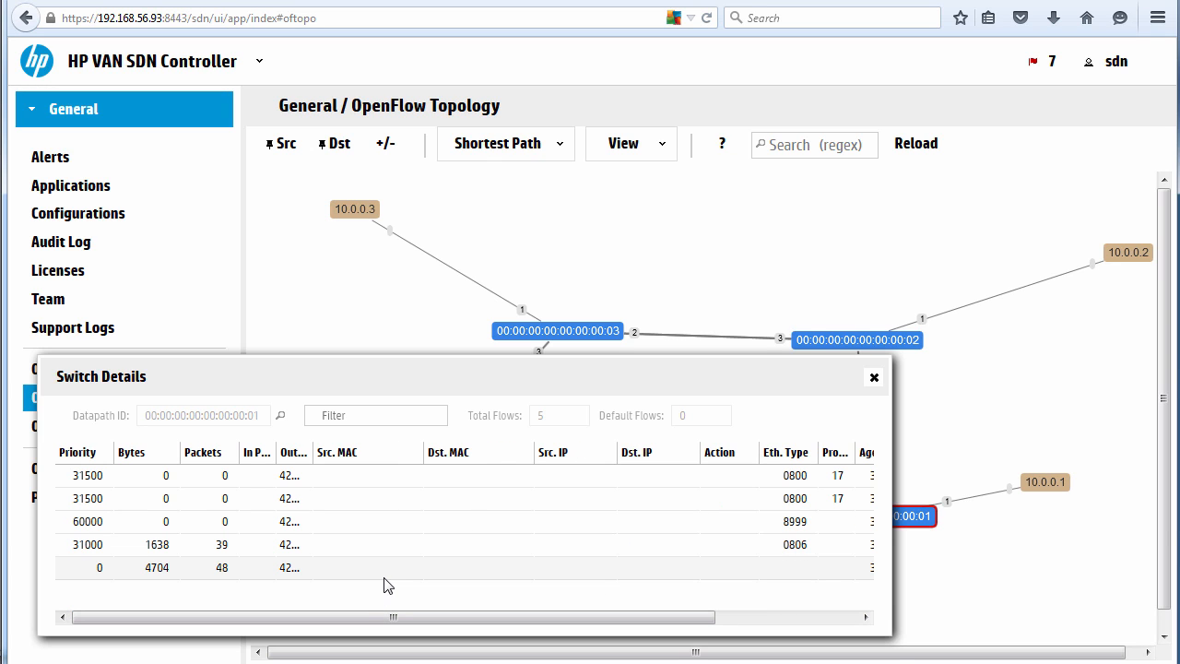
click(874, 377)
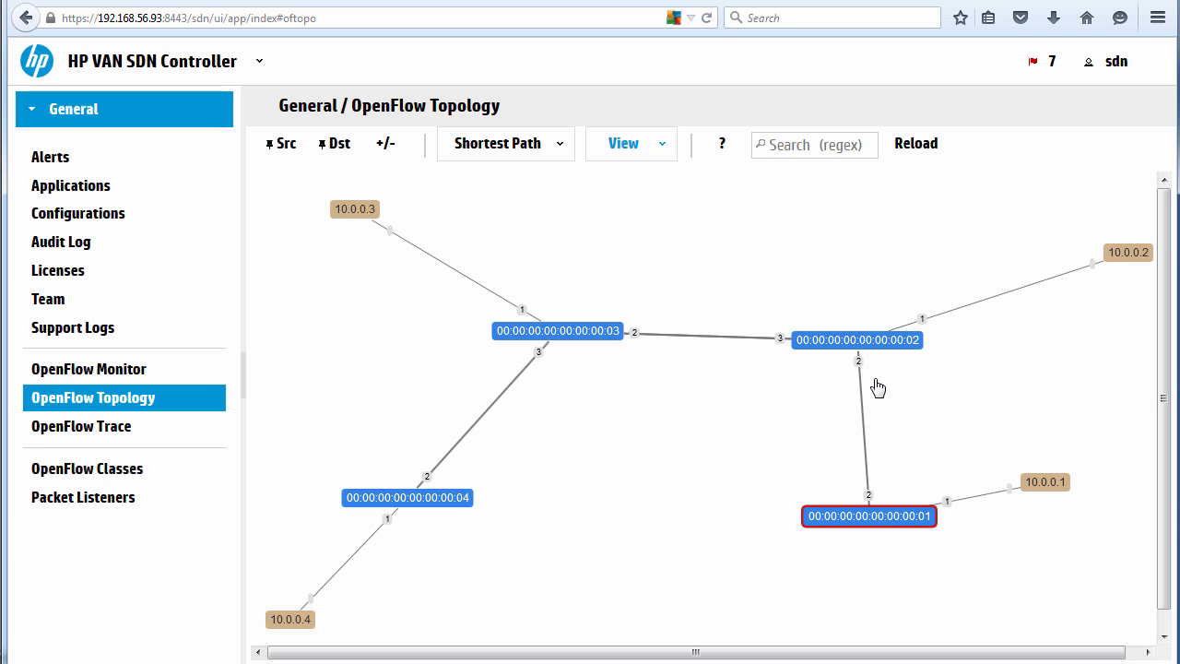
double_click(868, 517)
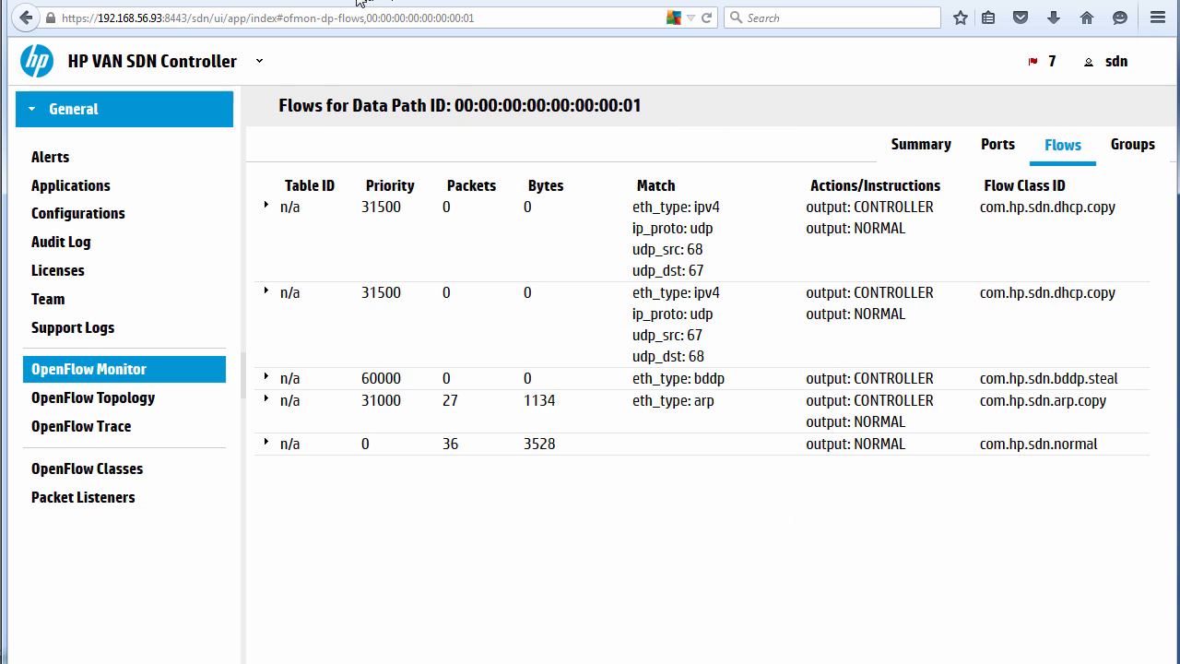
mouse_move(676, 445)
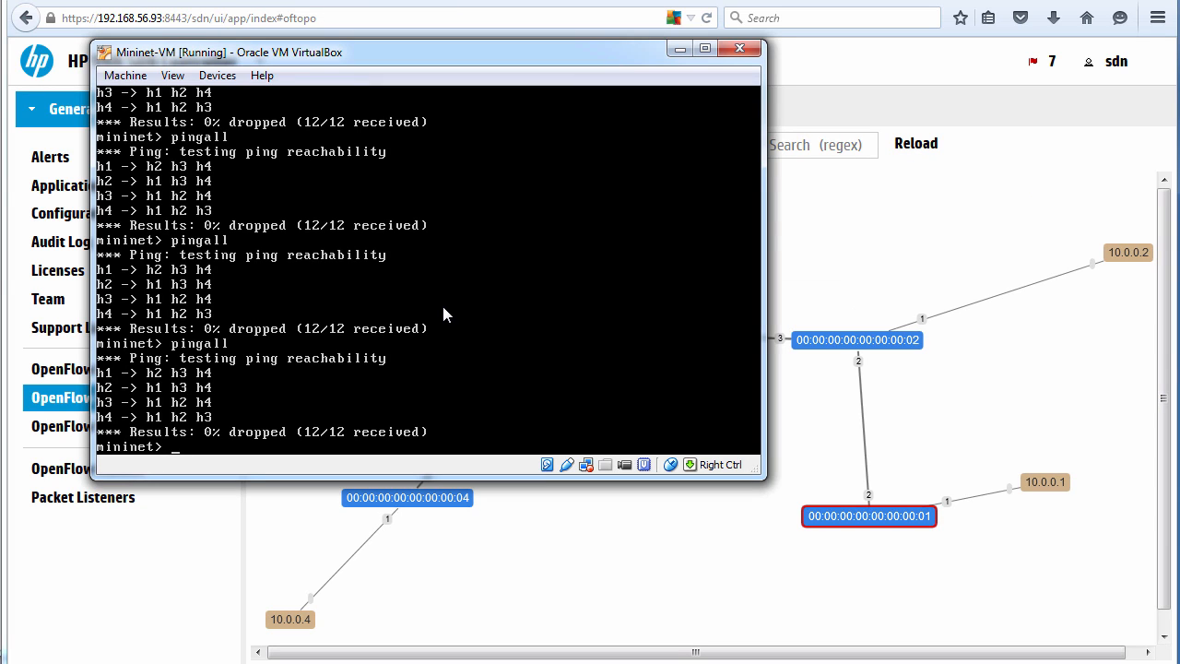
Exit Mininet, page through sudo mn --help | more, and begin the single,24 command
text(exit)
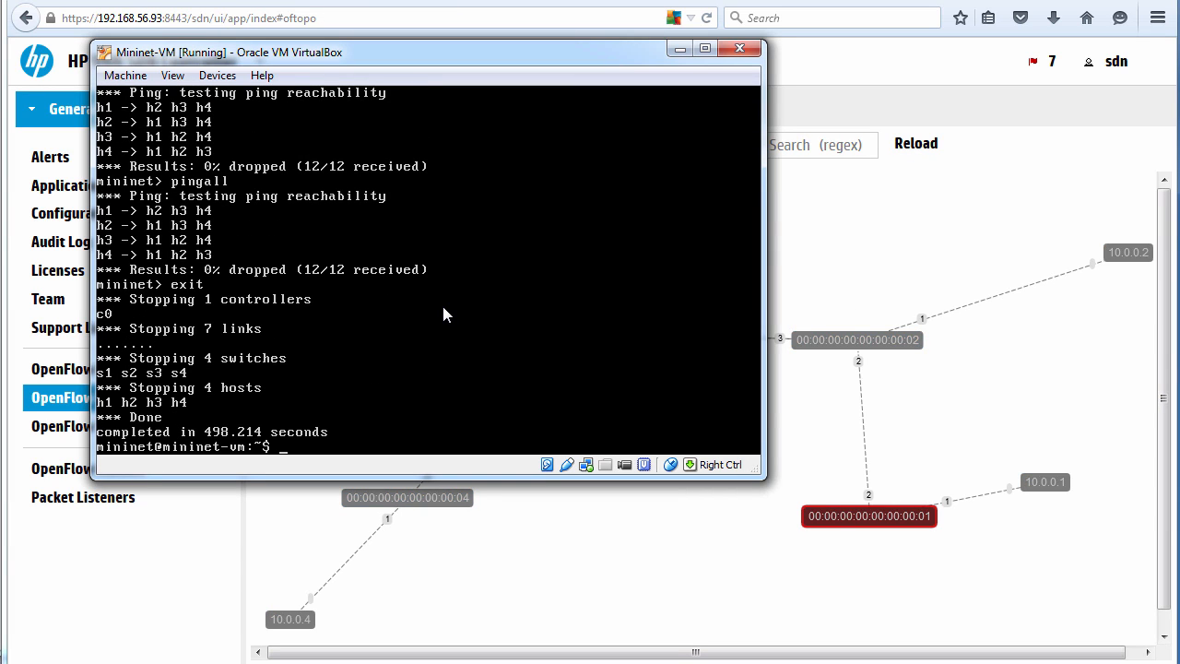
text(sudo mn)
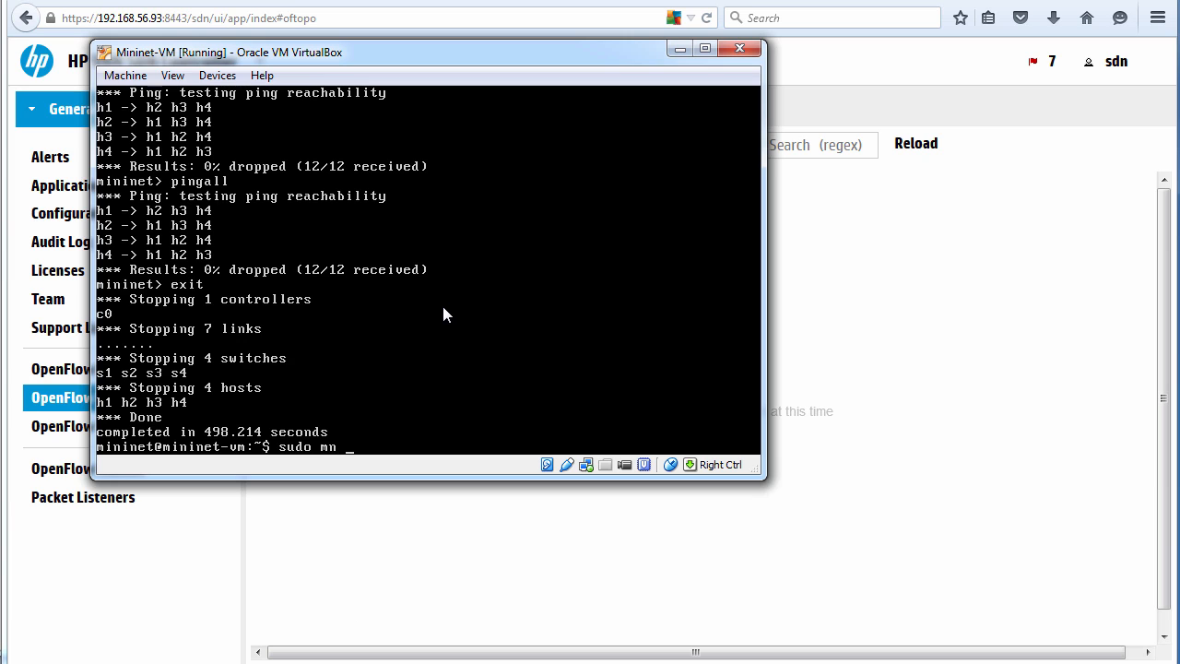
text(--help)
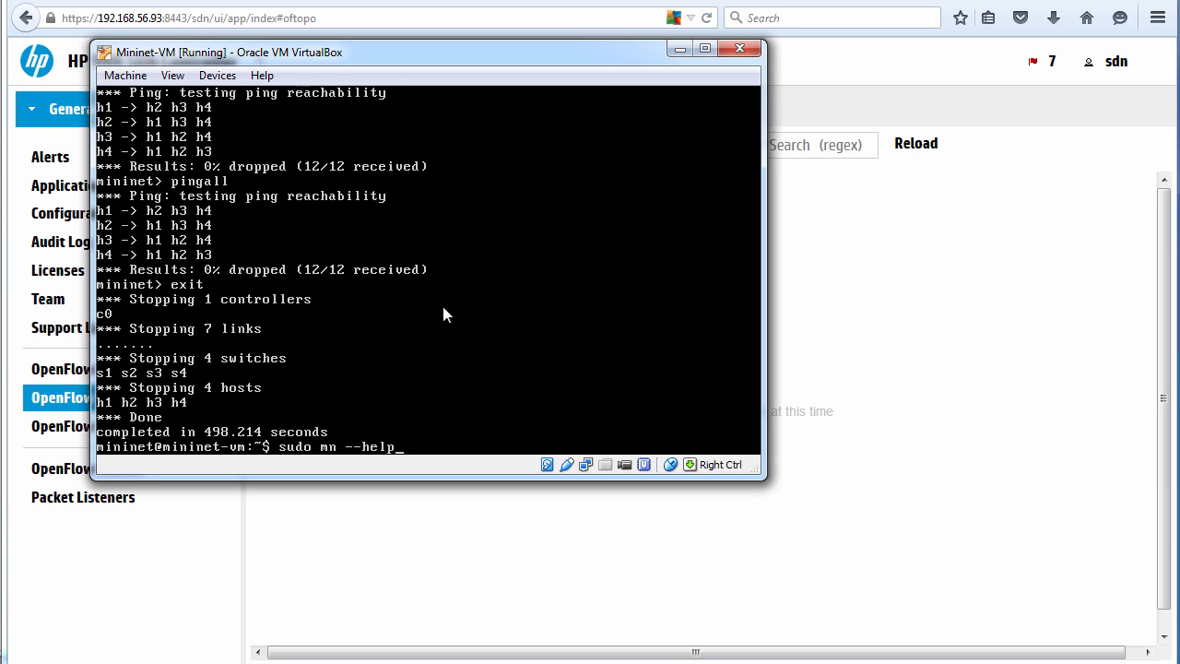
key(Return)
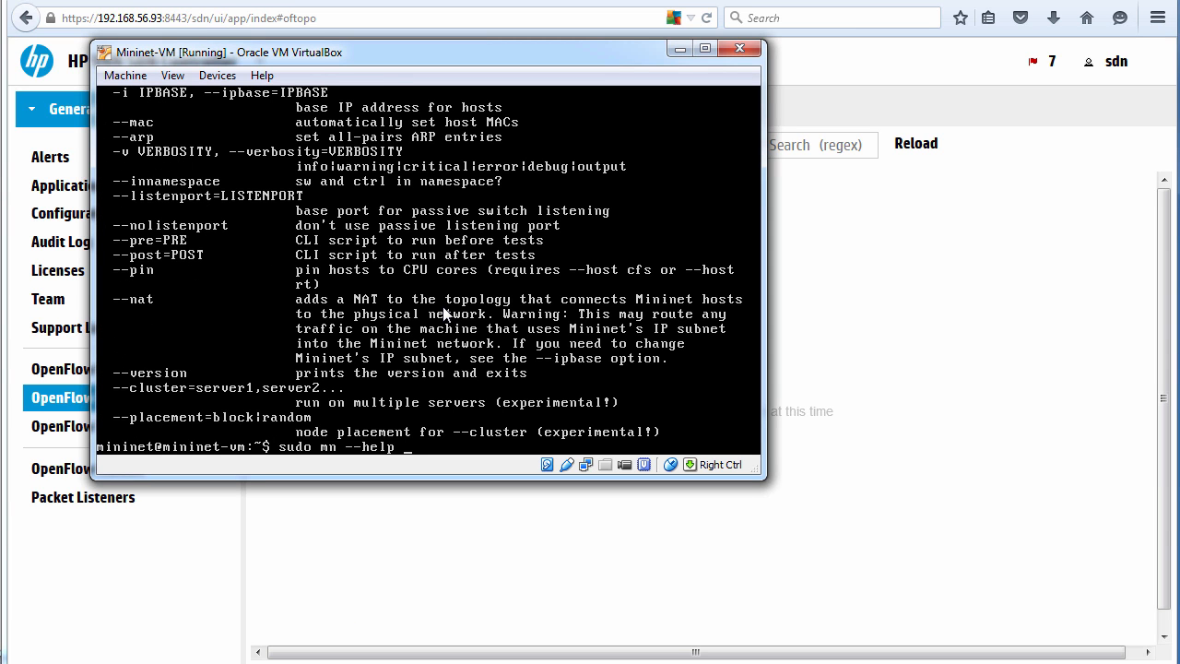
text(| more)
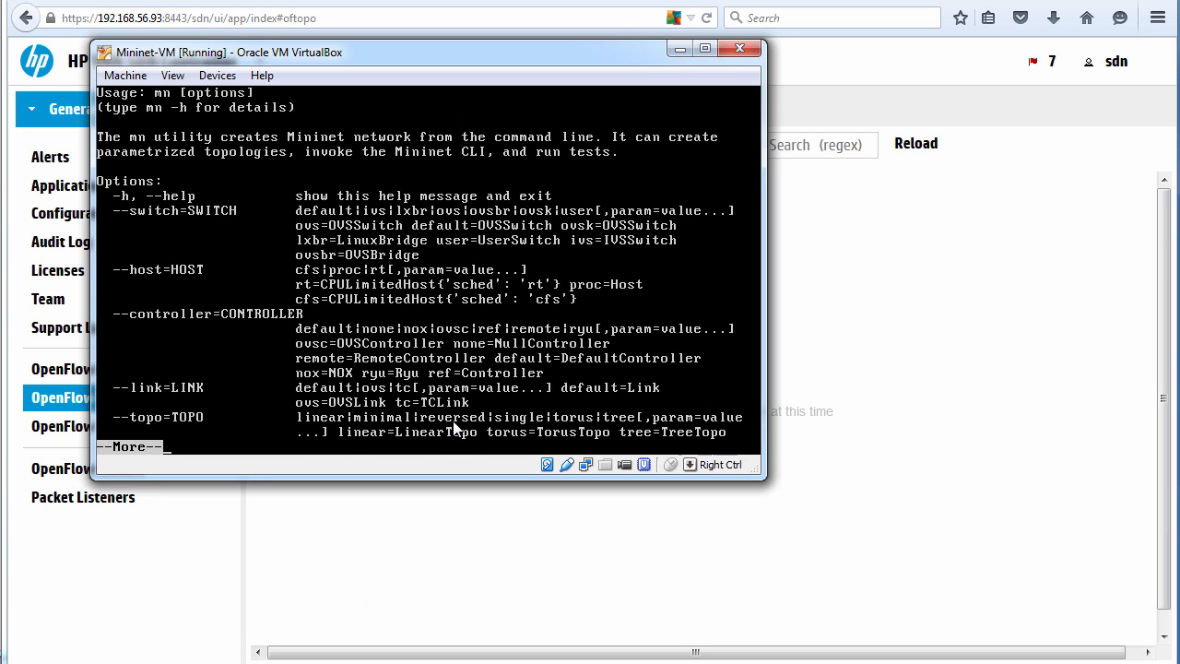
mouse_move(595, 434)
text(sudo mn --controller=remote,ip=192.168.56.93 --topo=singel, --mac)
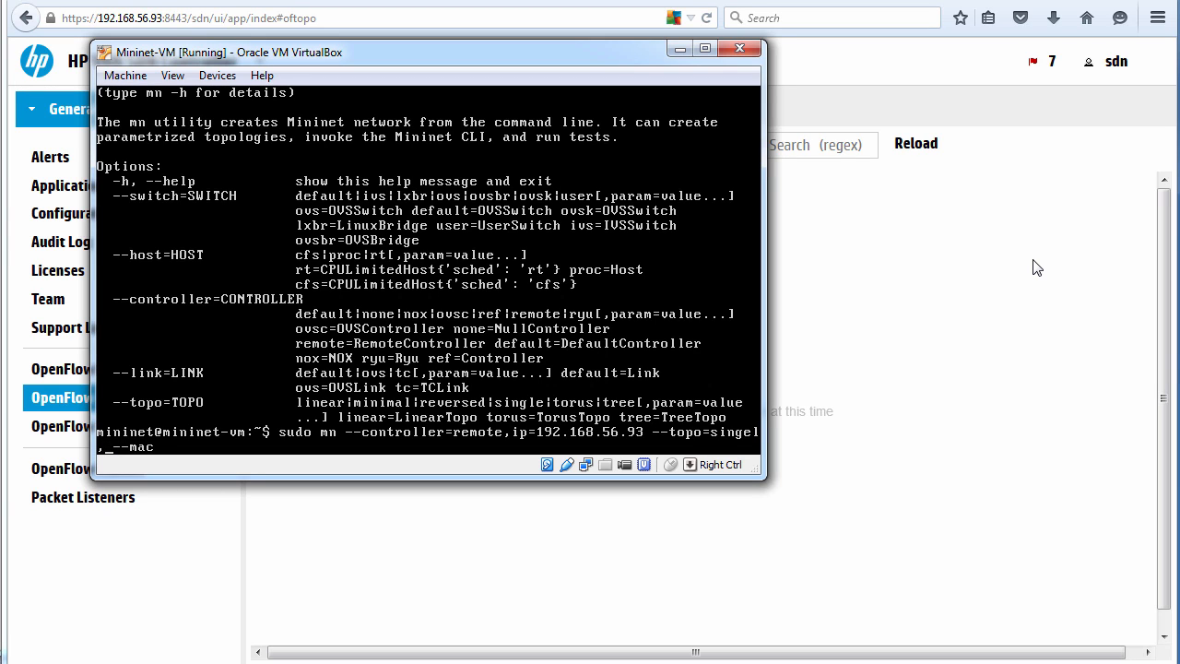
text(24)
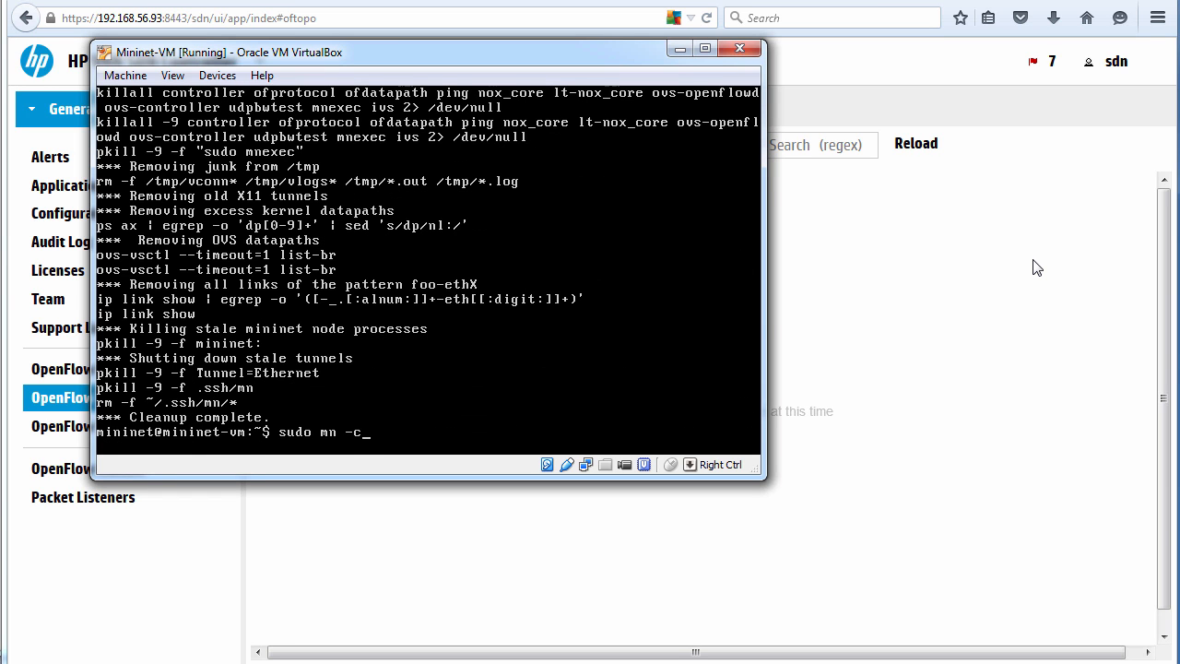
Clean up with sudo mn -c, start the 24-host network, and run pingall
key(Return)
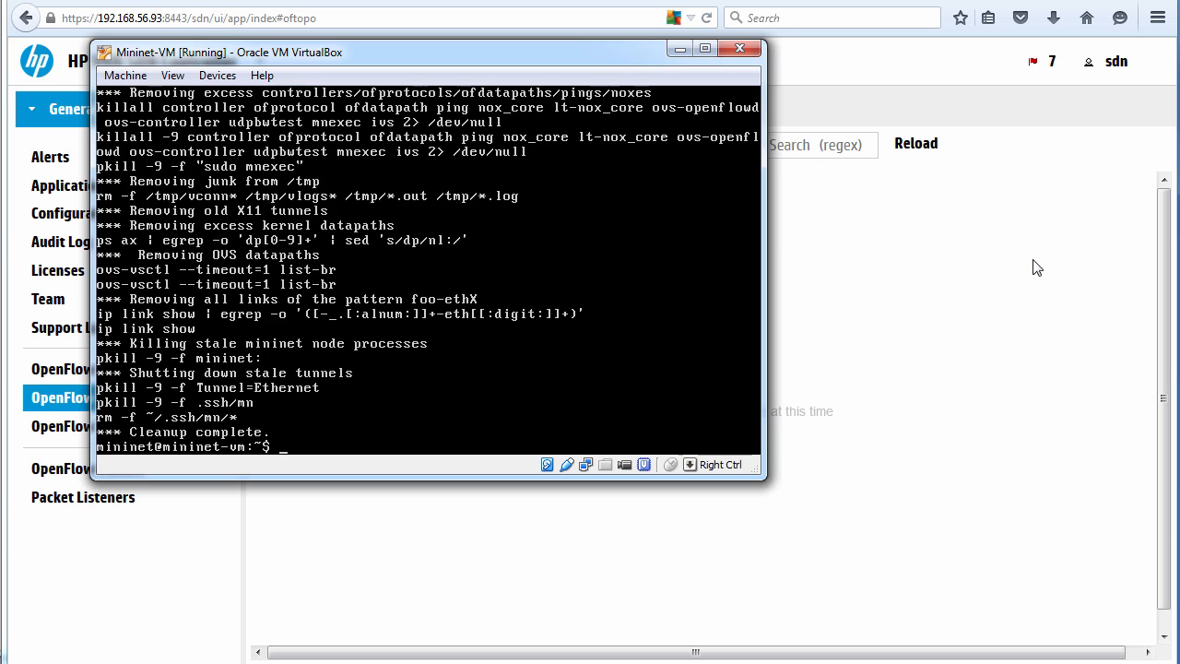
text(sudo mn -c)
text(sudo mn --controller=remote,ip=192.168.56.93 --topo=single,24 --mac)
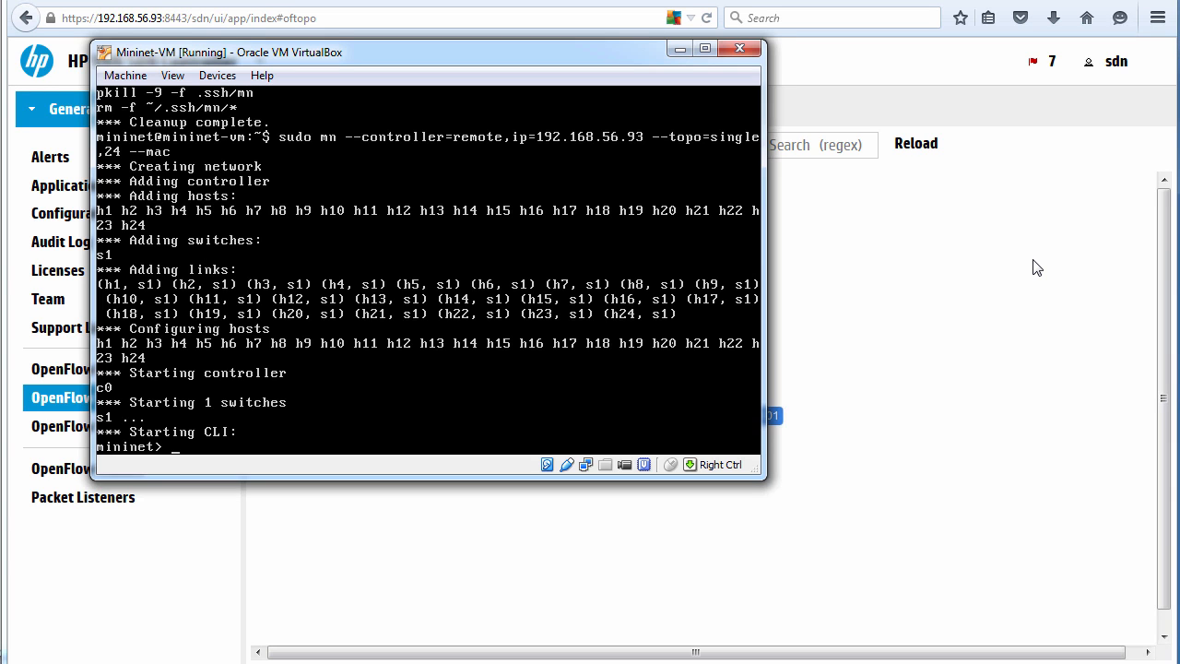
text(pingall)
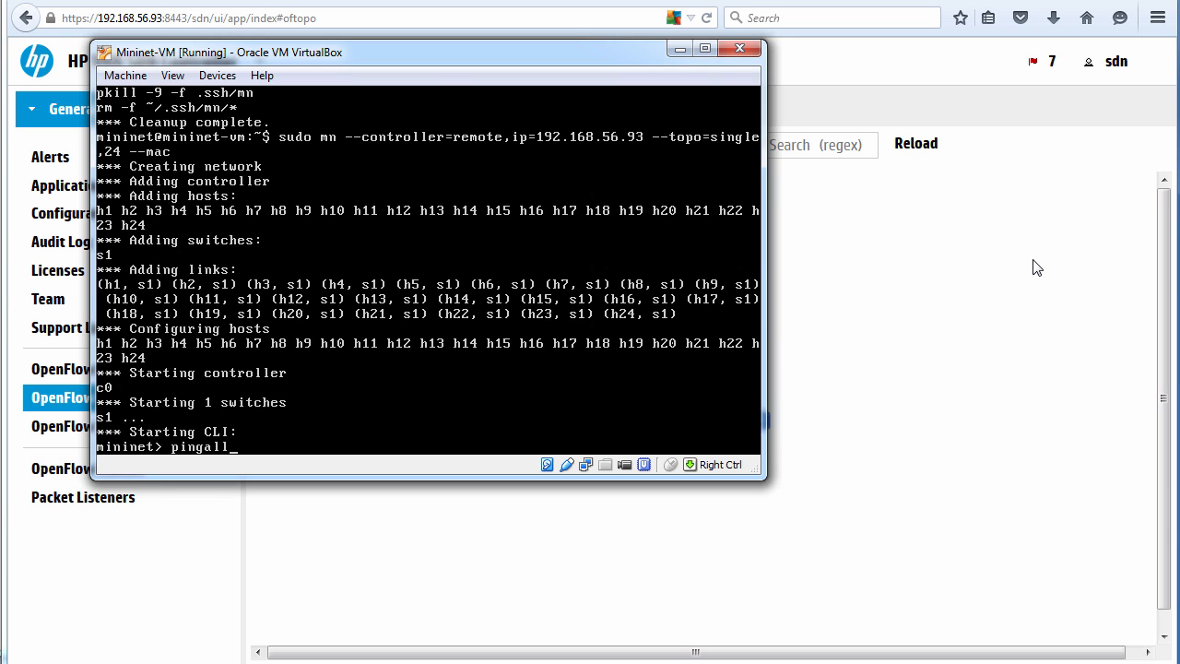
key(Return)
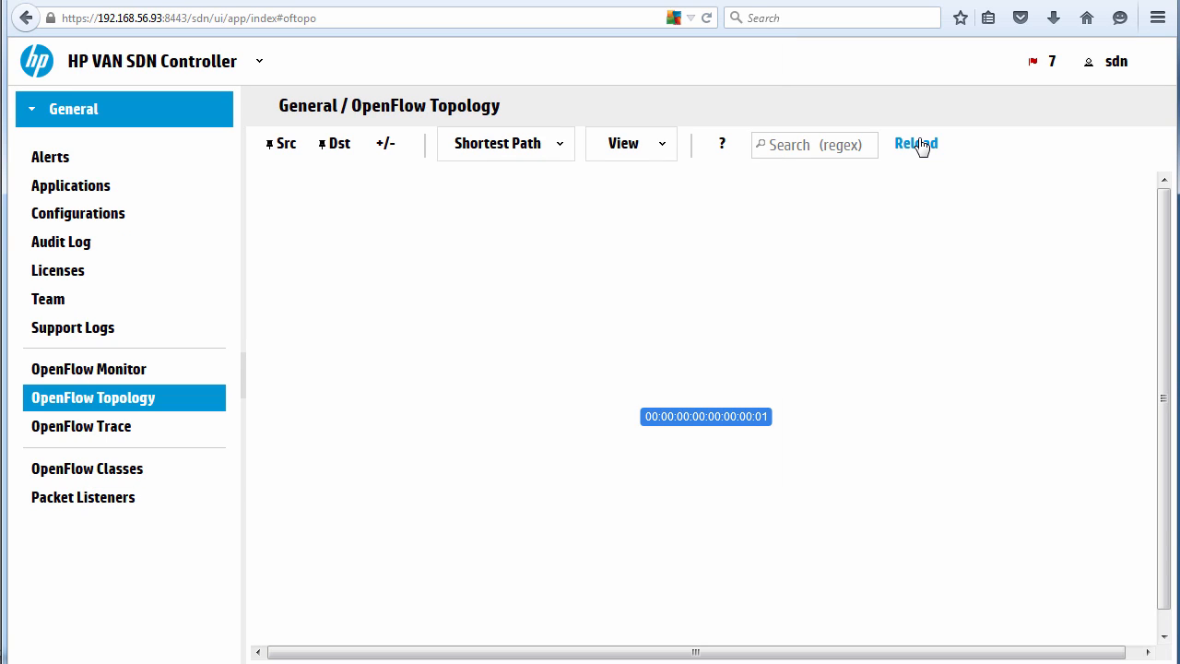
Reload the topology to show all 24 hosts and pin host 10.0.0.2 as Src
click(915, 144)
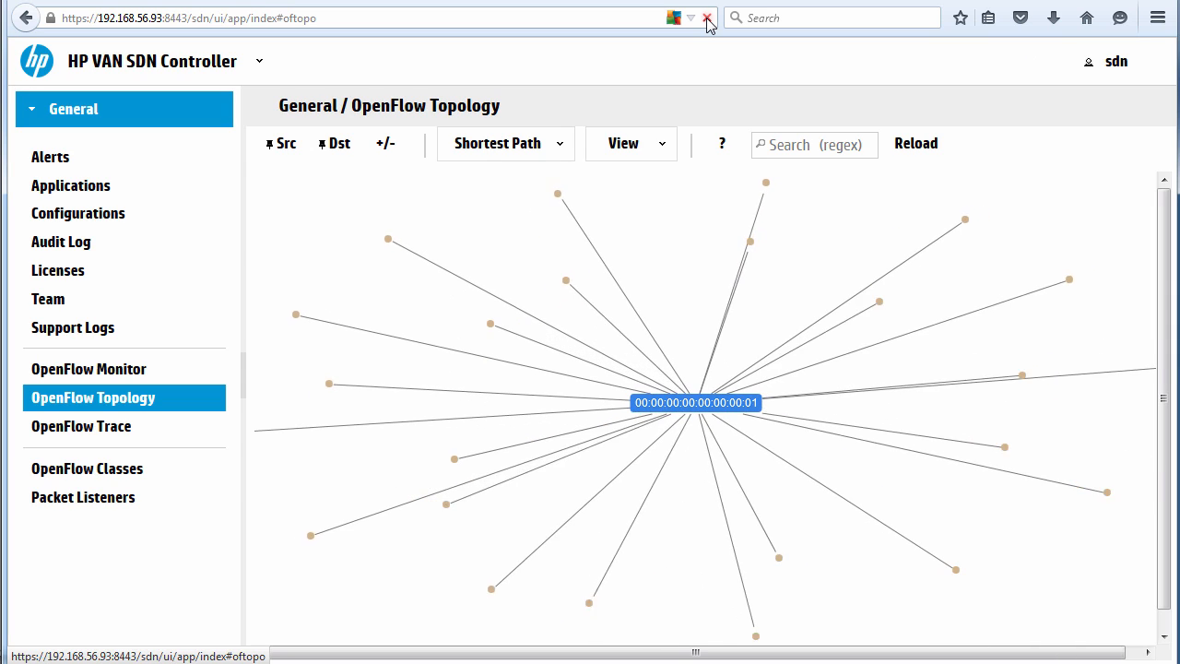
click(707, 18)
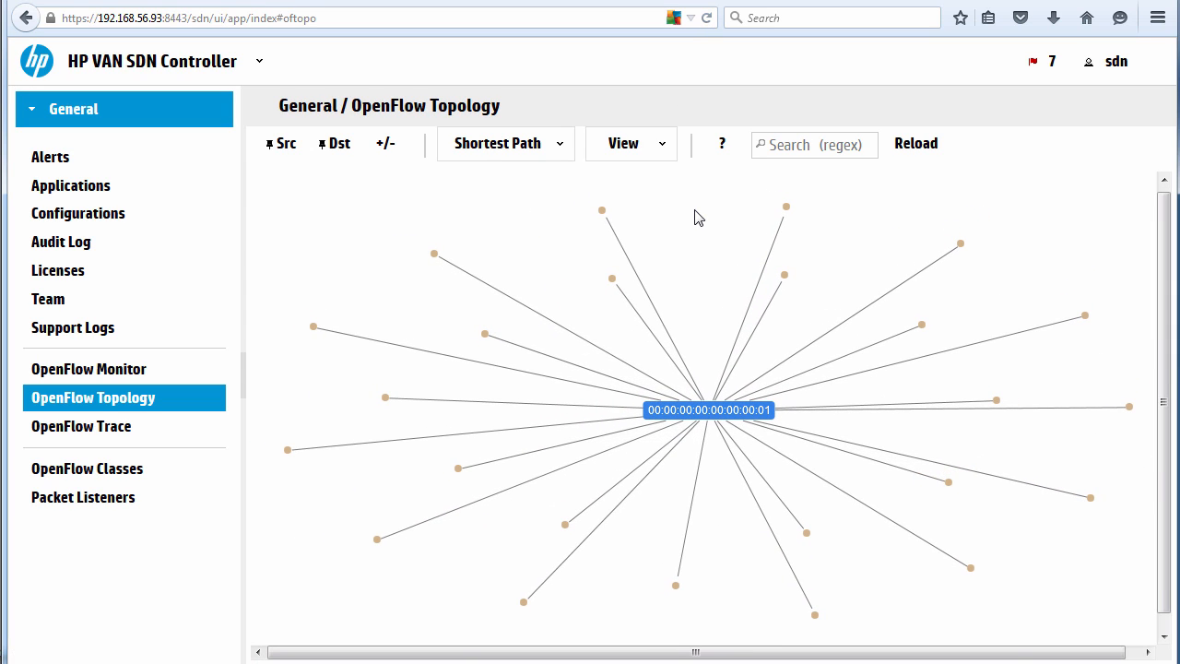
mouse_move(1065, 221)
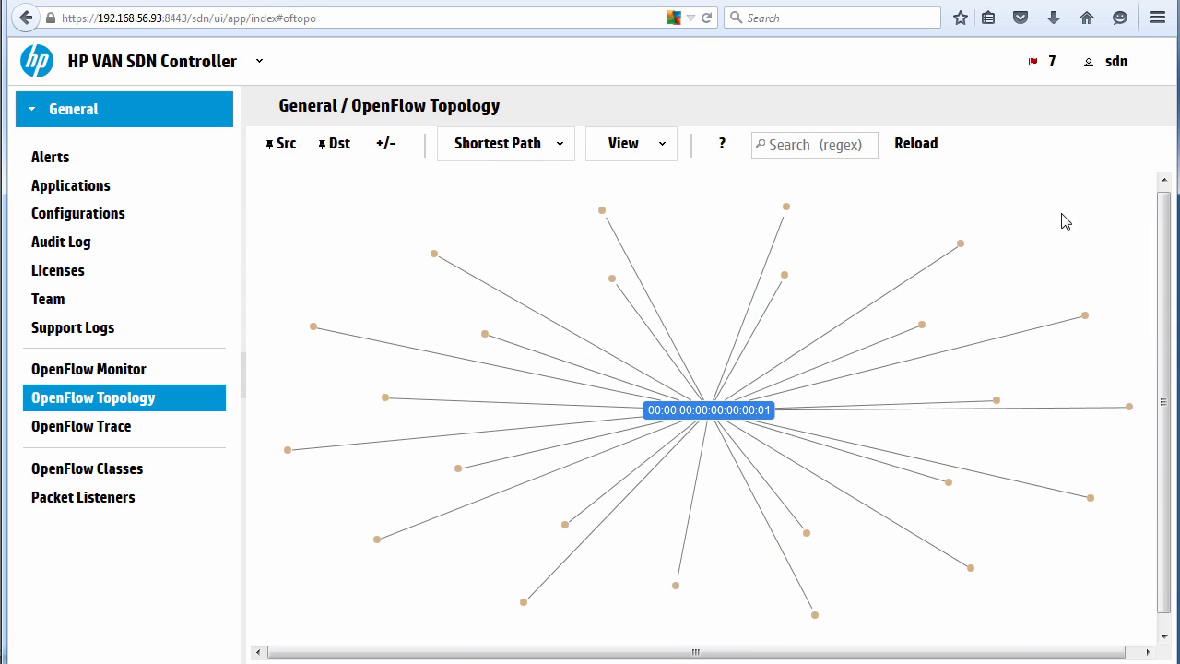
mouse_move(1093, 188)
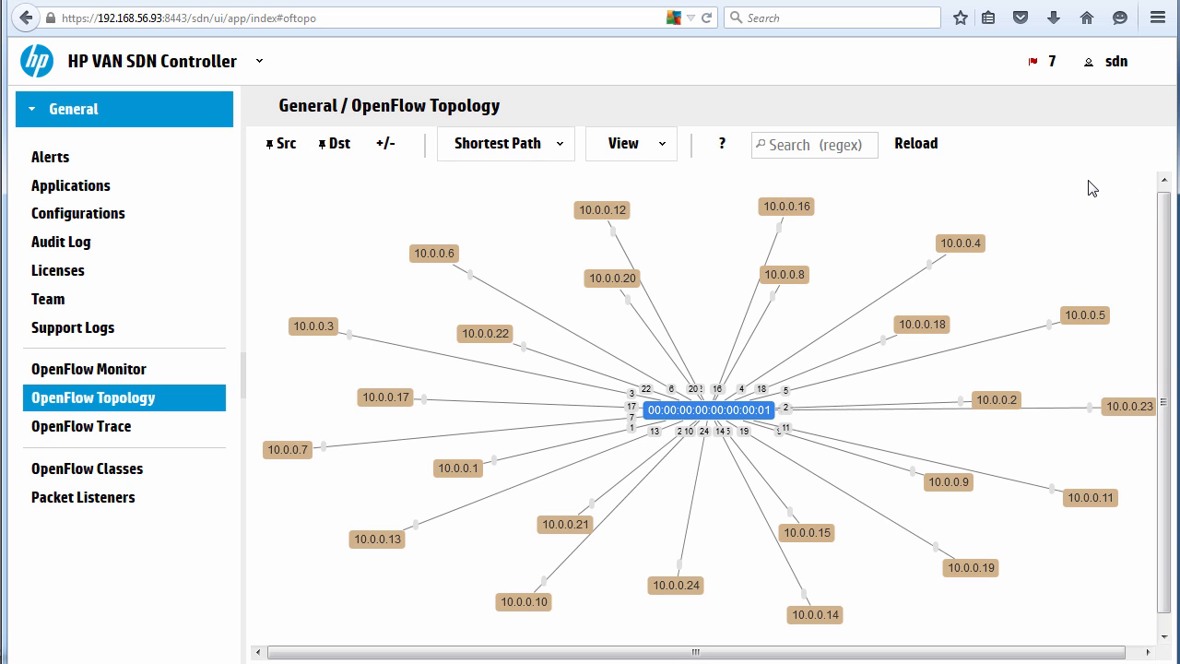
mouse_move(1046, 313)
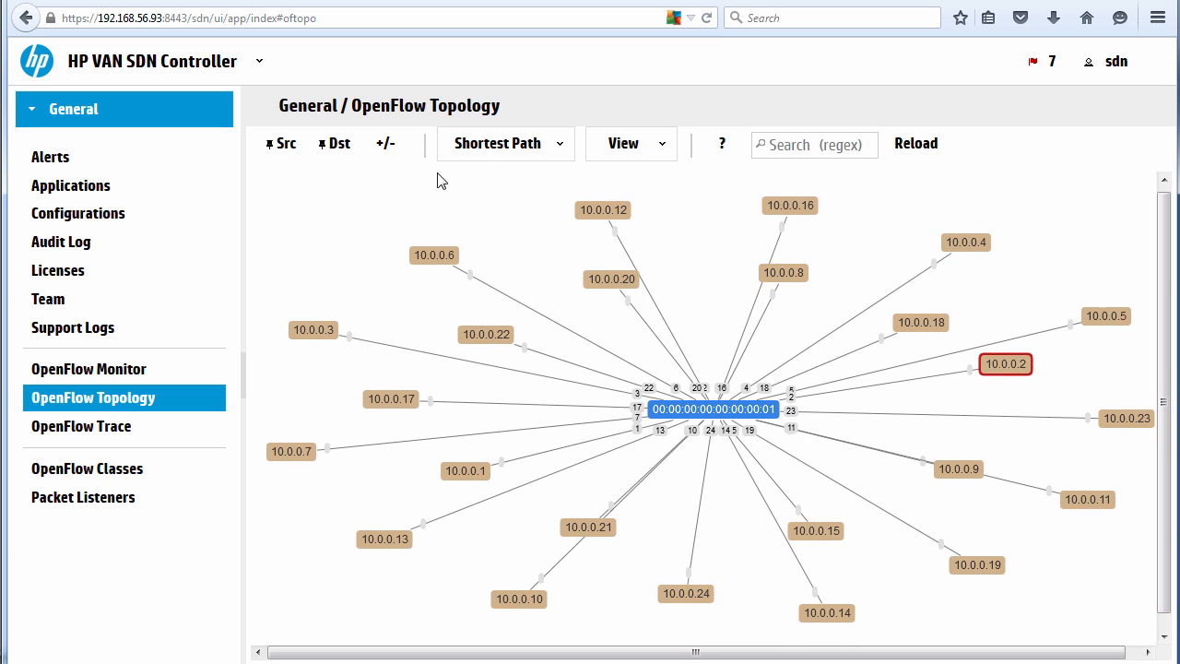
click(282, 142)
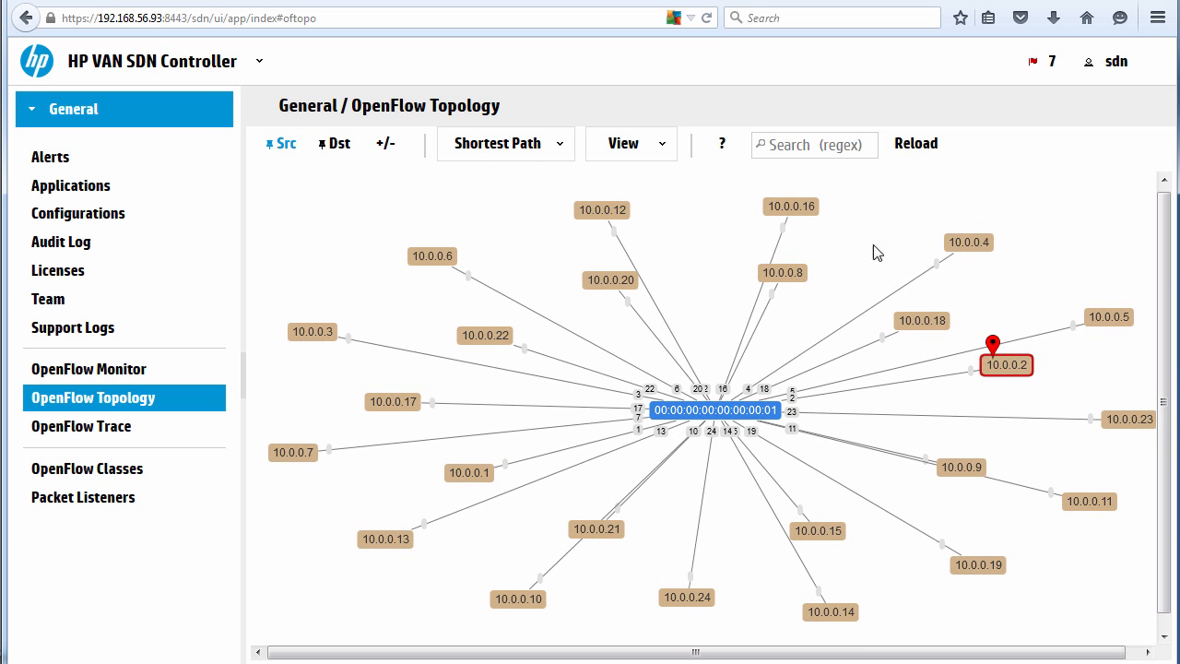
click(334, 144)
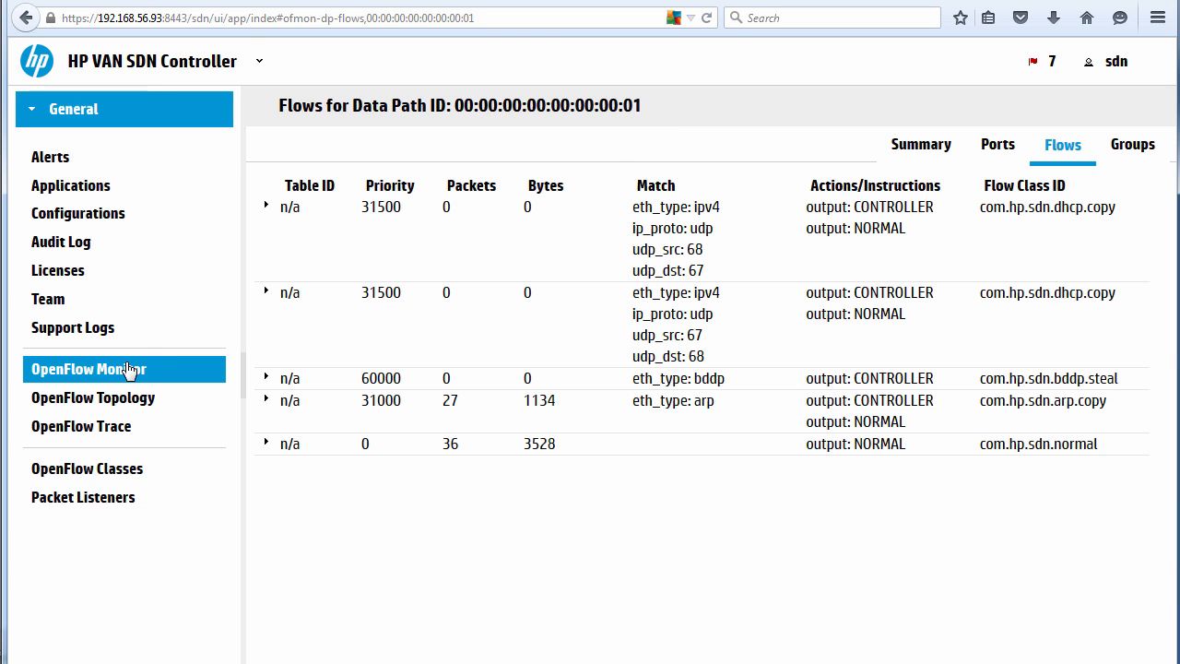
Leave switch 01's flow table to get back to the topology view
click(88, 369)
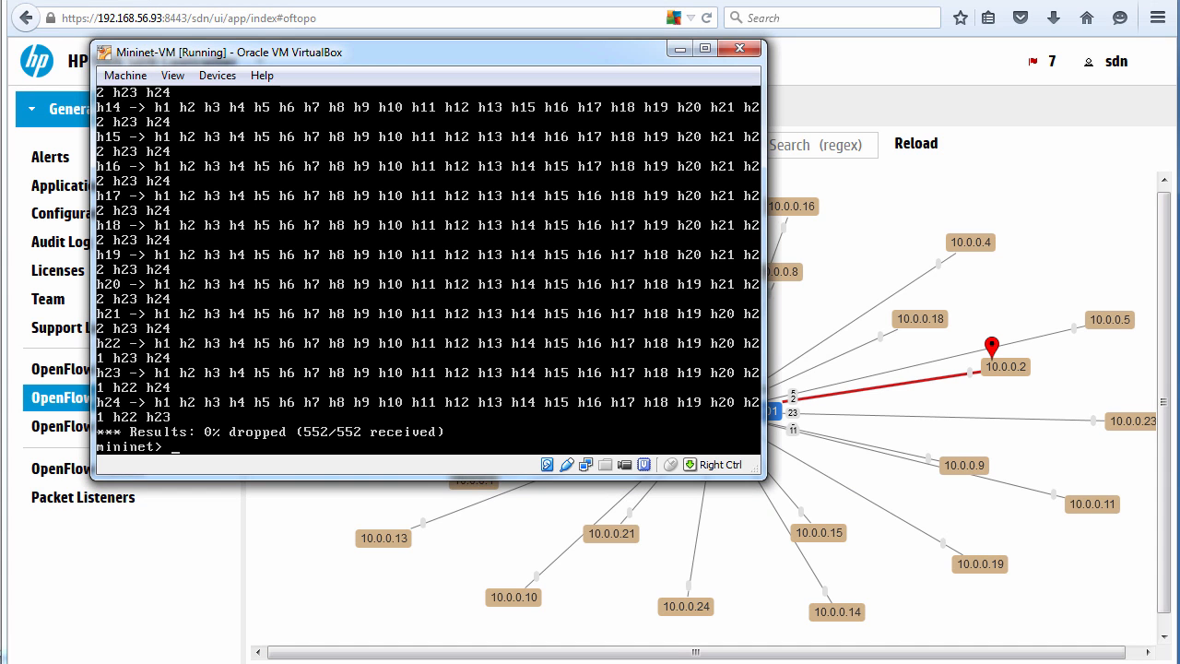
Exit, clean up, launch the linear,100 remote-controller network, and ping h99 from h10
text(exit)
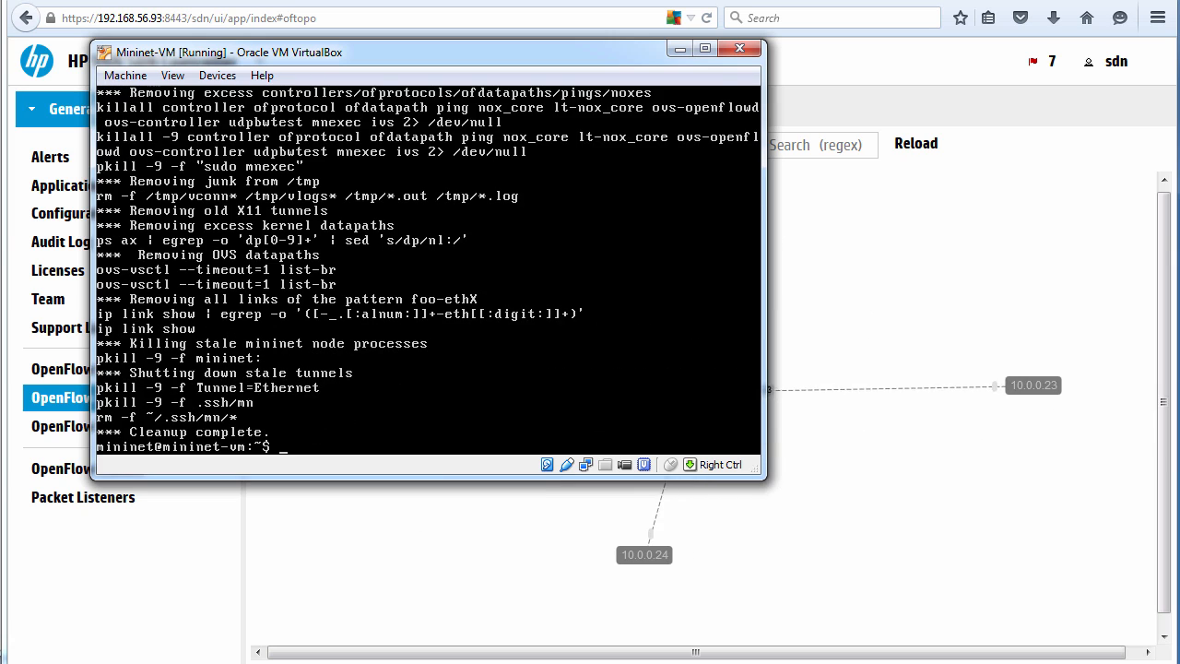
text(sudo mn -c)
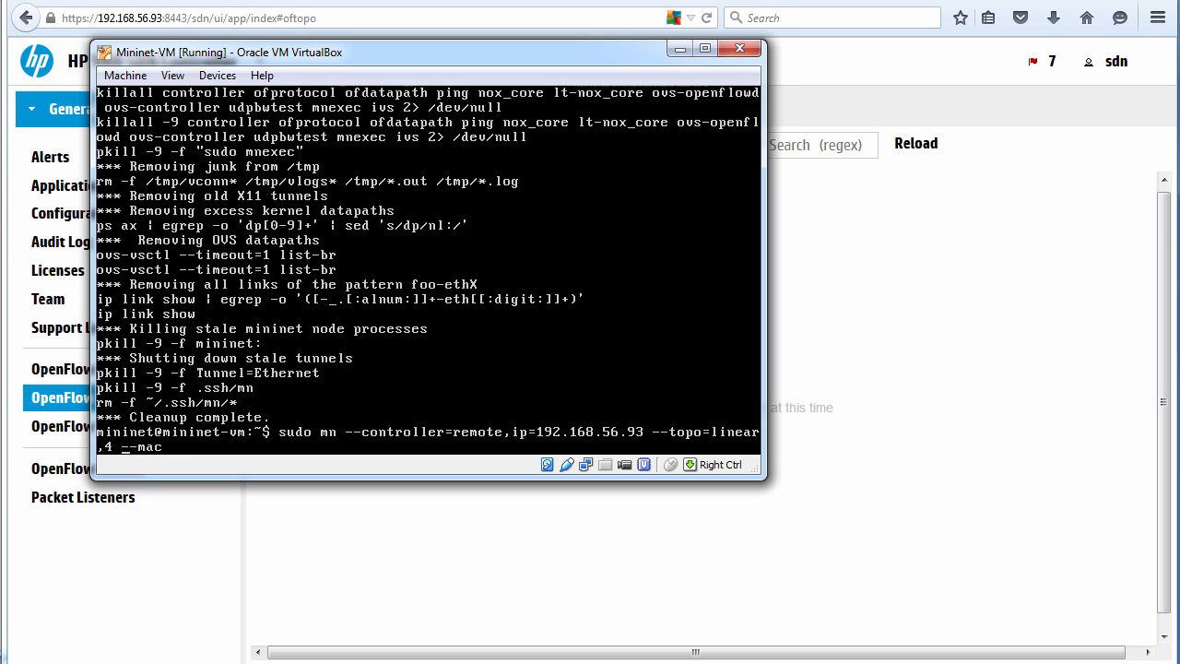
text(00)
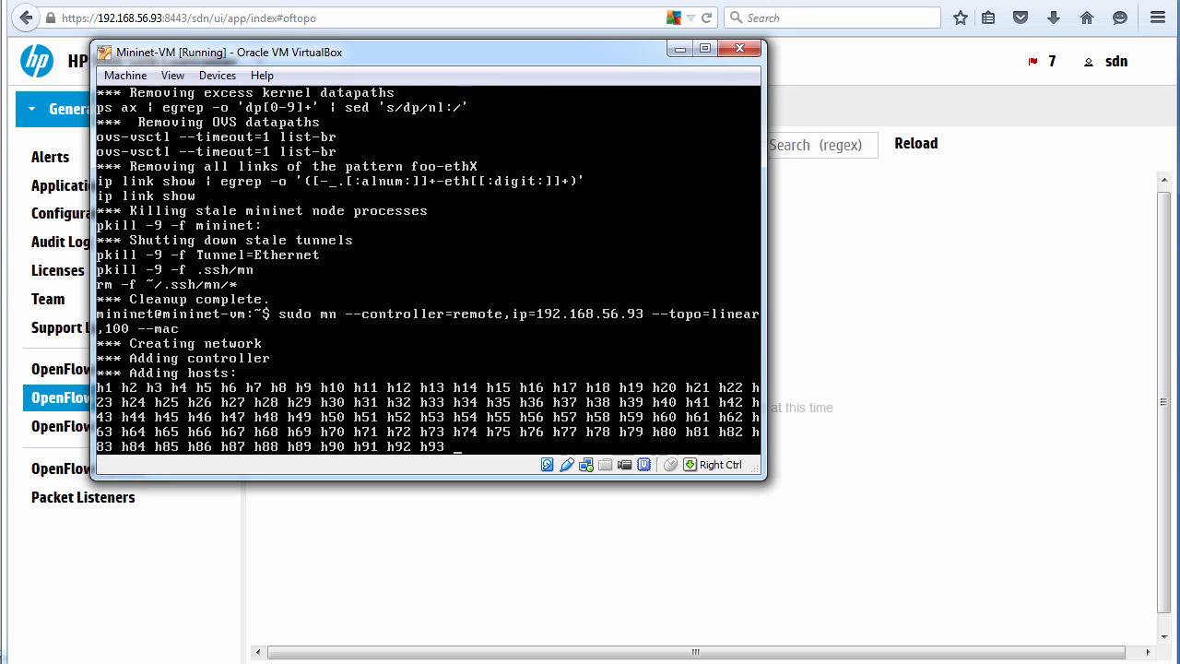
scroll(down, 3)
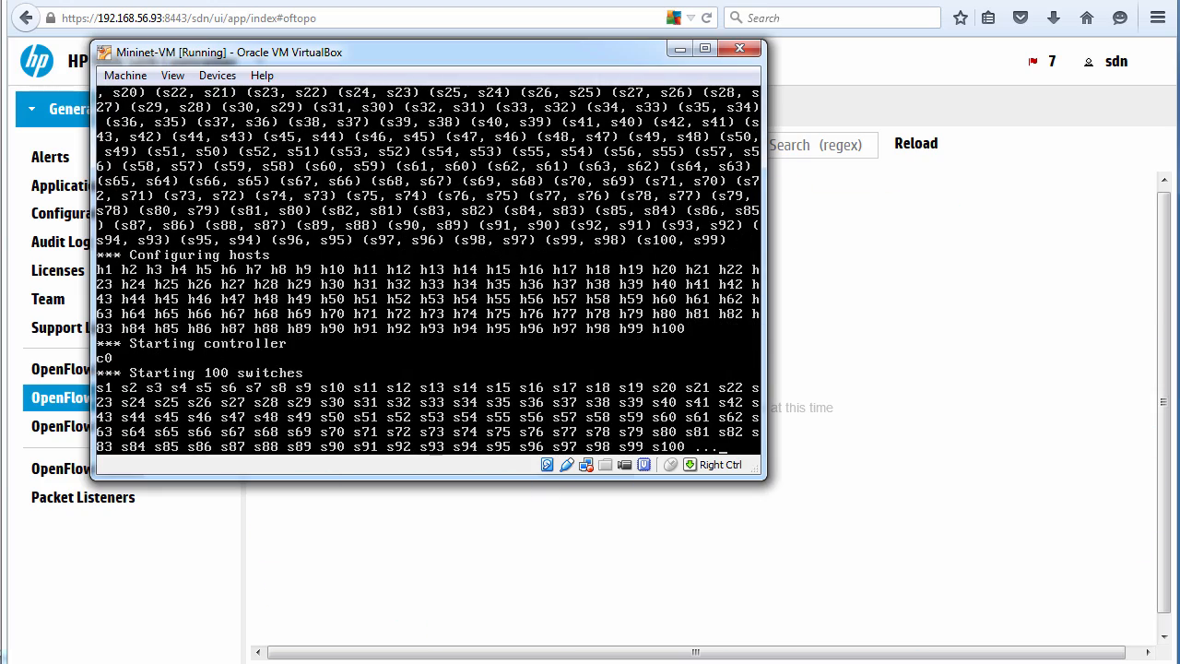
click(917, 143)
text(h)
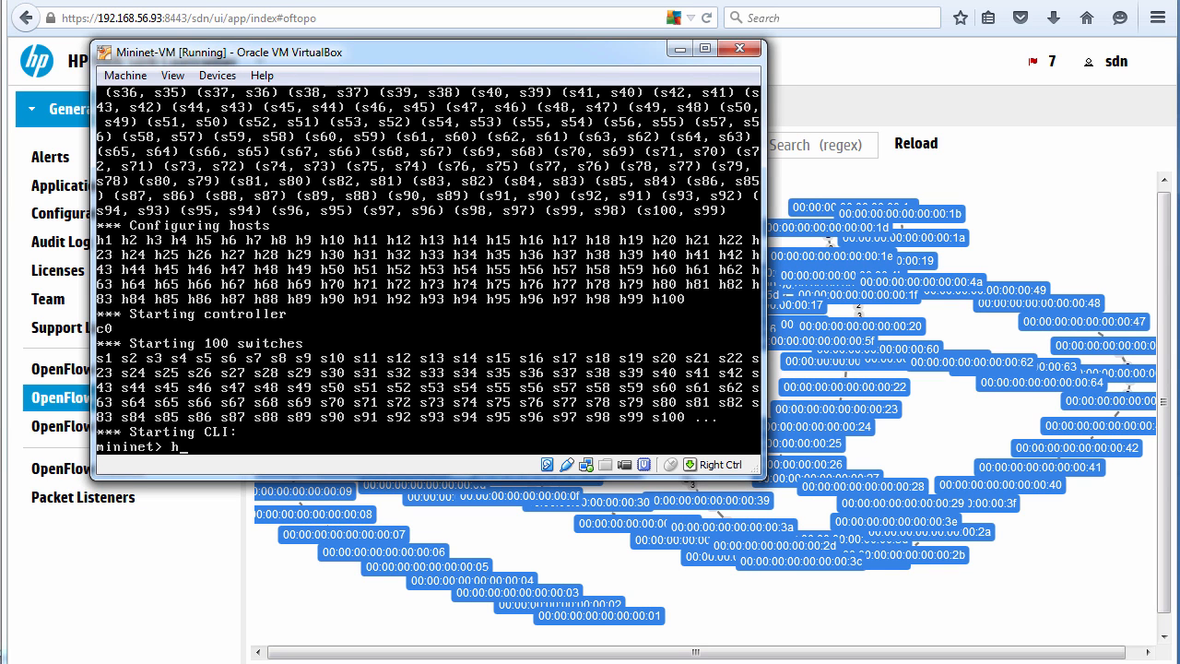
text(10)
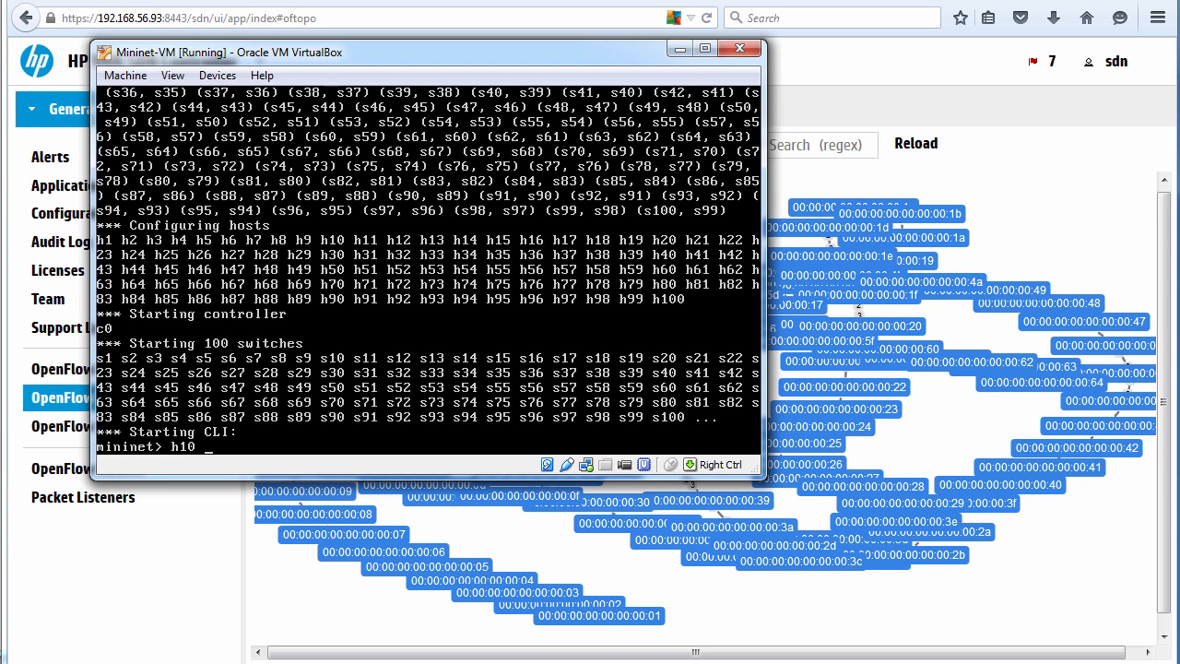
text(ping h)
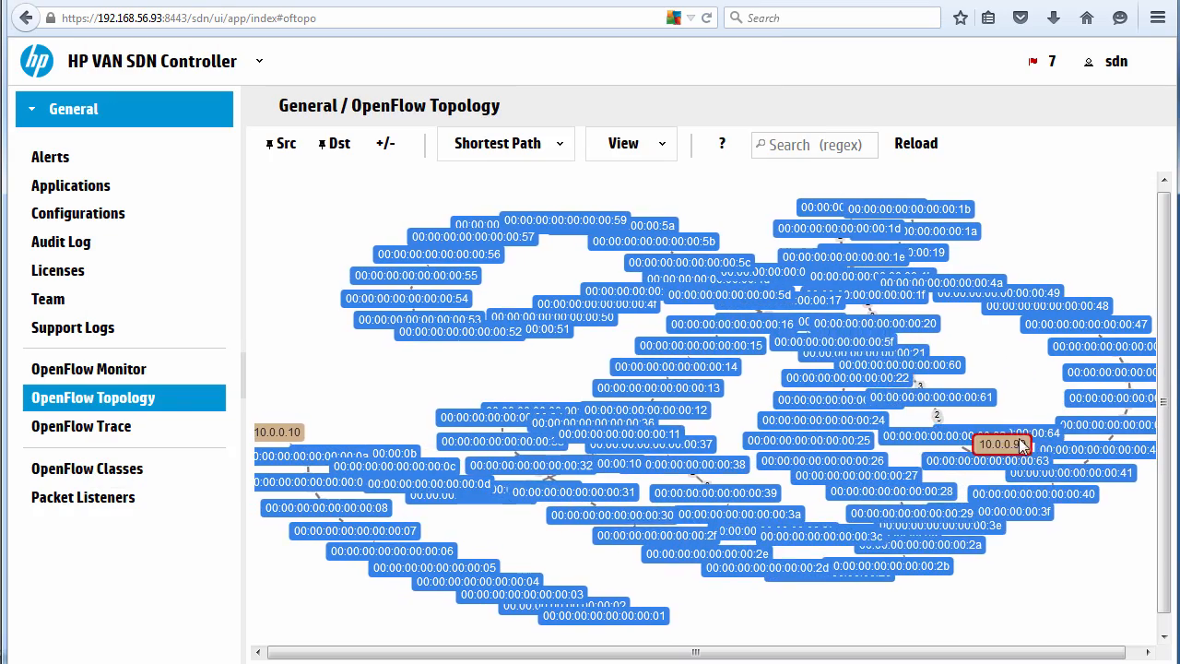
Drag hosts 10.0.0.99 and 10.0.0.10 apart beside their switches on the map
drag(1003, 444, 1060, 223)
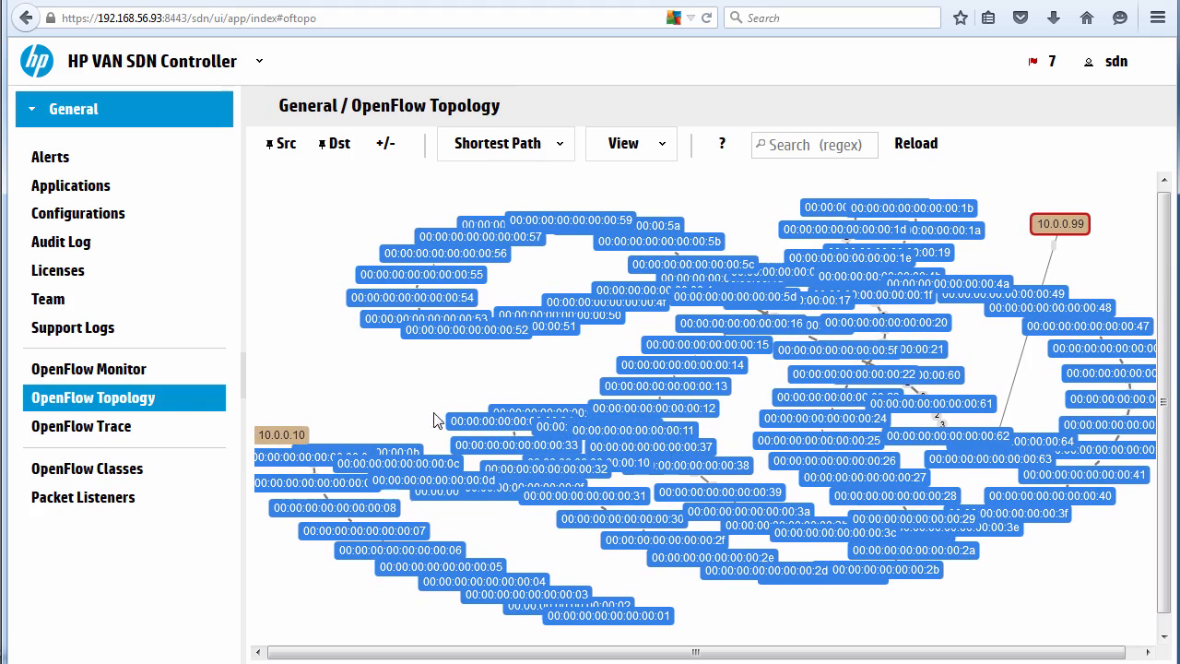
drag(281, 434, 302, 257)
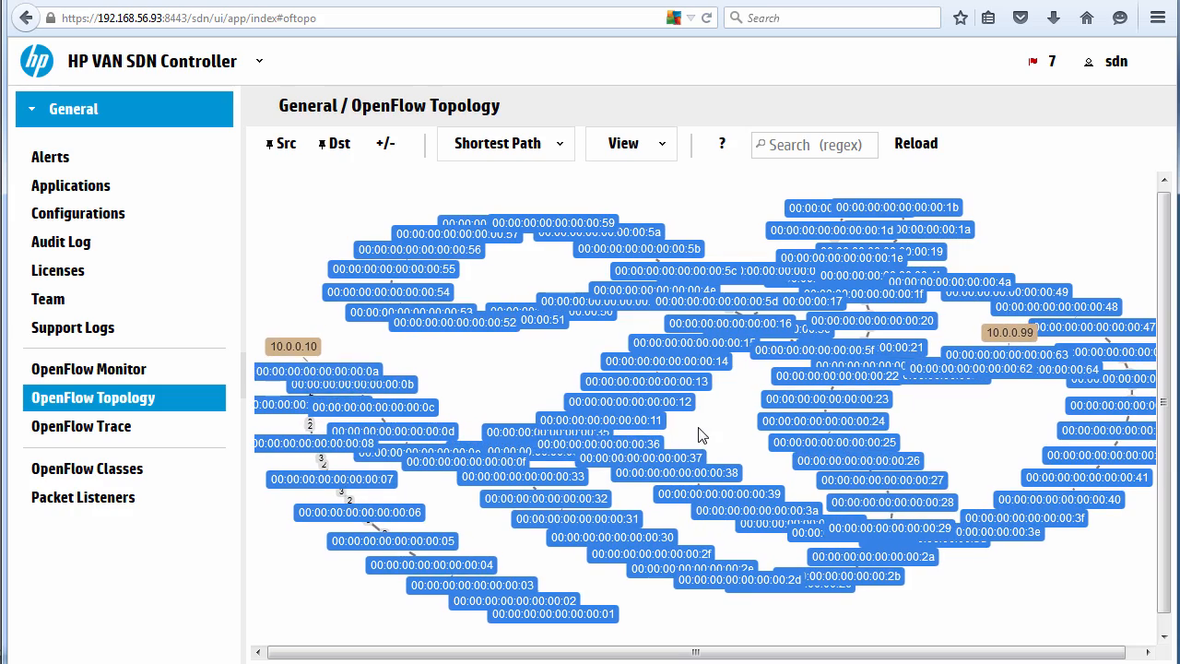
mouse_move(76, 375)
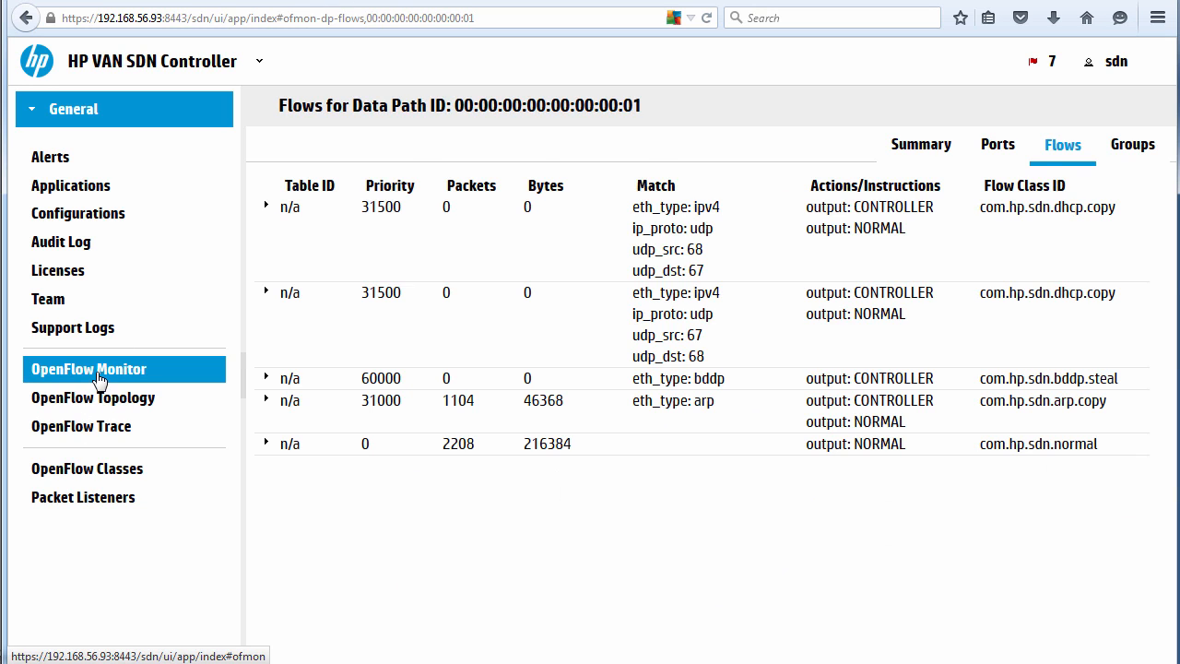
List the 100 connected switches in OpenFlow Monitor, scroll the Data Path IDs, then view Flows
click(88, 369)
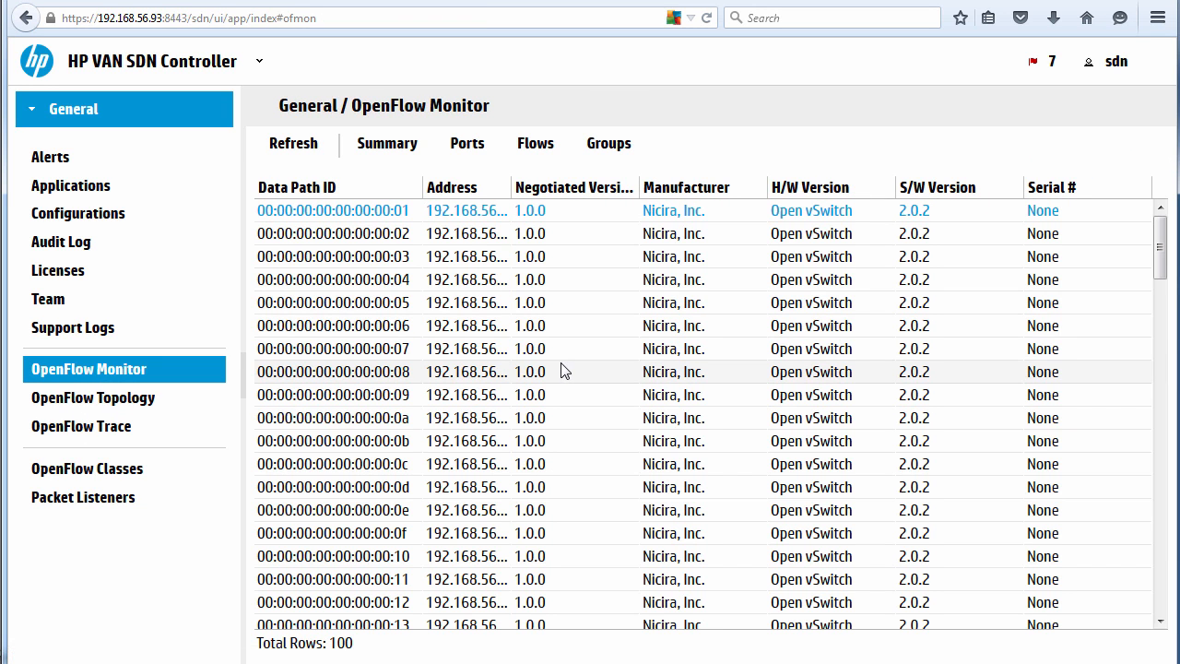
scroll(down, 3)
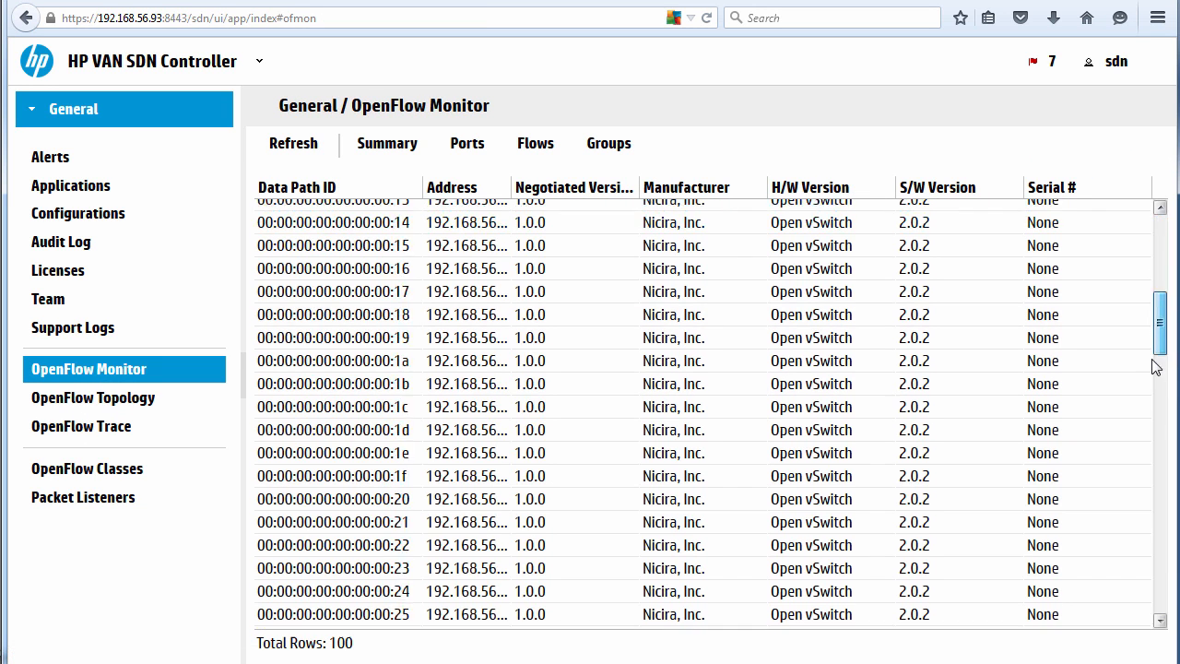
scroll(down, 3)
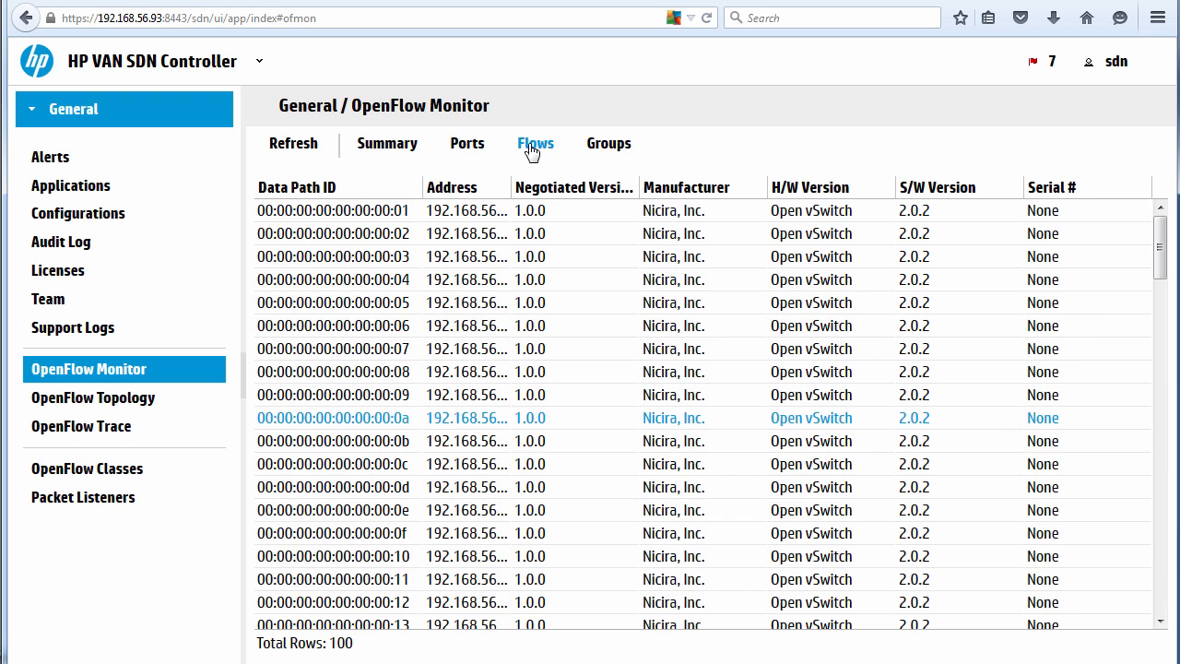
click(333, 418)
text(exi)
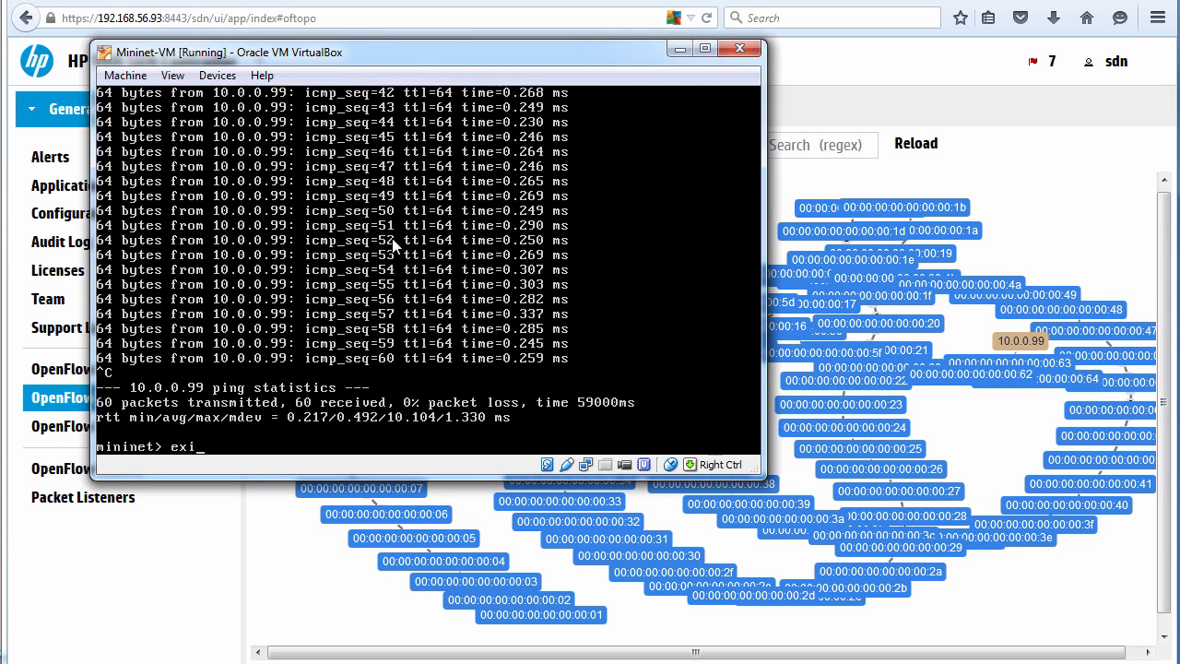
Stop the h99 ping and start a depth-4 tree topology, then run pingall
key(Return)
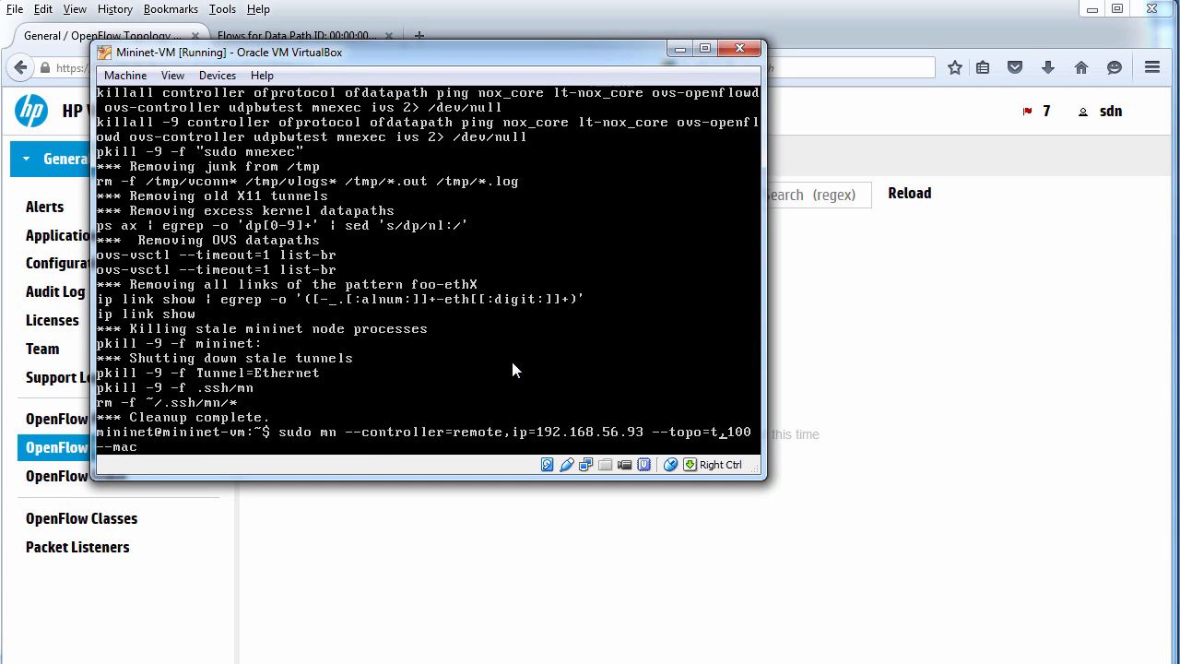
text(tree,0)
text(pinga)
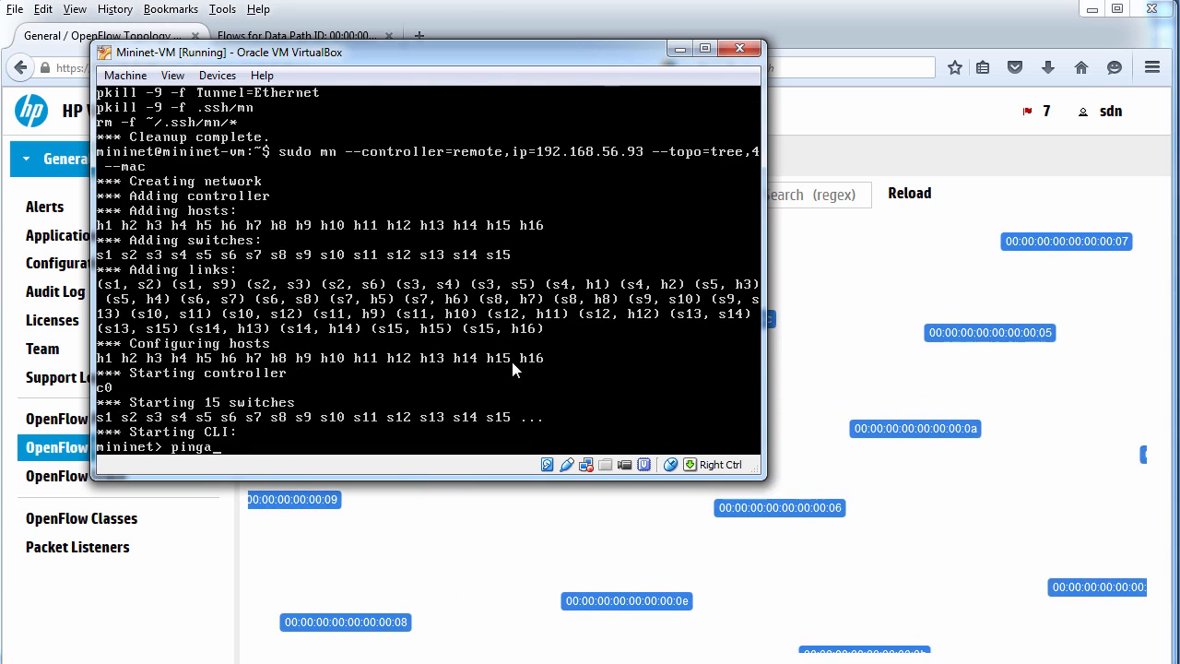
key(Return)
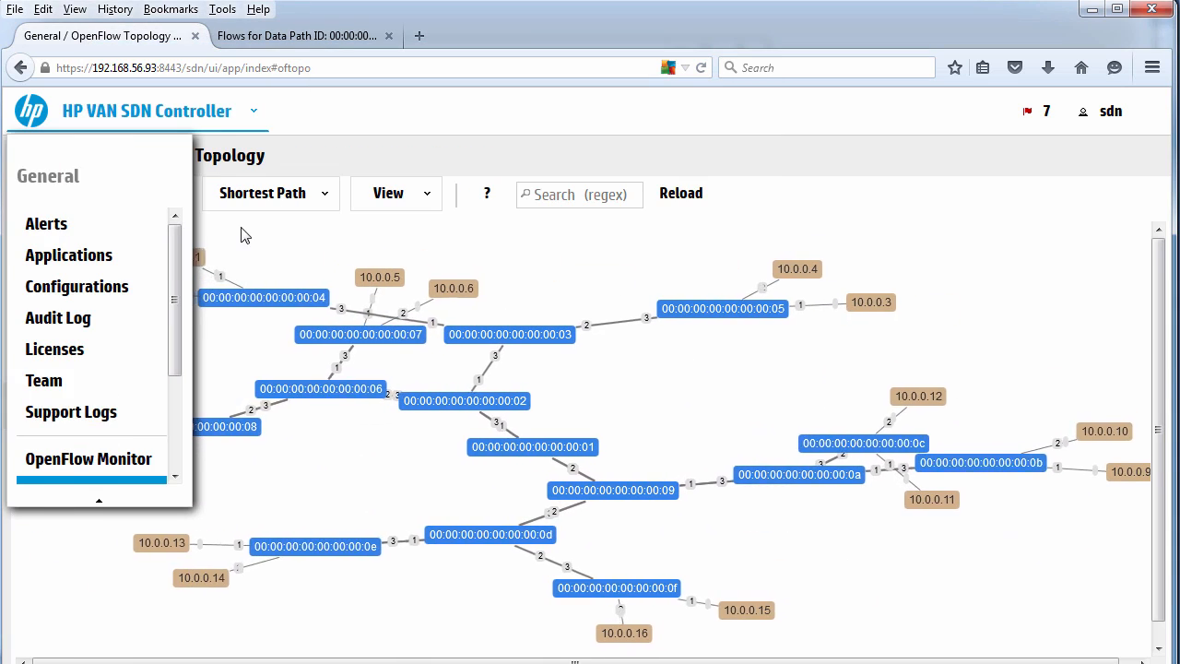
Close the navigation overlay and spread out switches 02 and 09 in the topology map
click(424, 445)
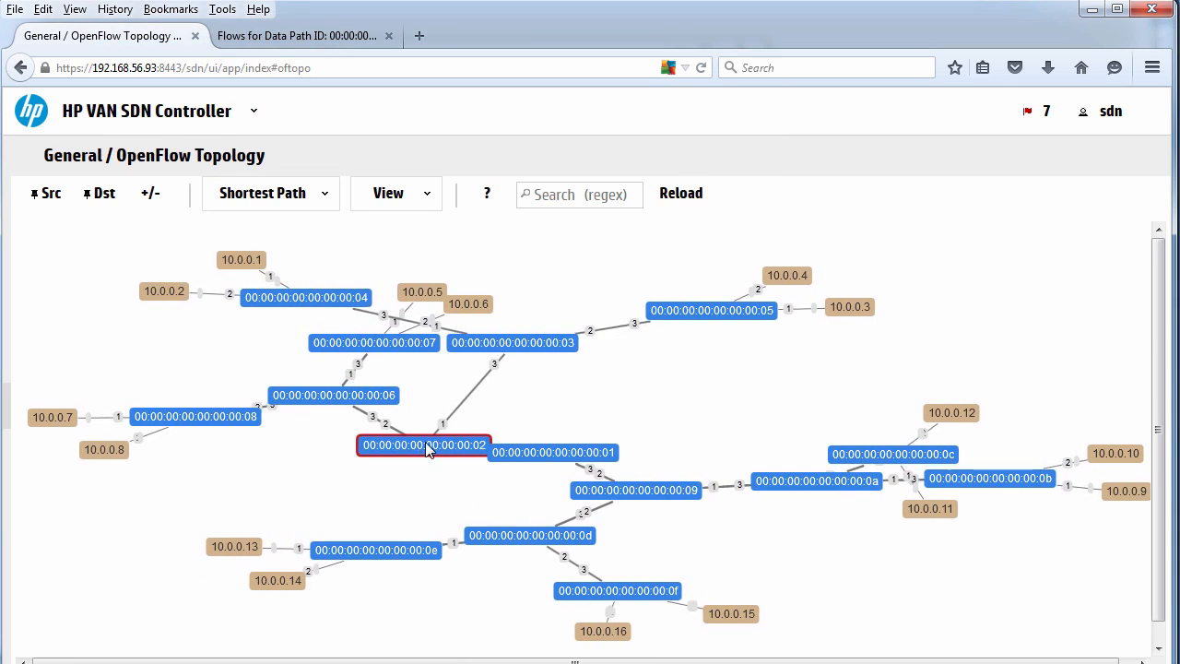
click(552, 451)
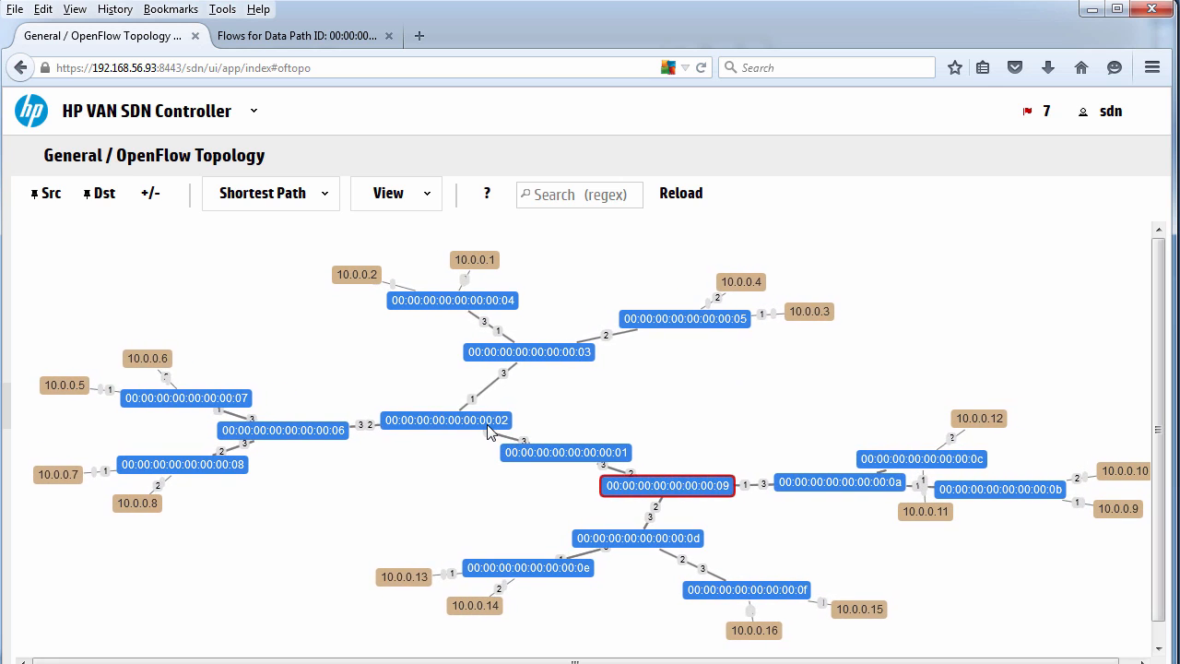
click(588, 543)
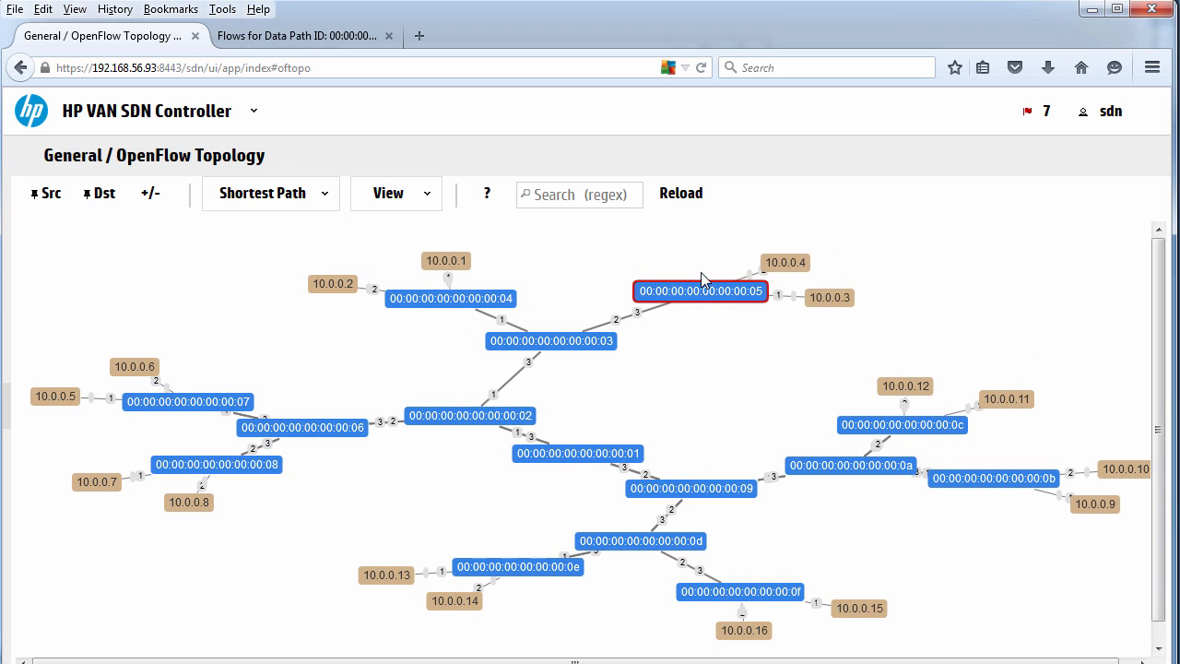
mouse_move(694, 55)
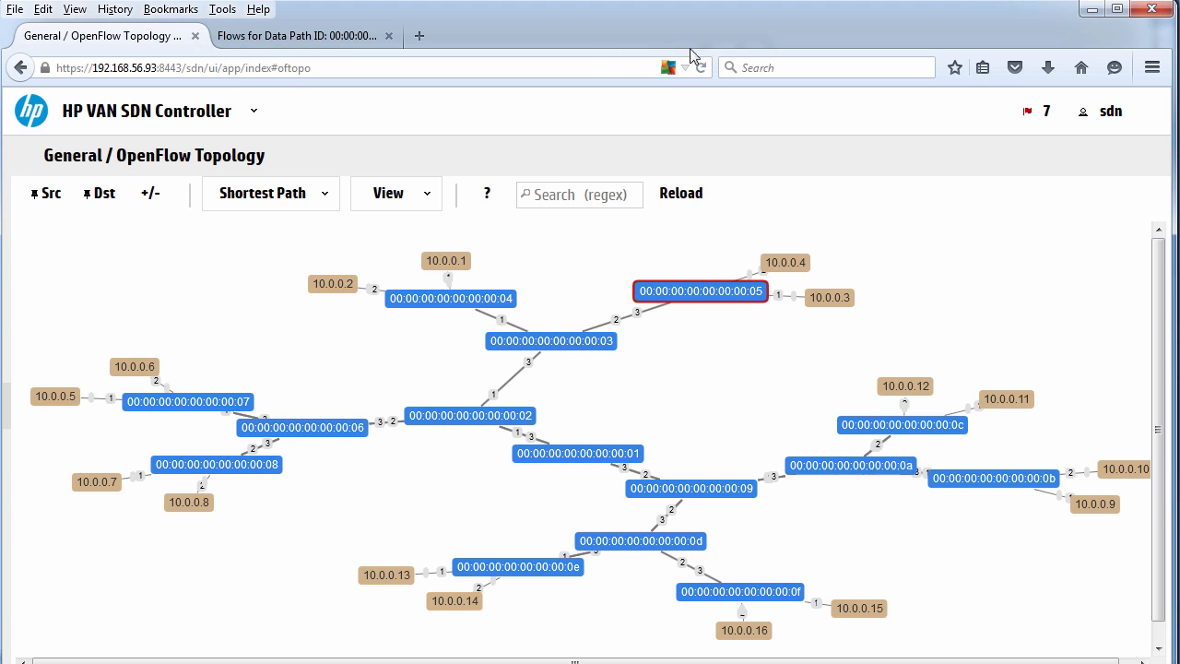